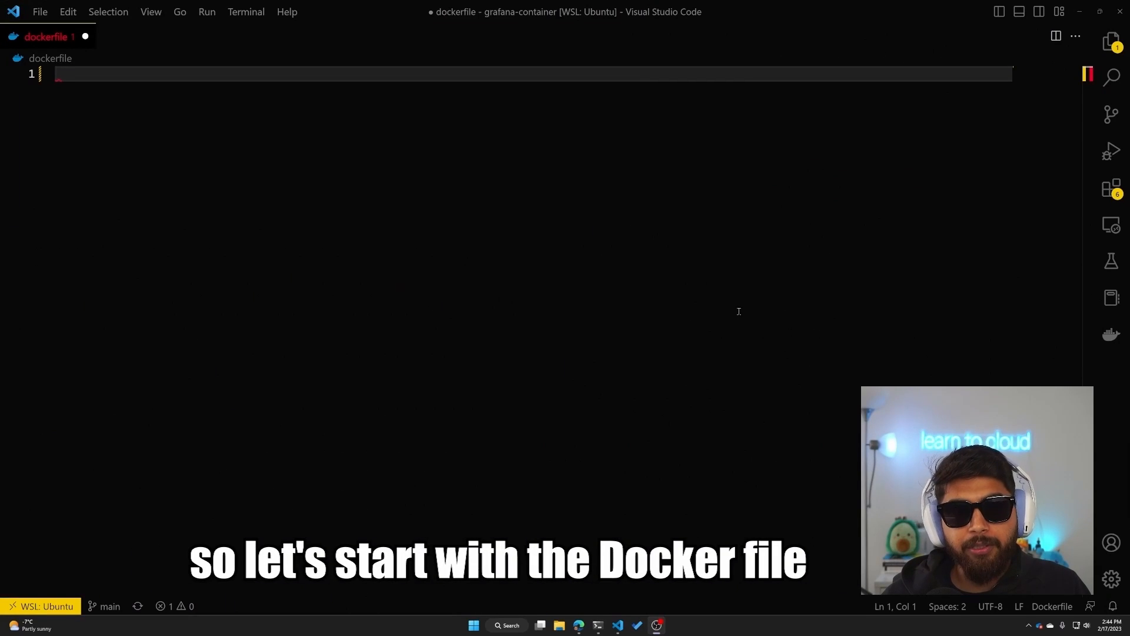
pyautogui.moveTo(472, 173)
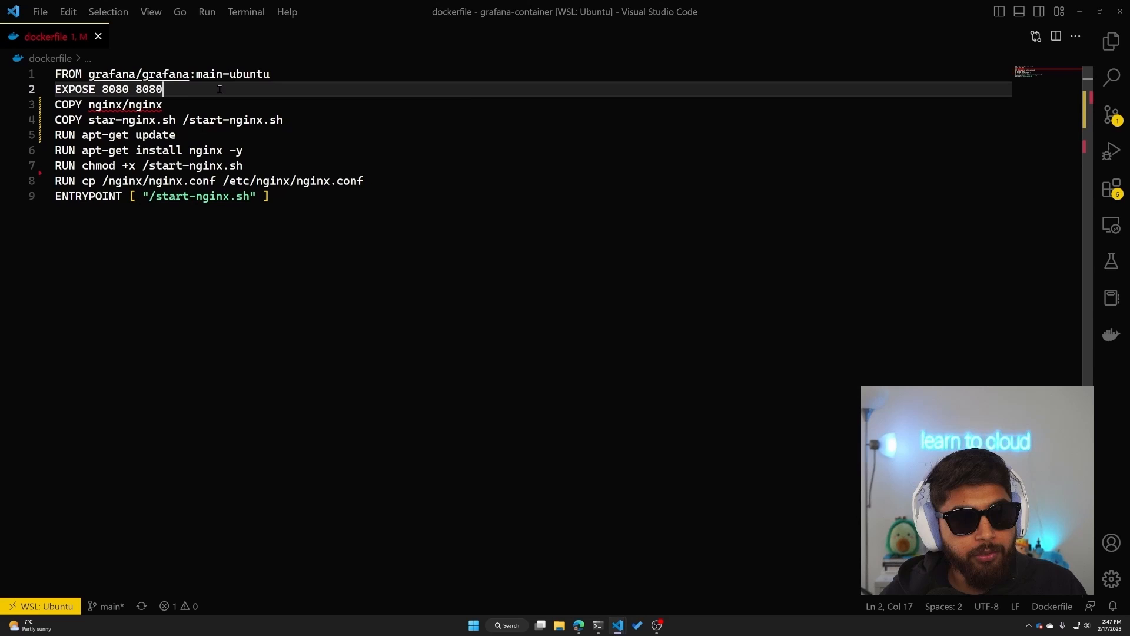
pyautogui.moveTo(140, 74)
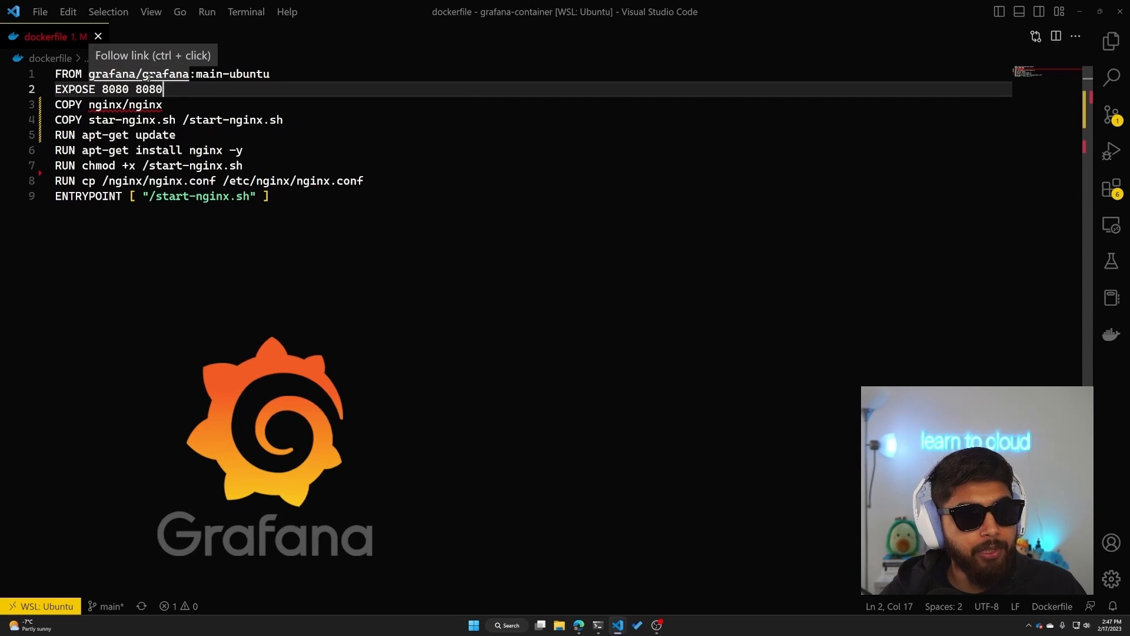
pyautogui.moveTo(216, 87)
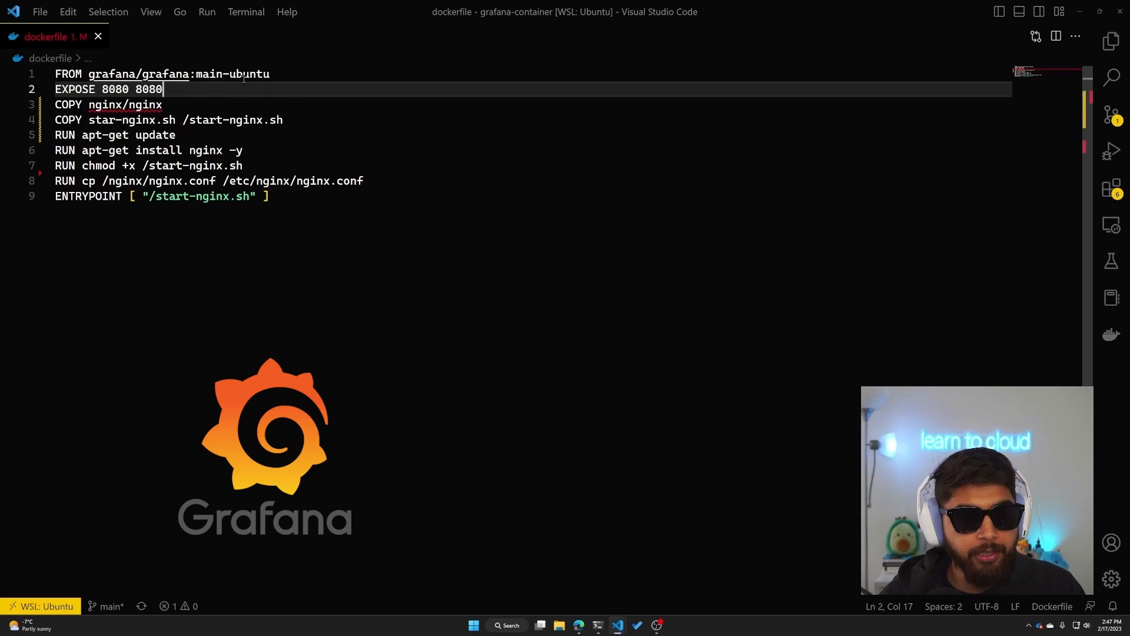
# Insert a space in line 3 so the Dockerfile reads 'COPY nginx /nginx'.
pyautogui.doubleClick(216, 74)
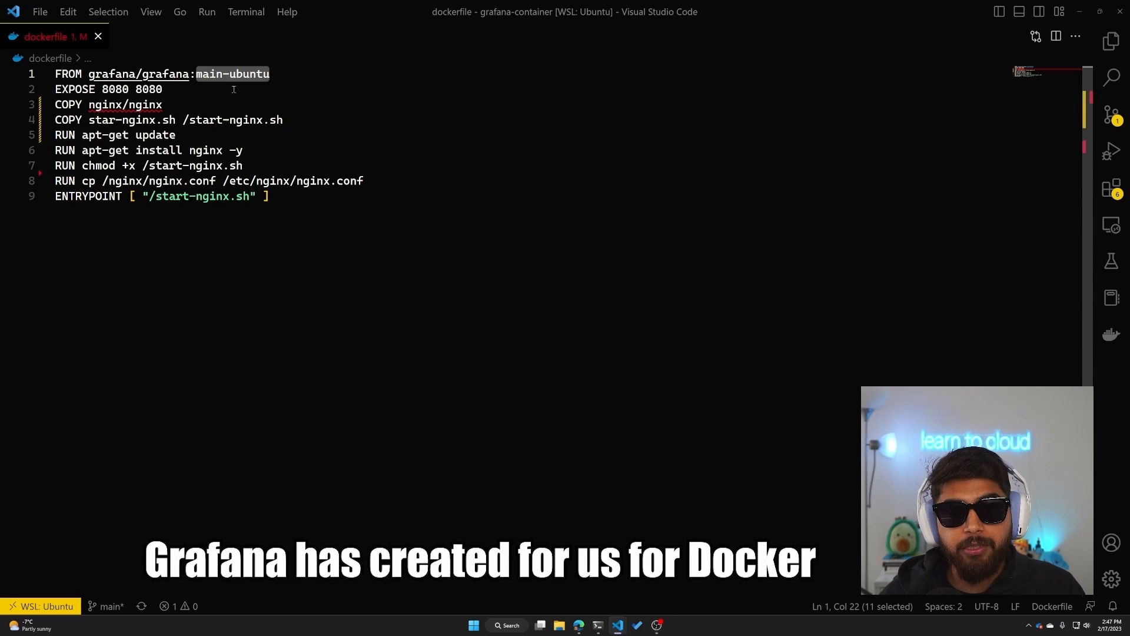
pyautogui.click(164, 89)
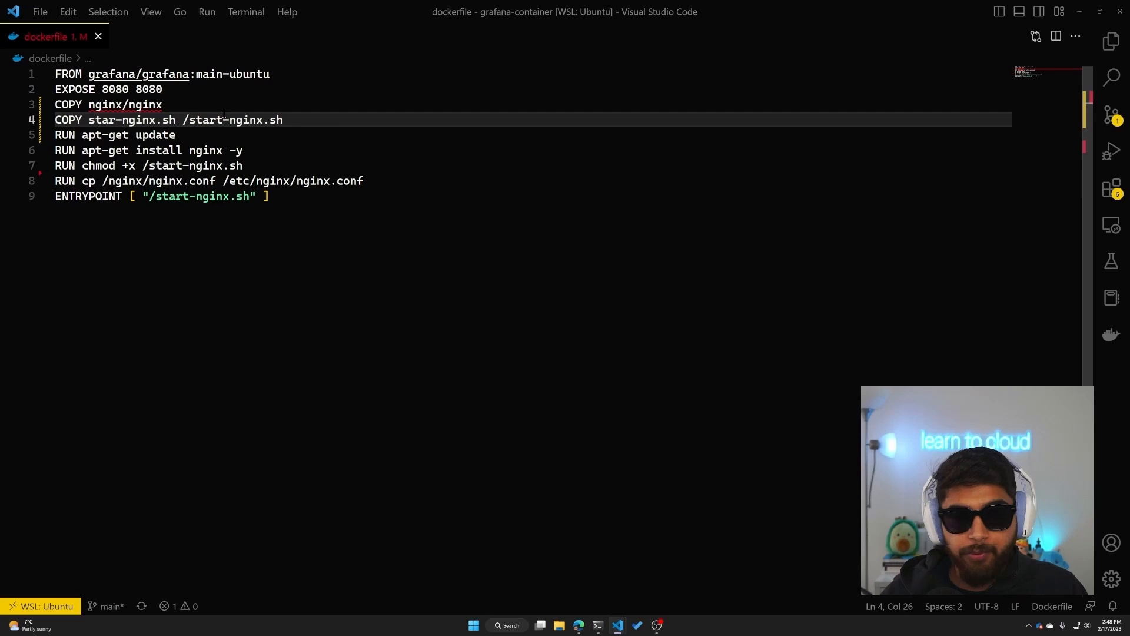
pyautogui.click(165, 104)
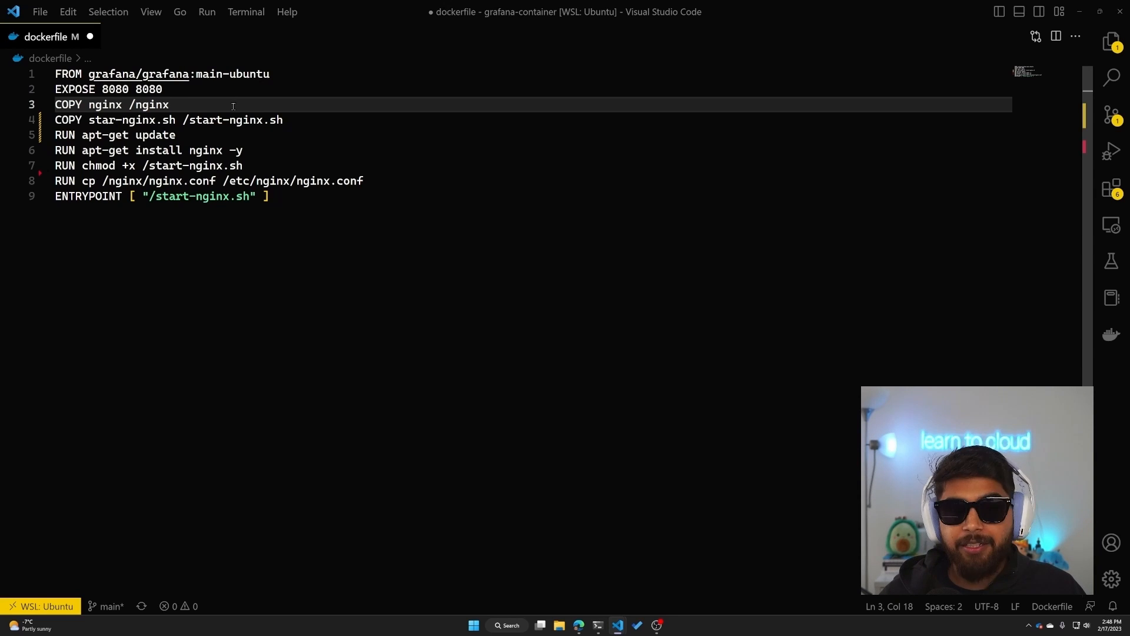
pyautogui.click(183, 120)
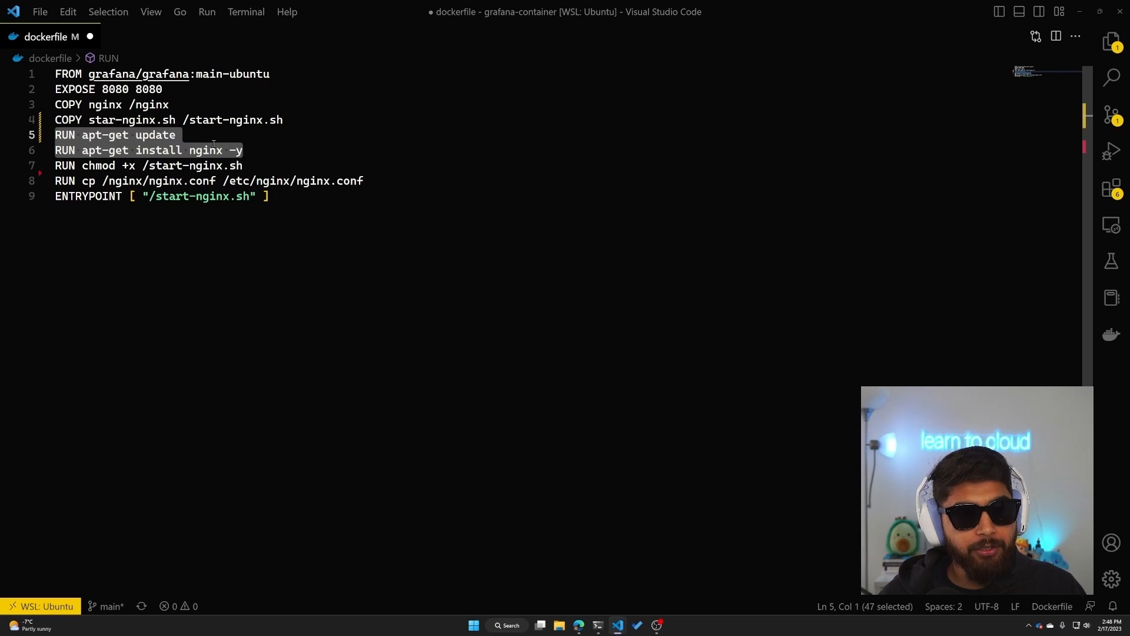
# Open the empty nginx.conf from the nginx folder, checking its /etc/nginx destination and entrypoint lines.
pyautogui.click(176, 135)
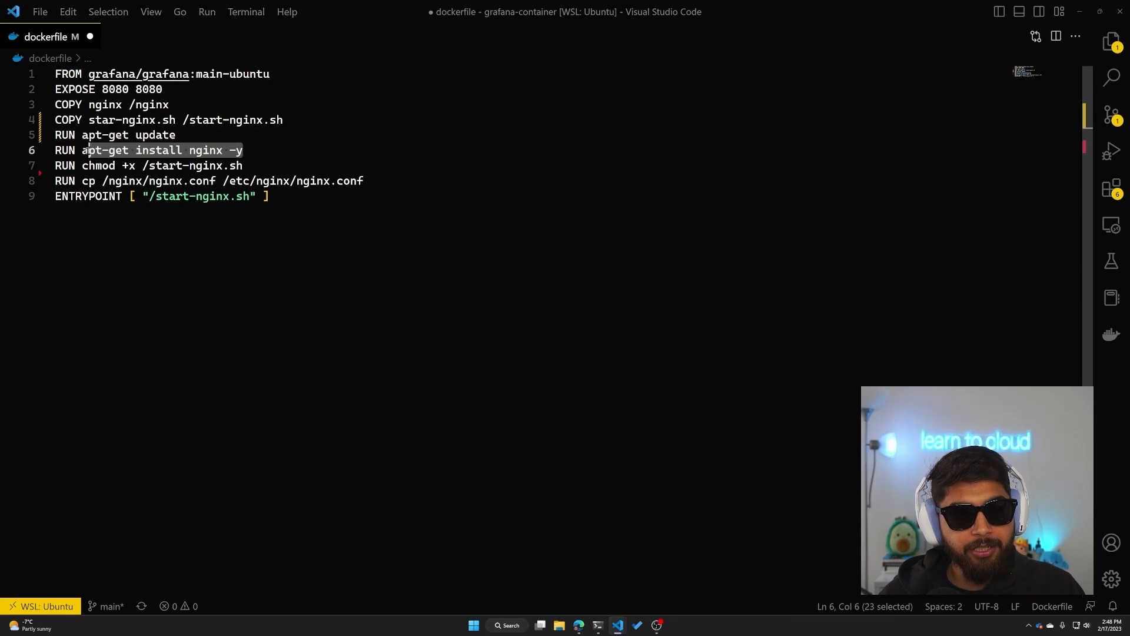
pyautogui.click(183, 105)
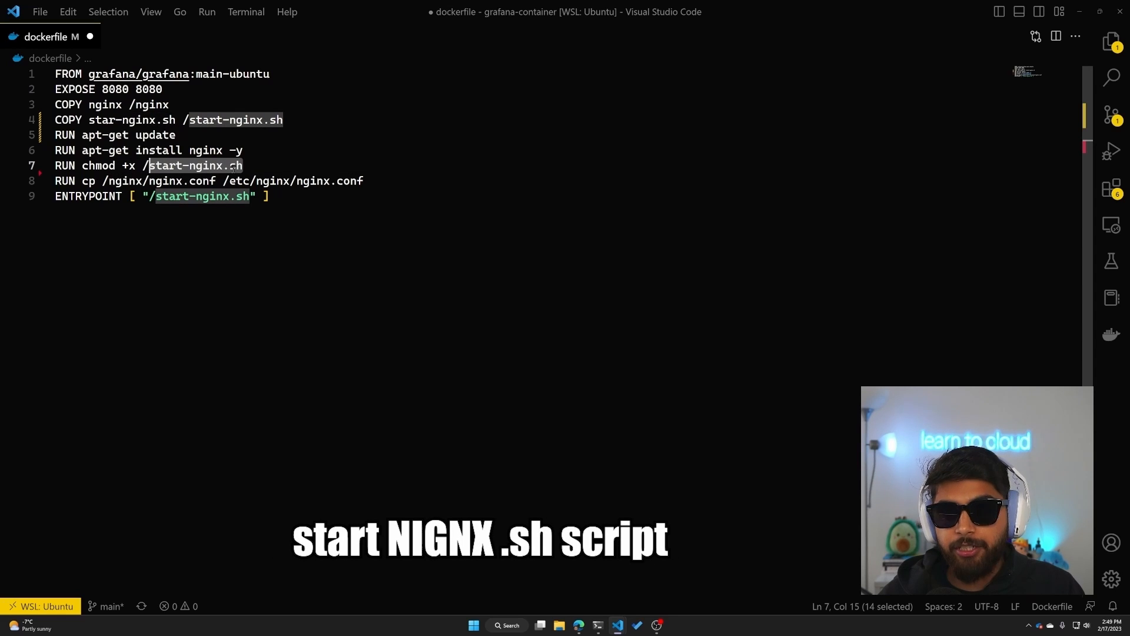
pyautogui.click(268, 196)
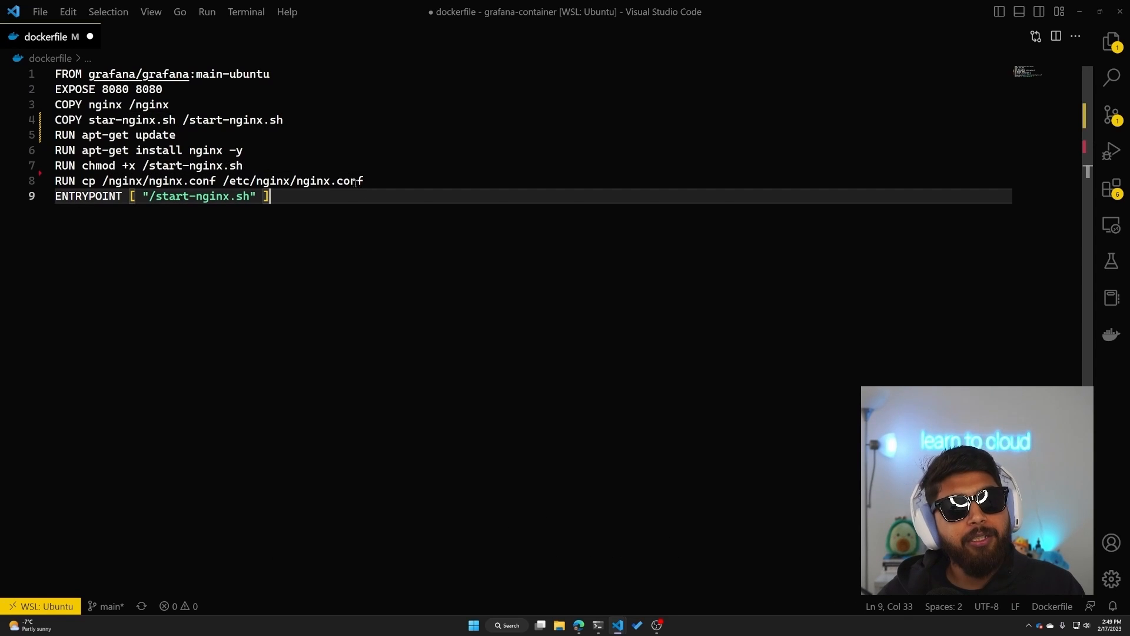
pyautogui.doubleClick(182, 181)
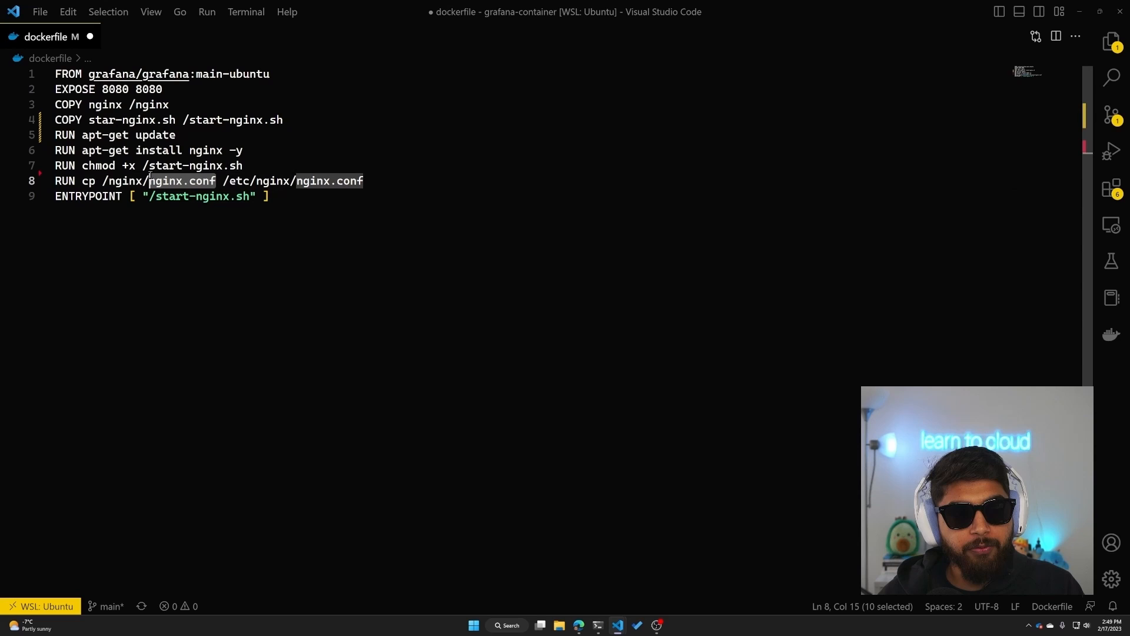
pyautogui.moveTo(979, 151)
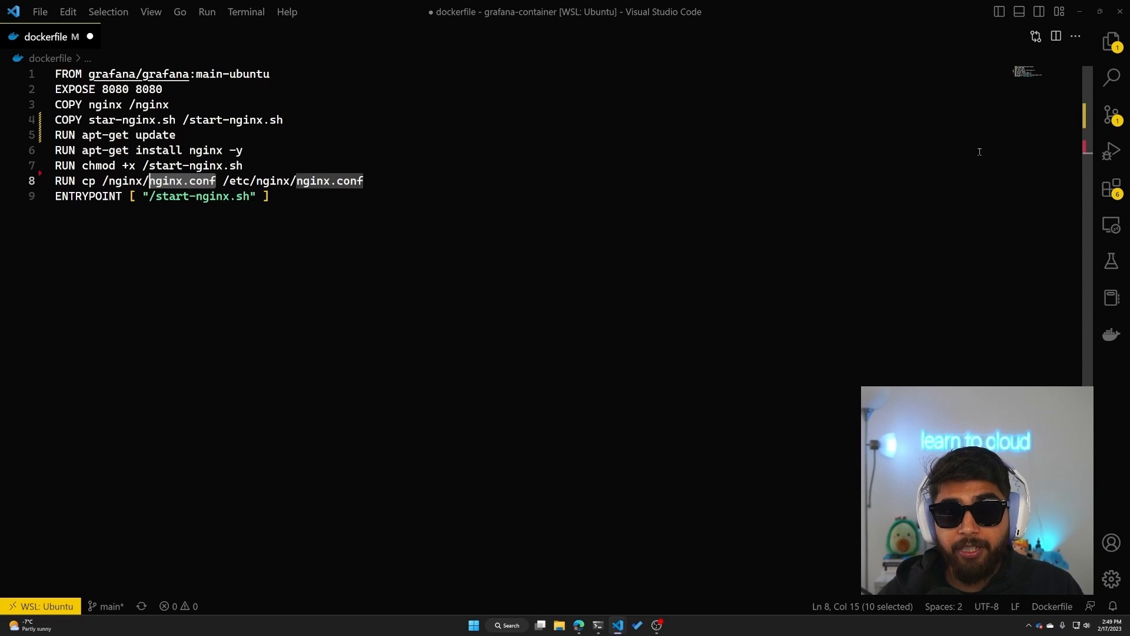
pyautogui.moveTo(342, 200)
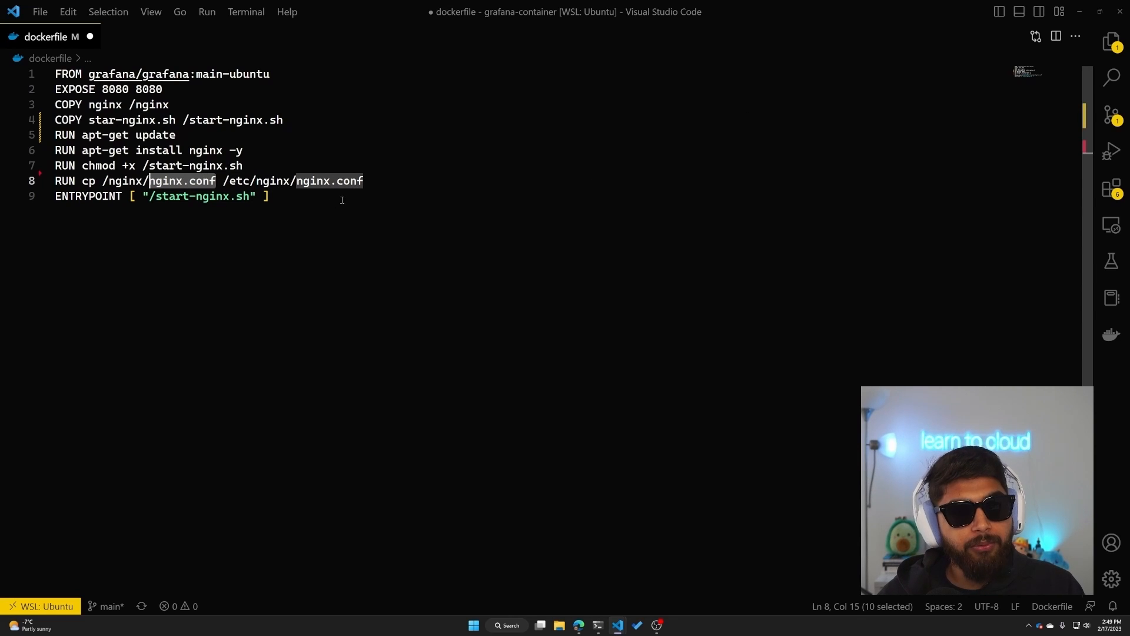
pyautogui.click(270, 196)
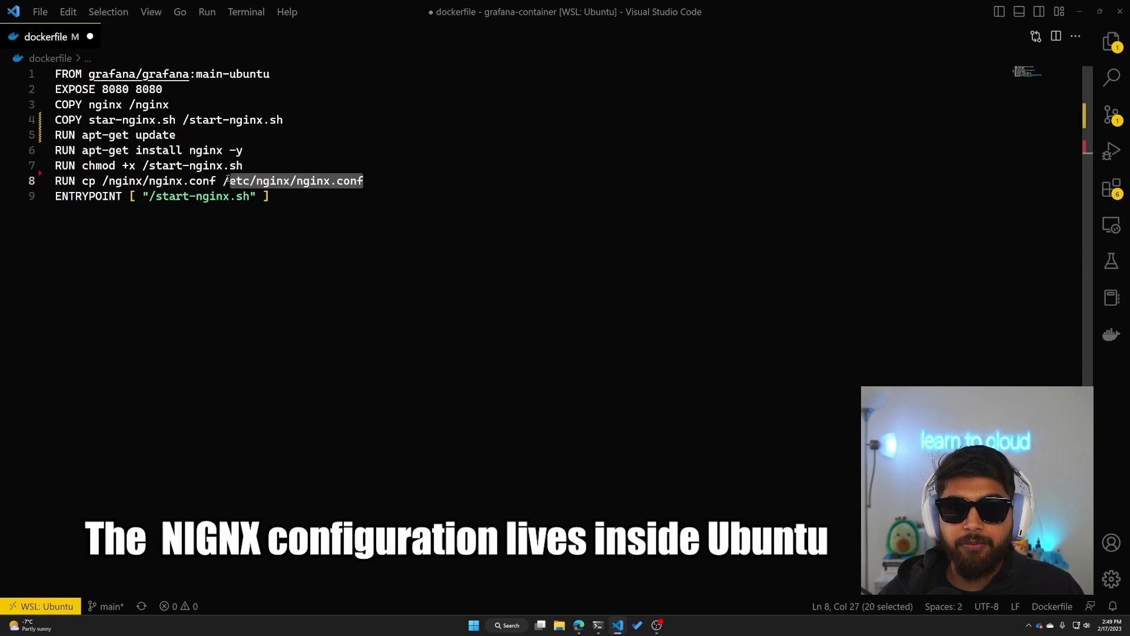
pyautogui.click(320, 195)
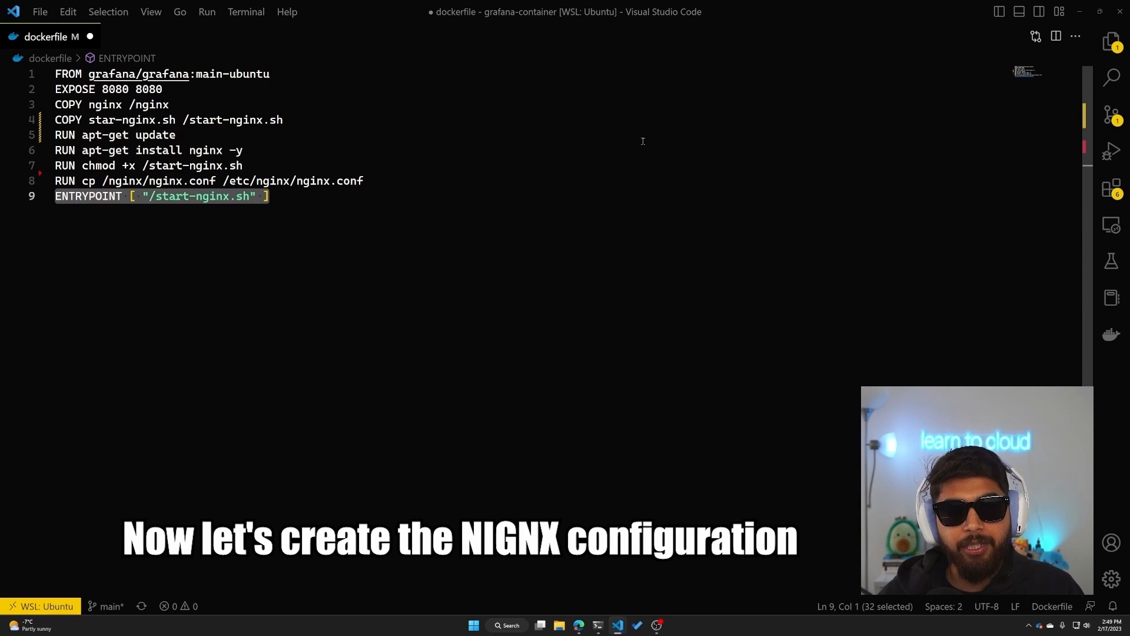
pyautogui.moveTo(178, 105)
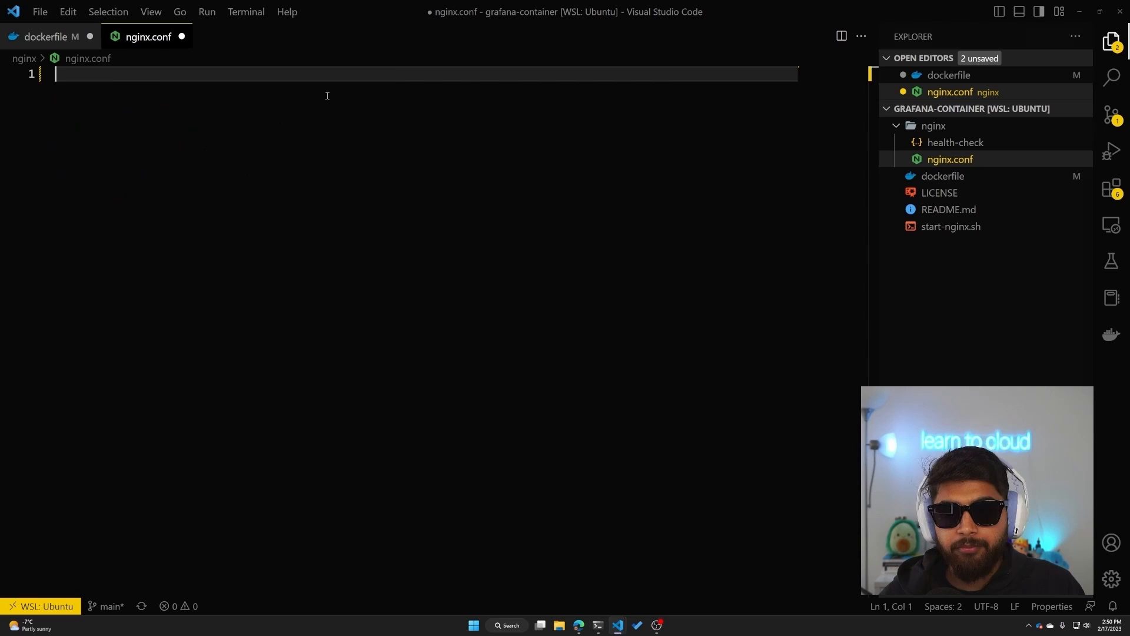
# Write nginx.conf listening on 8080, with a /health-check JSON location and proxy_pass to localhost:3000.
pyautogui.write('worker_processes  1;')
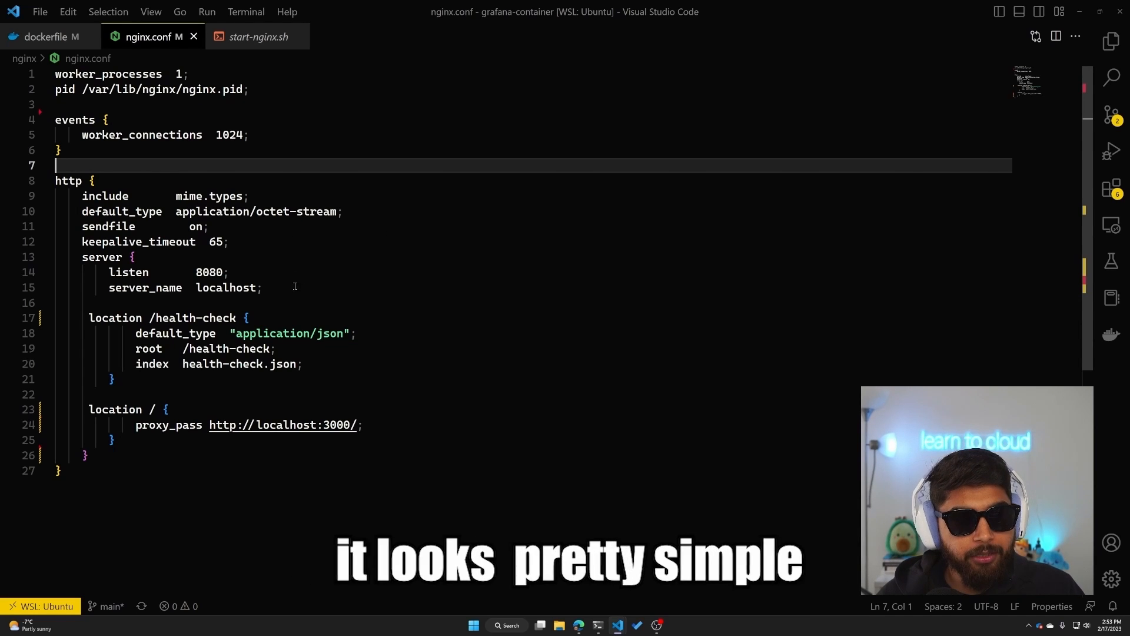
pyautogui.click(303, 363)
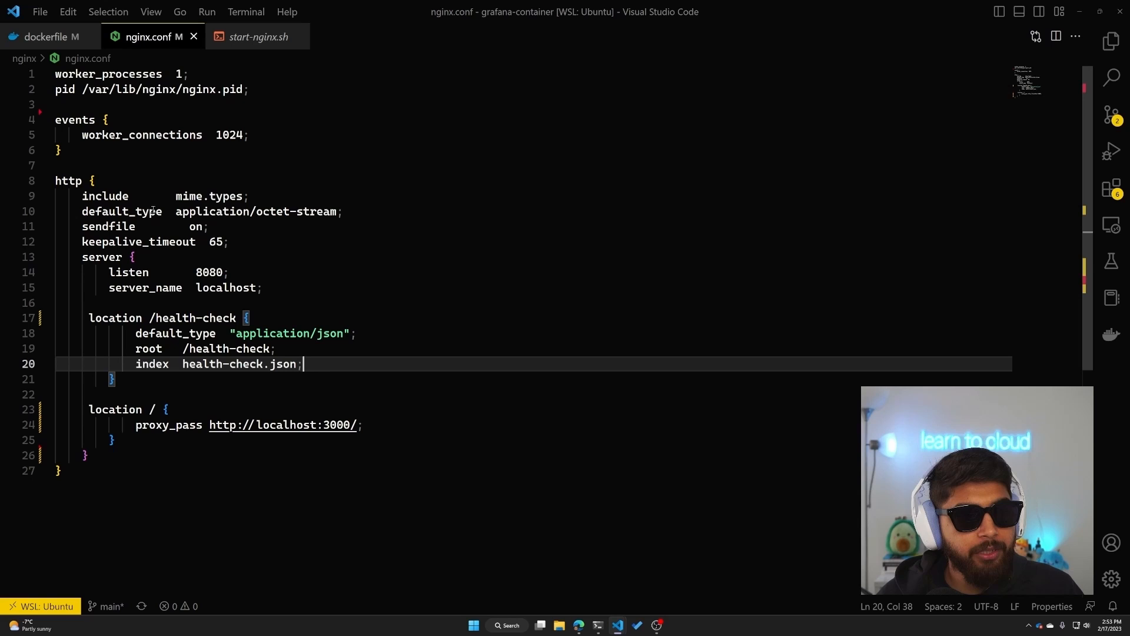
pyautogui.moveTo(241, 253)
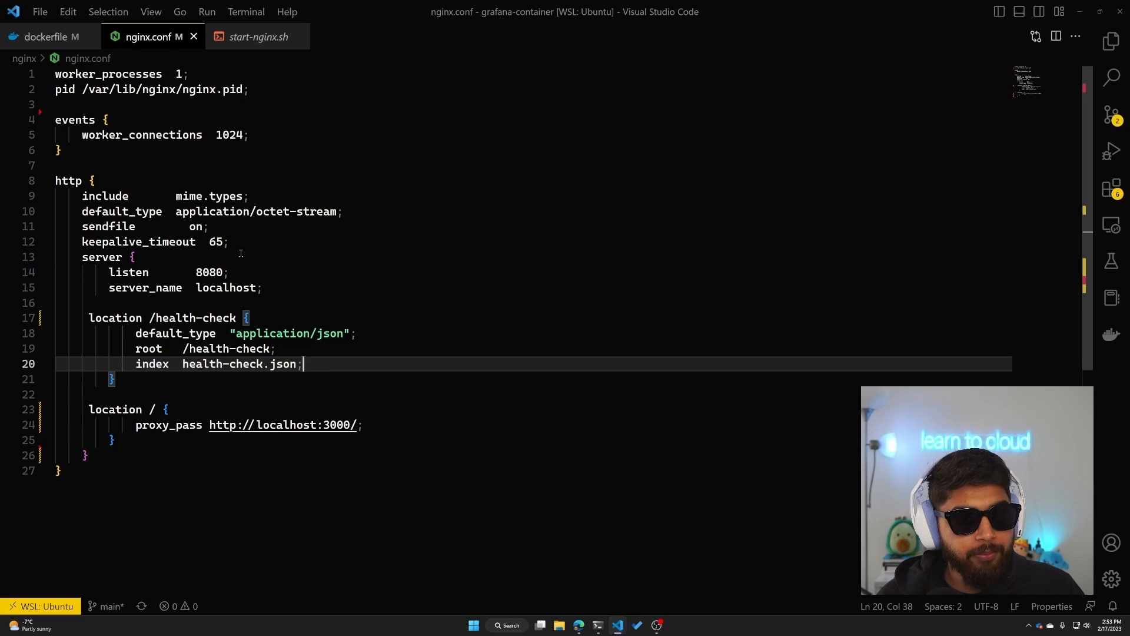
pyautogui.click(235, 226)
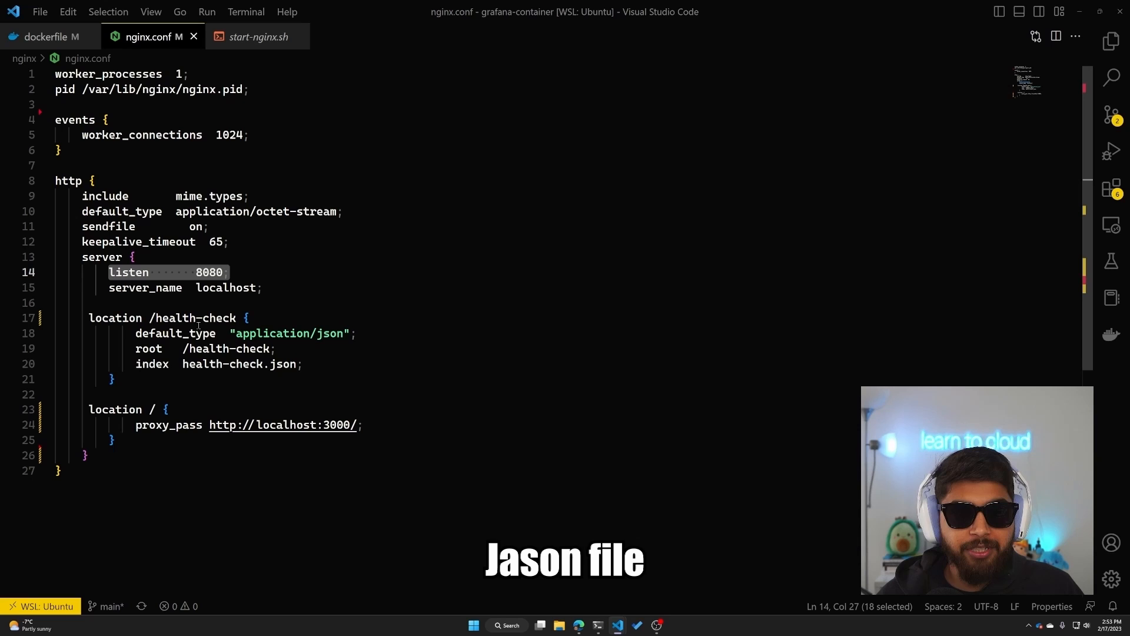
pyautogui.click(1111, 41)
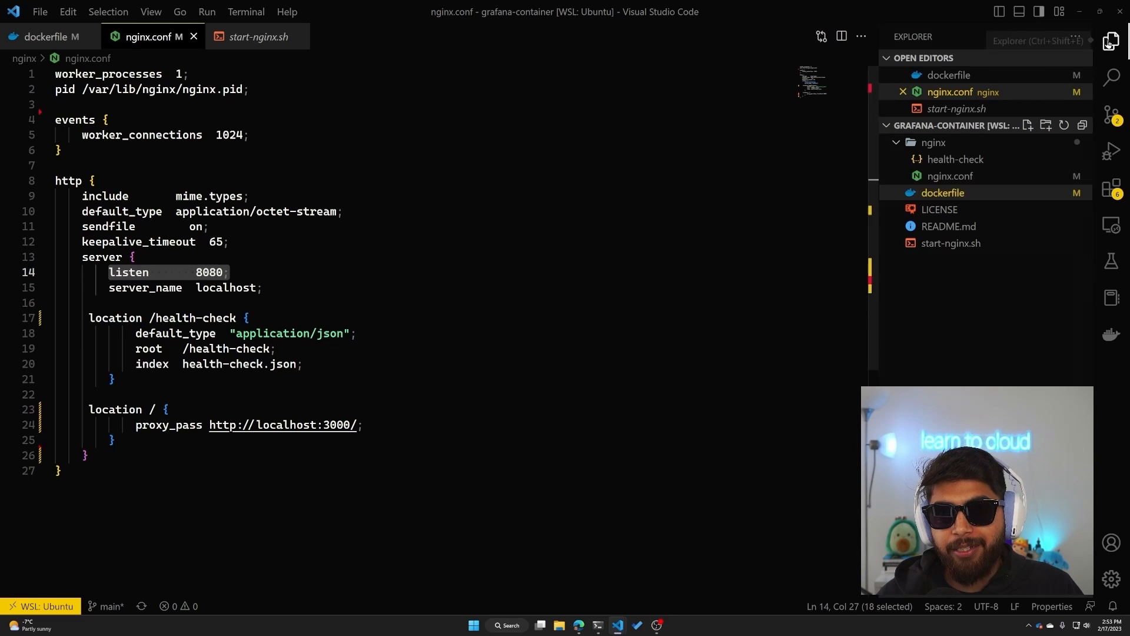
pyautogui.click(954, 159)
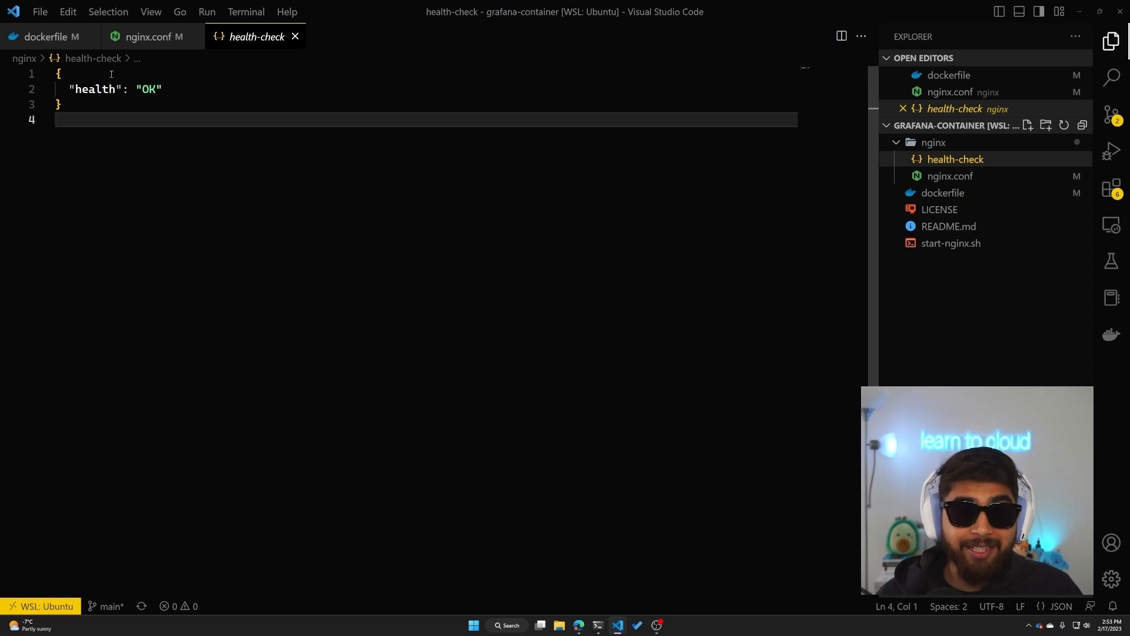
pyautogui.click(152, 37)
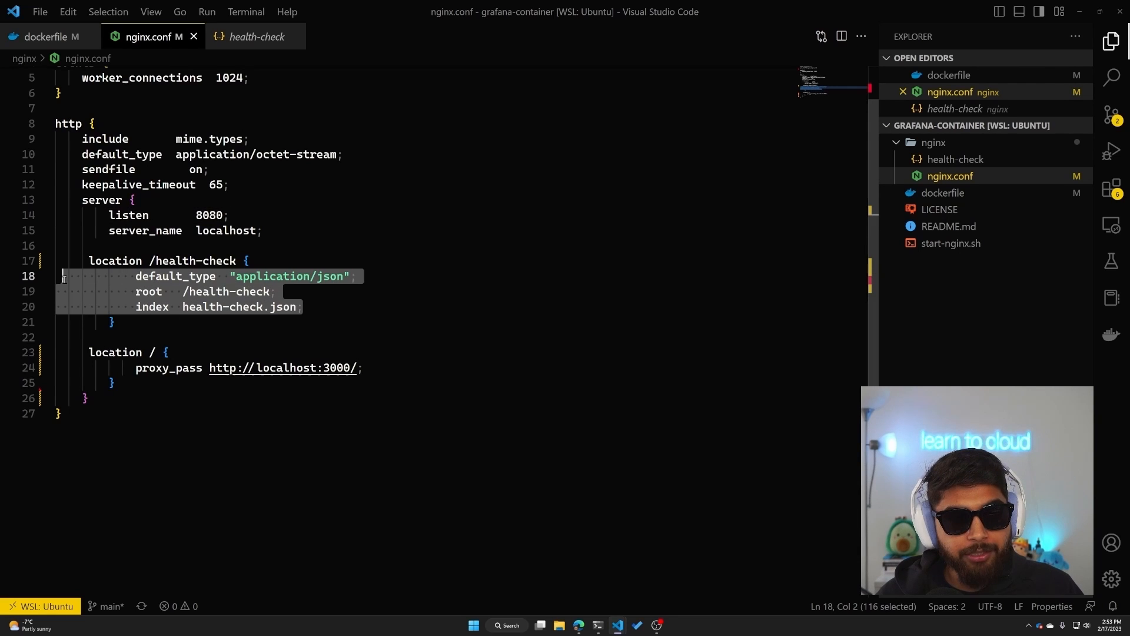
pyautogui.click(137, 324)
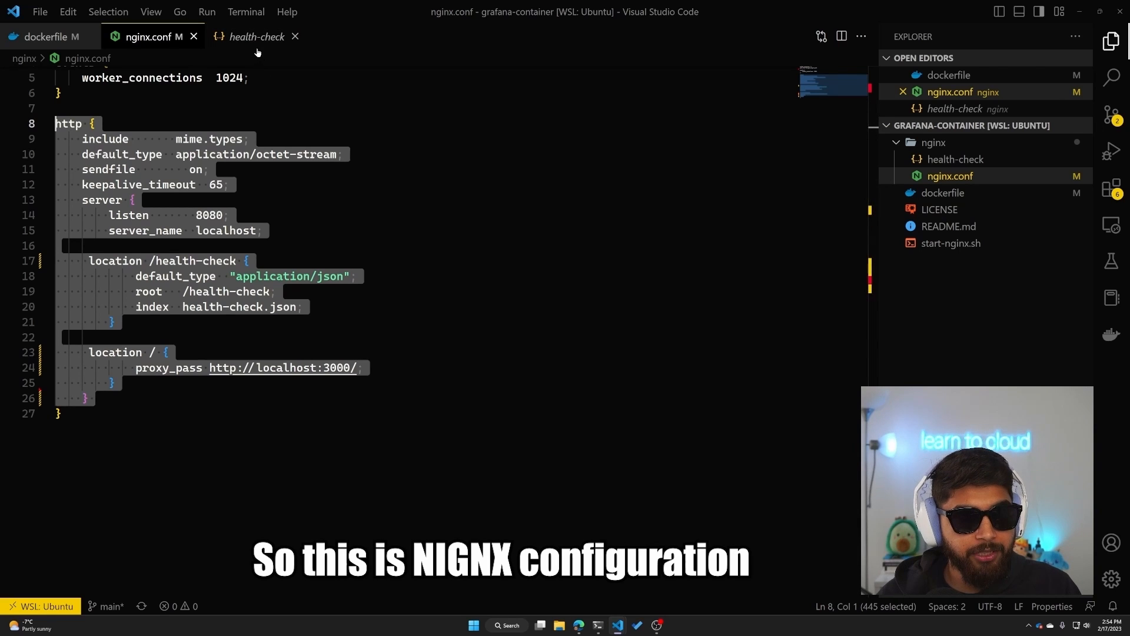
pyautogui.click(256, 36)
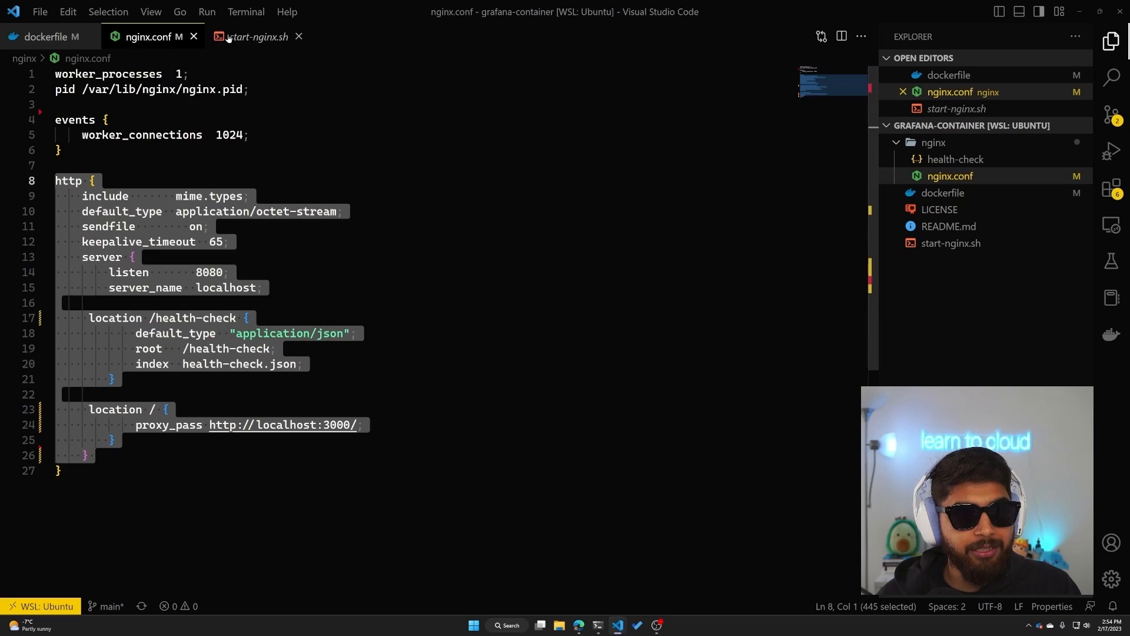
pyautogui.click(47, 36)
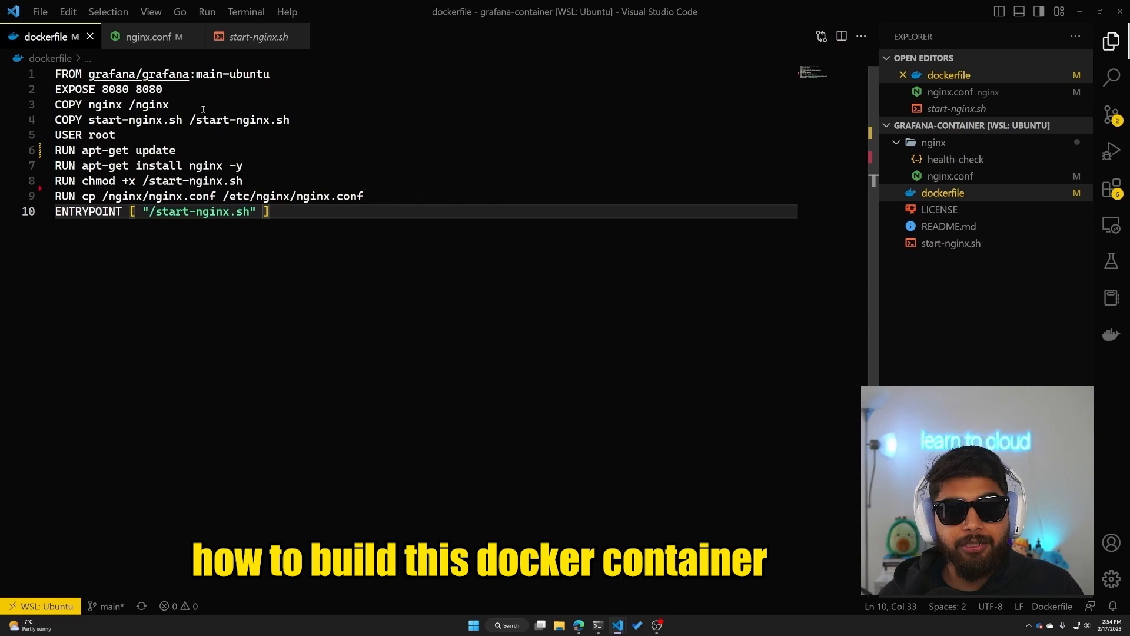
pyautogui.moveTo(657, 624)
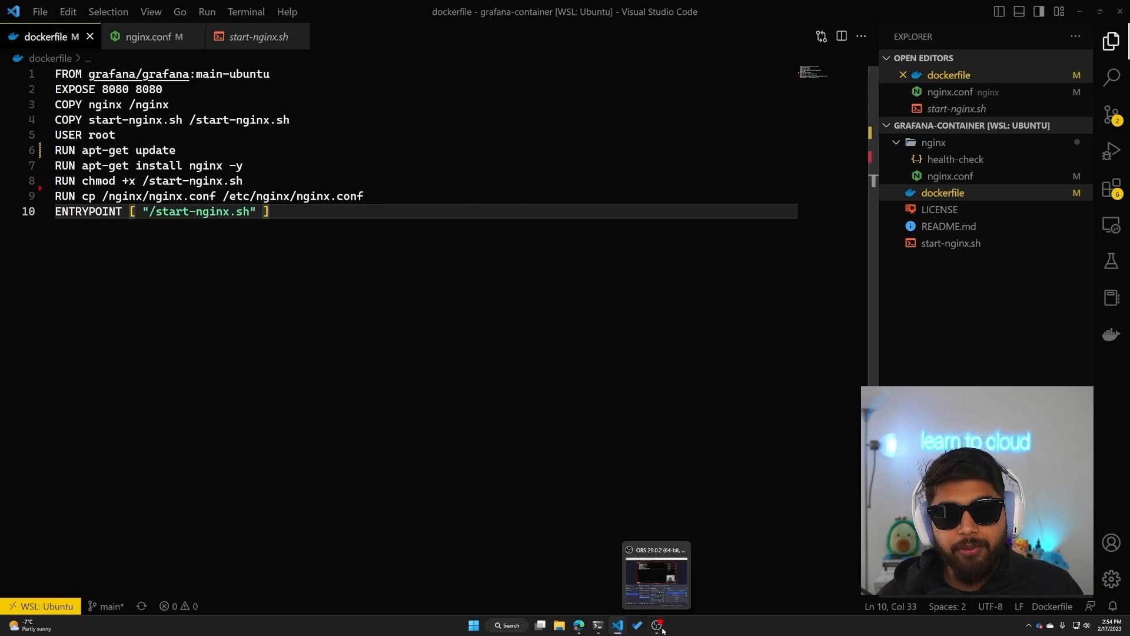
pyautogui.moveTo(659, 495)
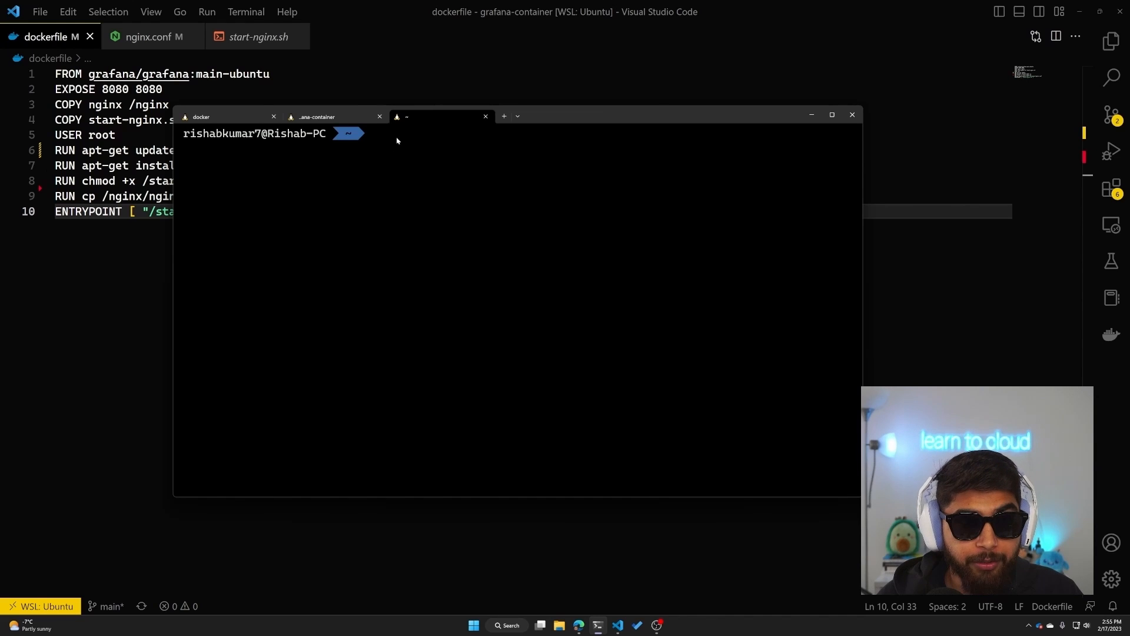
pyautogui.moveTo(428, 163)
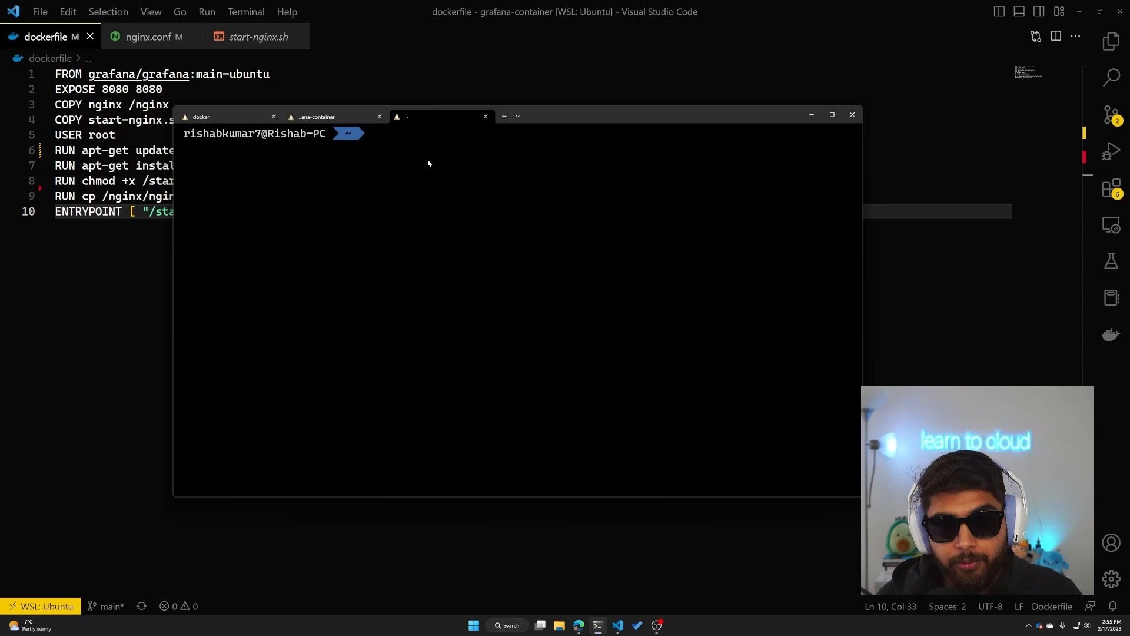
# Clear the mistyped build command, cd into code/grafana-container, and recall the docker build command.
pyautogui.write('docker build  . -t docker/grafana-container')
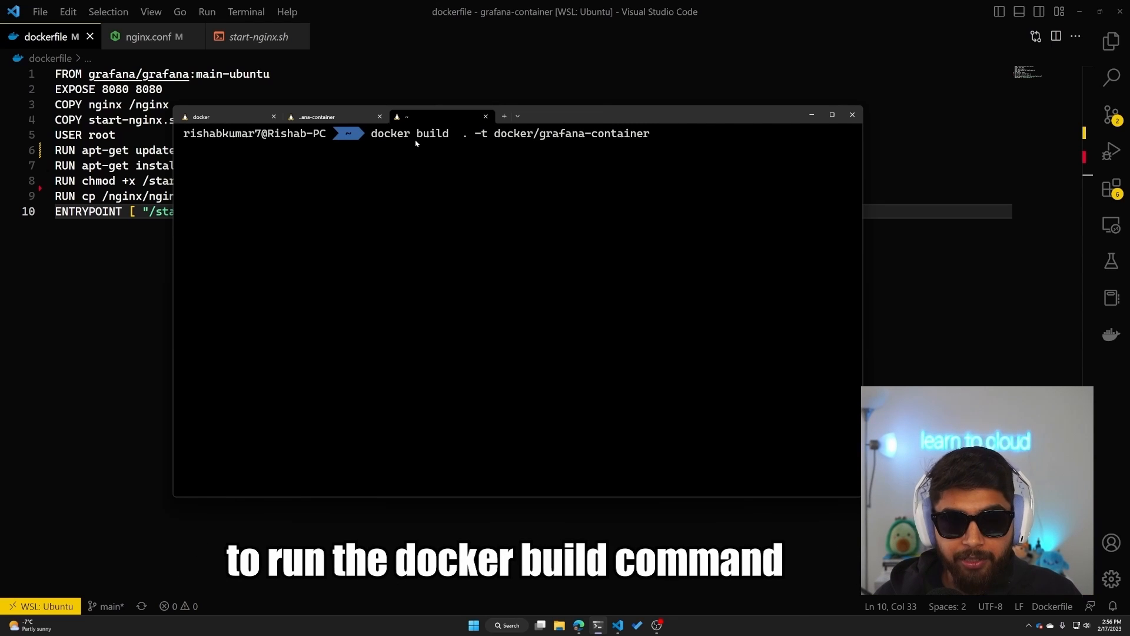
pyautogui.moveTo(504, 146)
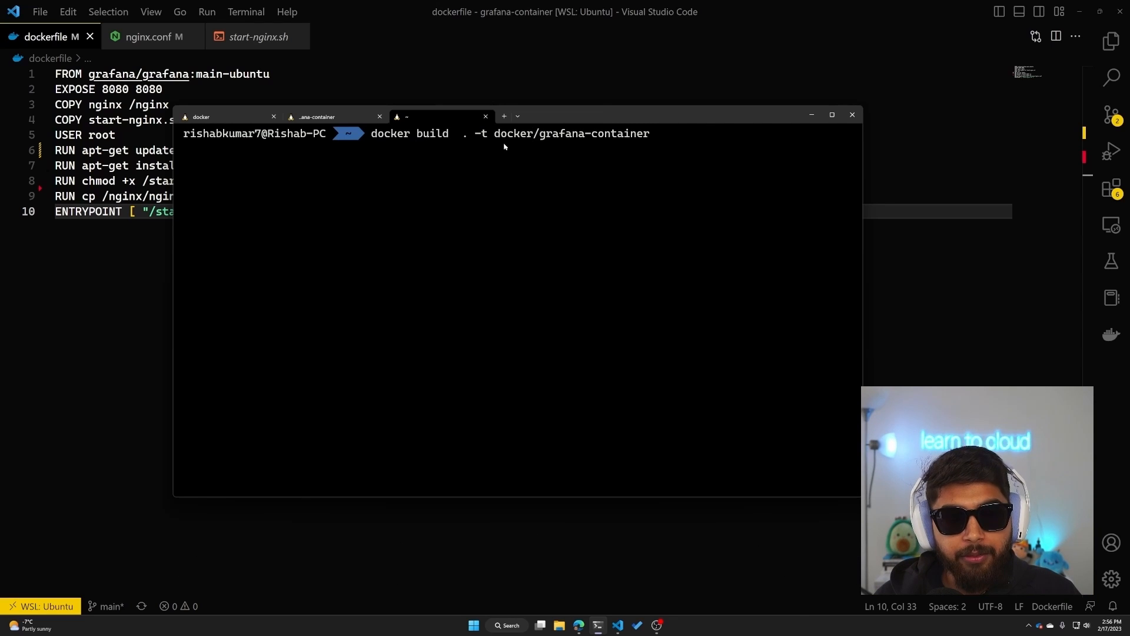
pyautogui.moveTo(612, 147)
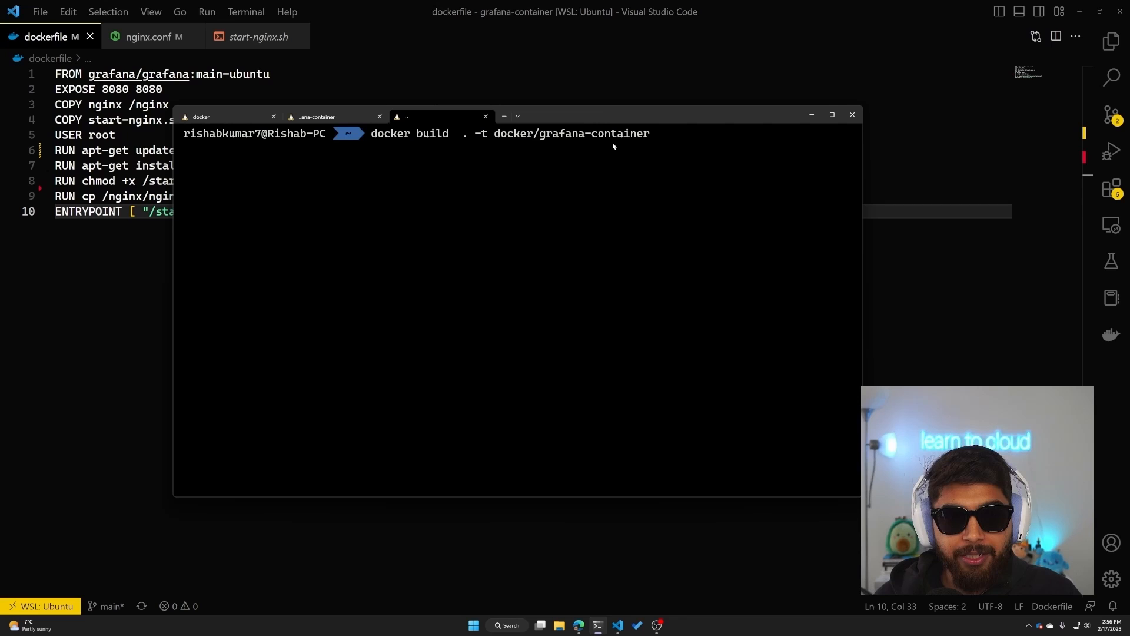
pyautogui.moveTo(656, 138)
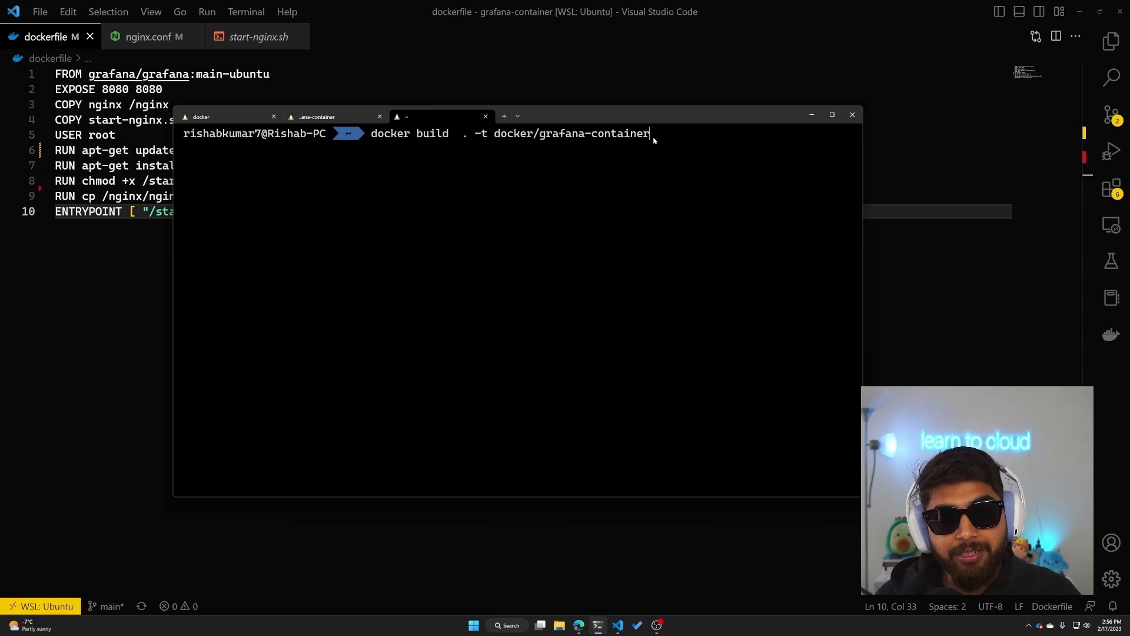
pyautogui.press('Backspace')
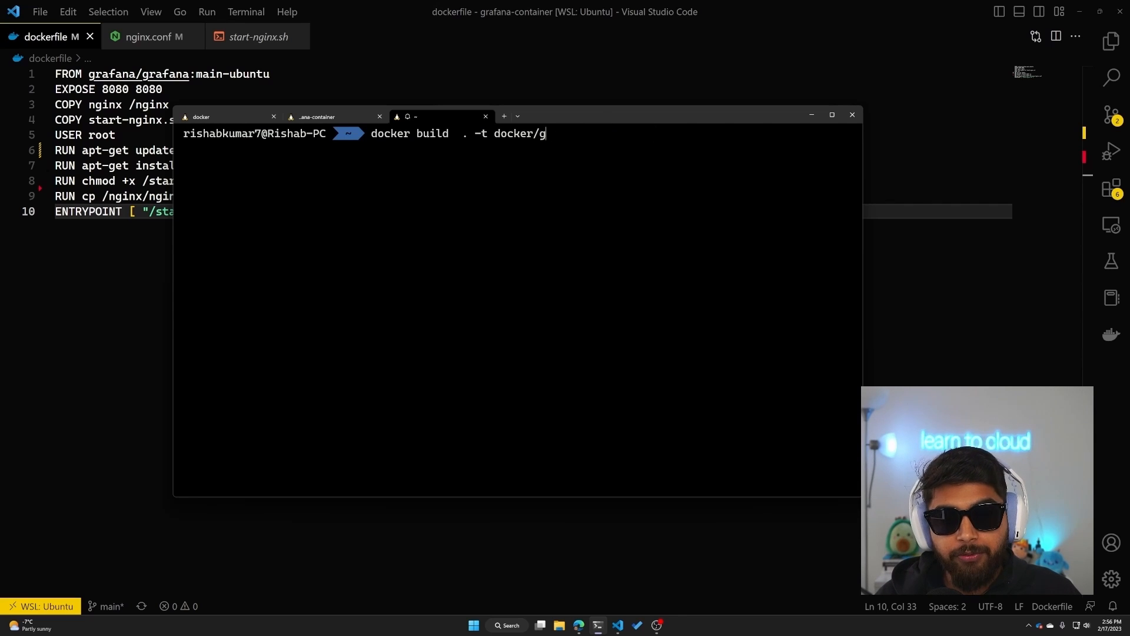
pyautogui.press('ctrl+c')
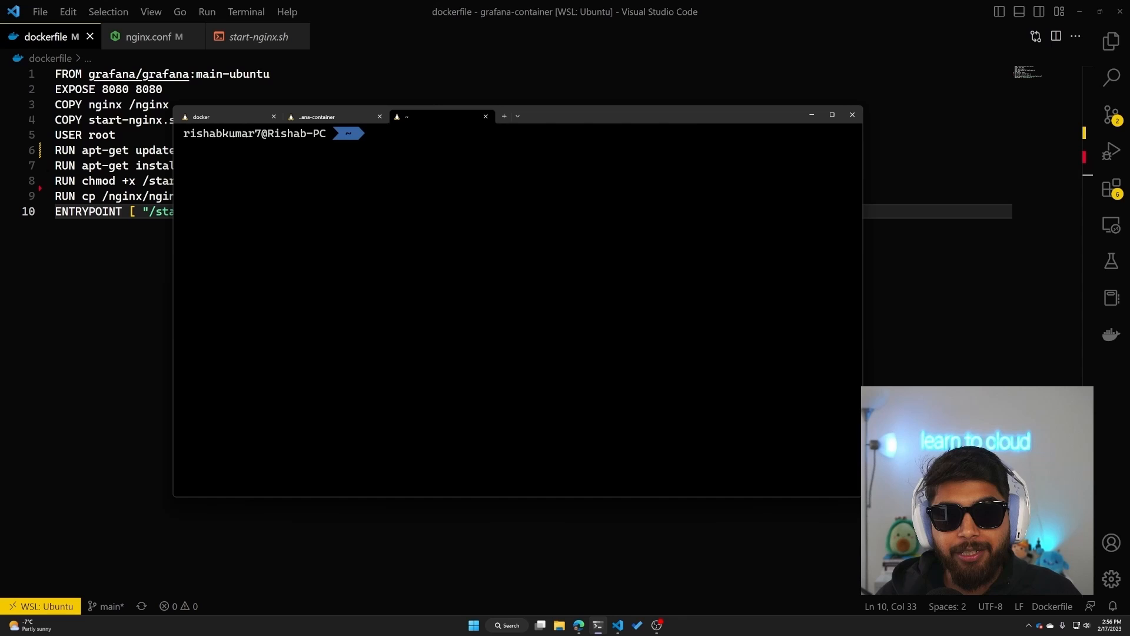
pyautogui.write('cd code/grafana-container')
pyautogui.write('docker build  . -t docker/grafana-container')
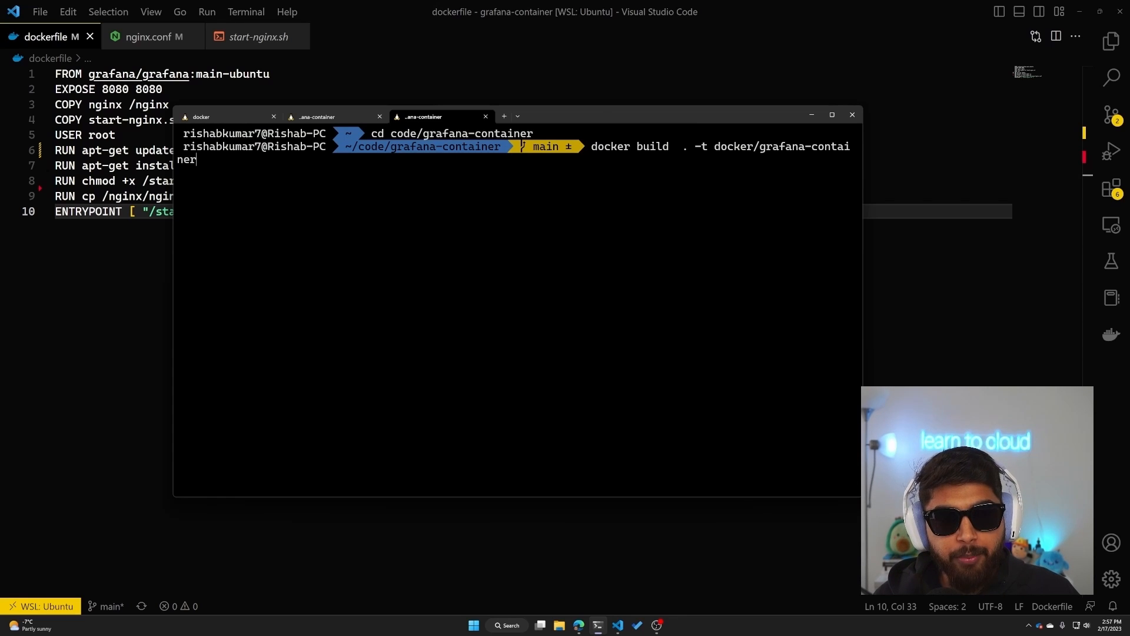
# Build the docker/grafana-container image and run it with sudo docker run -p 8080:8080.
pyautogui.press('Return')
pyautogui.write('sudo docker run -p 8080:8080 docker/grafana-container')
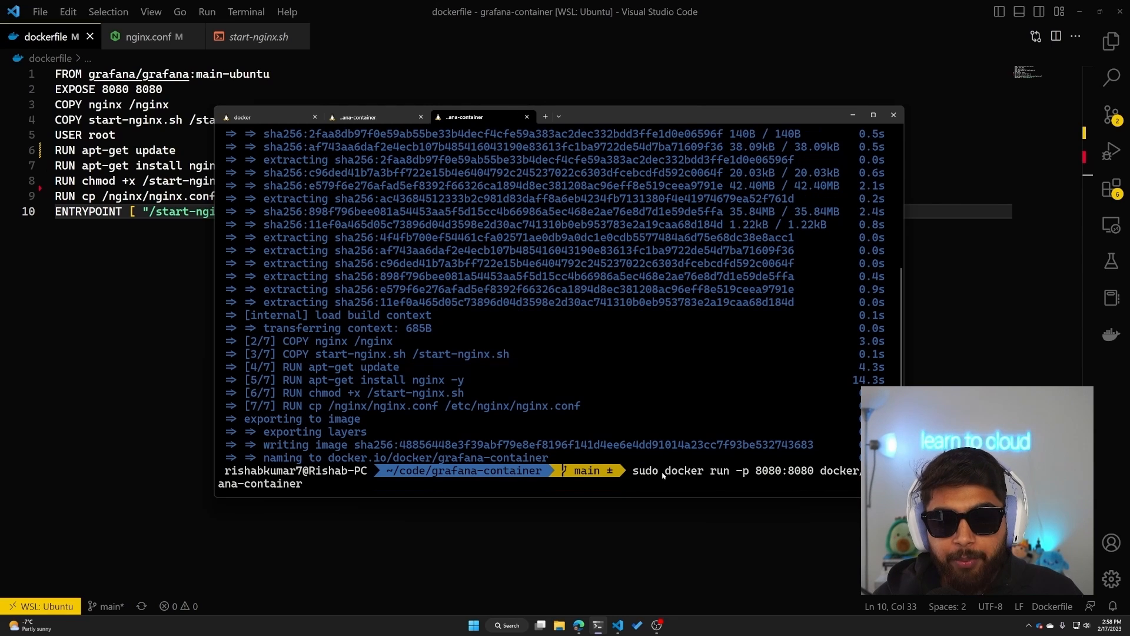
pyautogui.moveTo(754, 481)
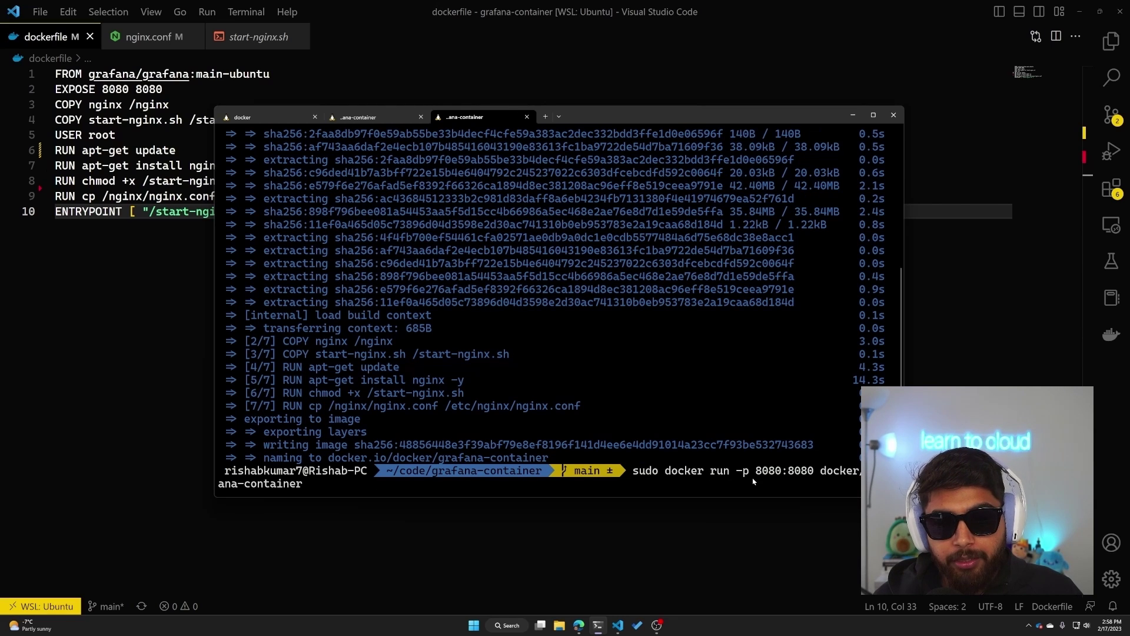
pyautogui.moveTo(769, 476)
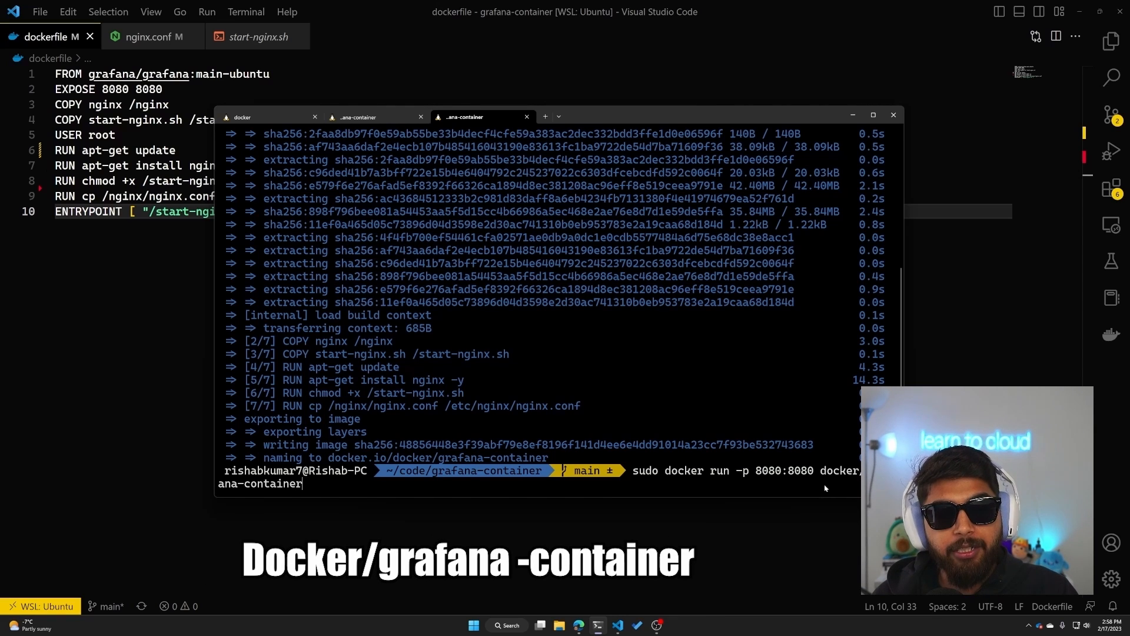
pyautogui.press('Return')
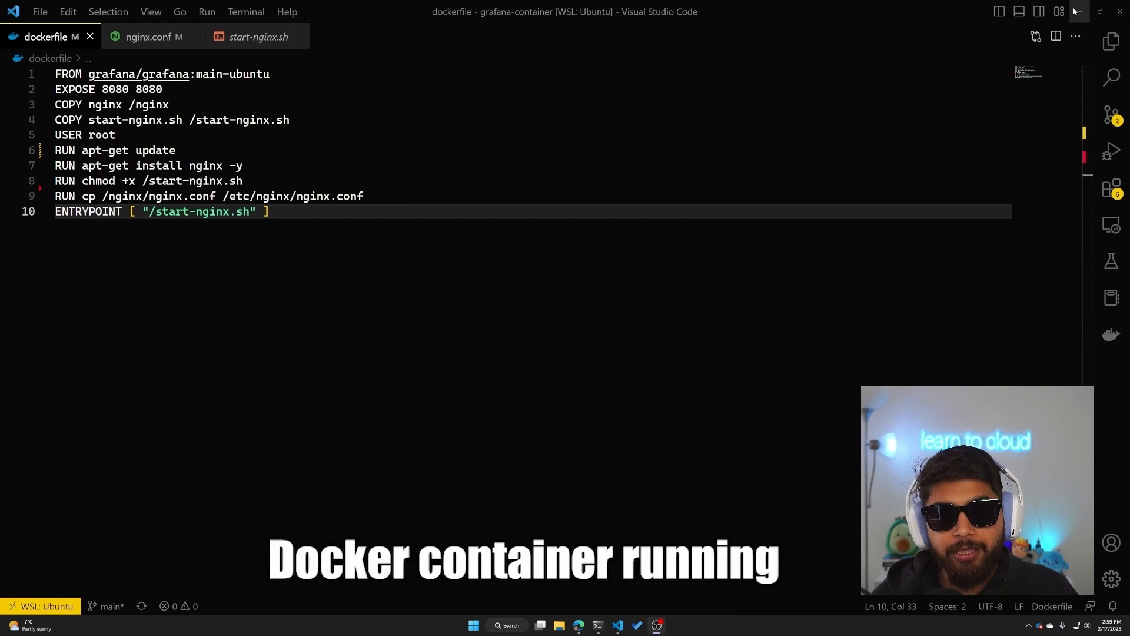
# Switch to Microsoft Edge from the taskbar.
pyautogui.click(578, 625)
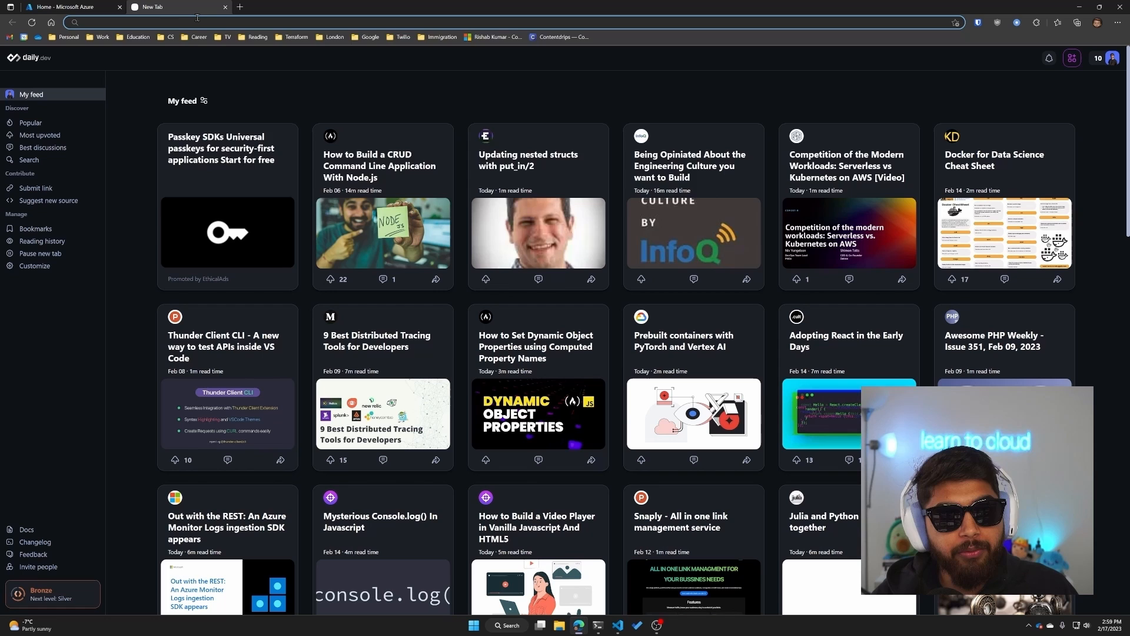
# Load Grafana's welcome page from localhost:8080 via the address bar suggestion.
pyautogui.write('localhost:300')
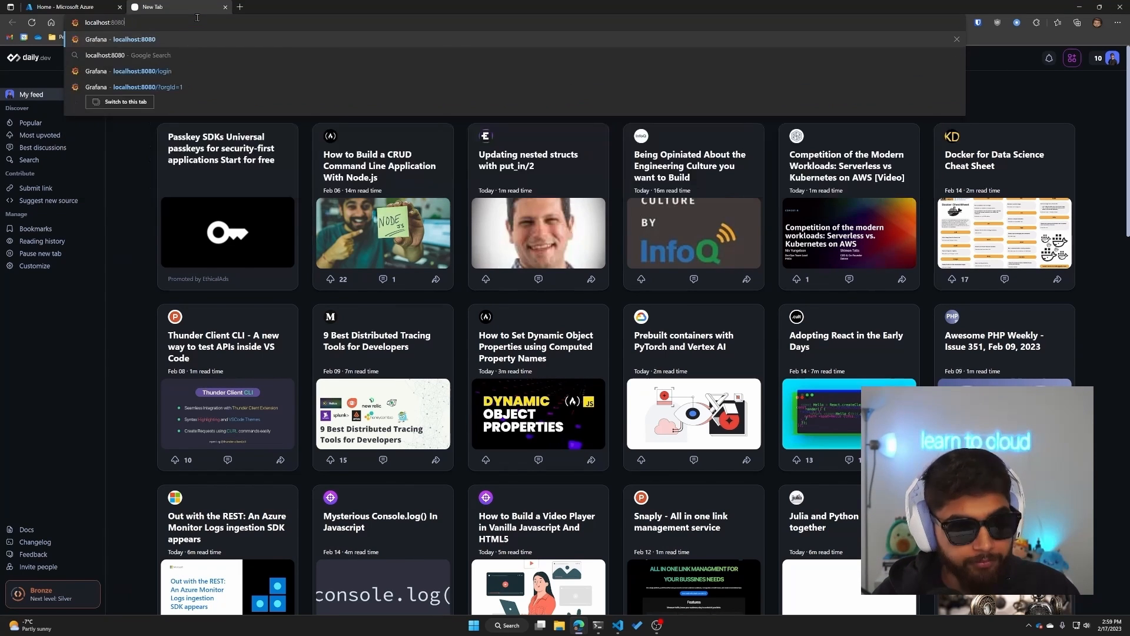
pyautogui.click(147, 87)
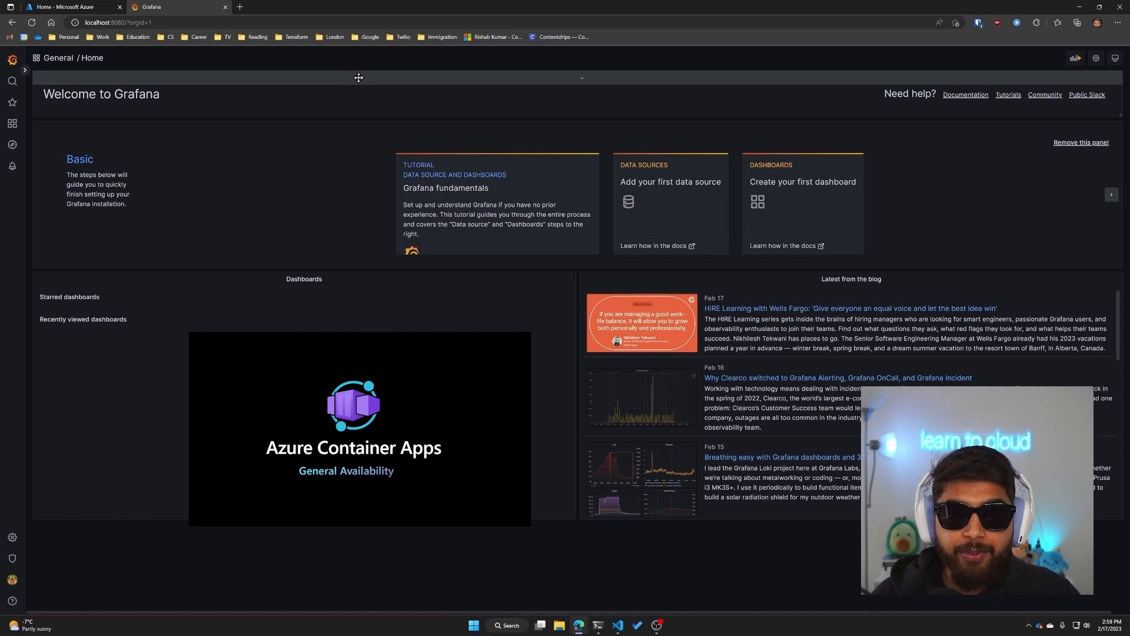
# View the Microsoft Azure home tab, then minimize the browser.
pyautogui.click(68, 6)
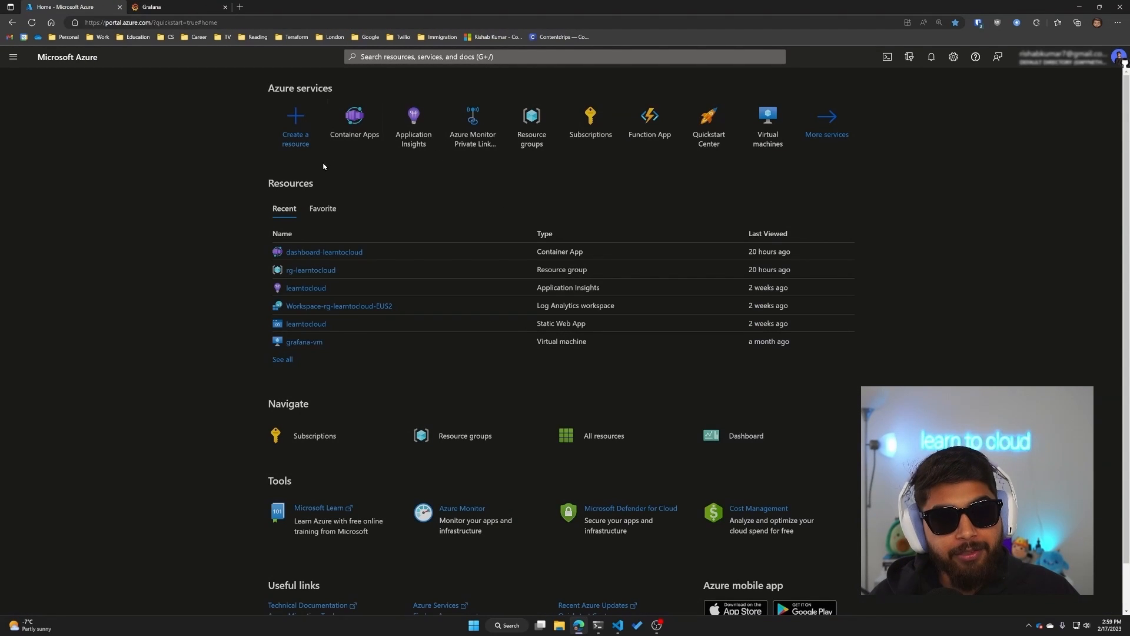
pyautogui.moveTo(353, 122)
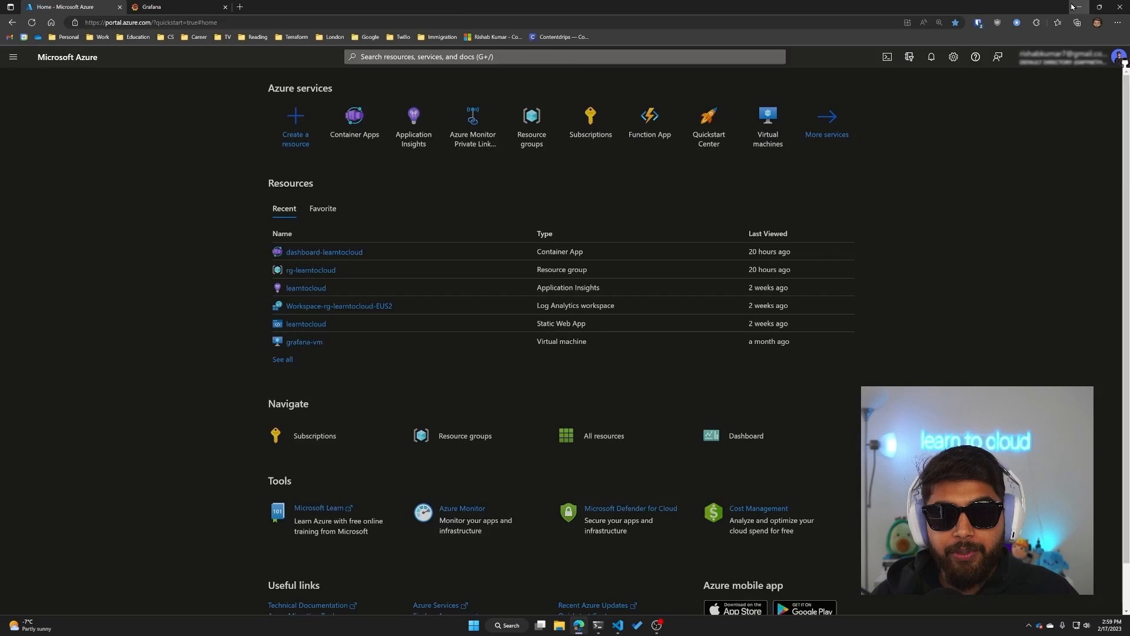
pyautogui.click(616, 625)
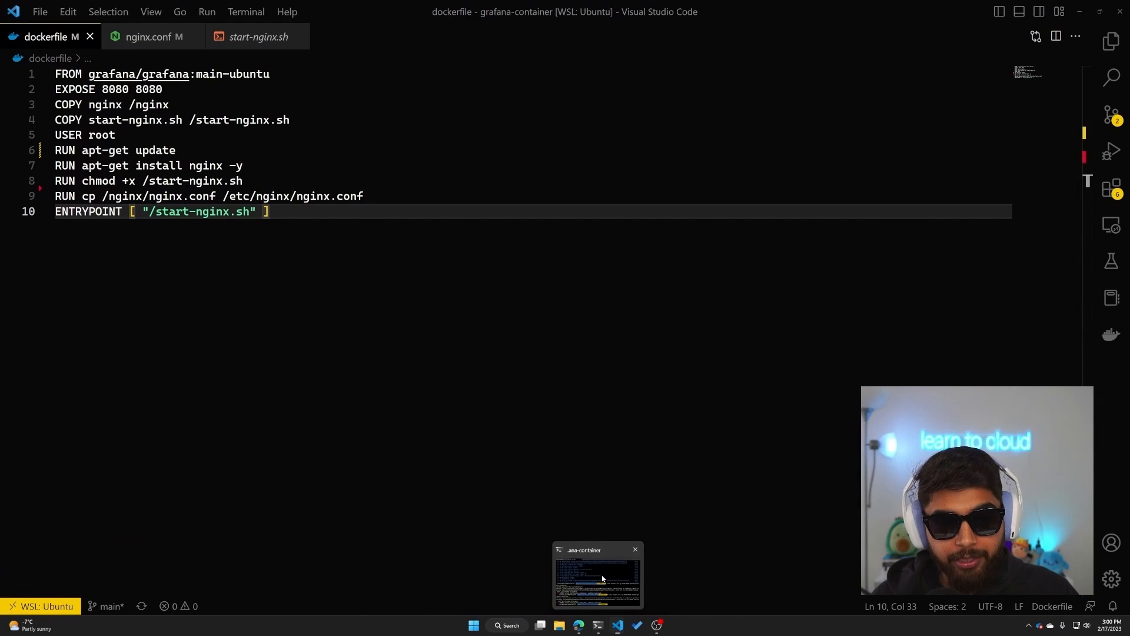
# Restore the terminal and enter cd code/grafana-container after typing docker login.
pyautogui.click(597, 572)
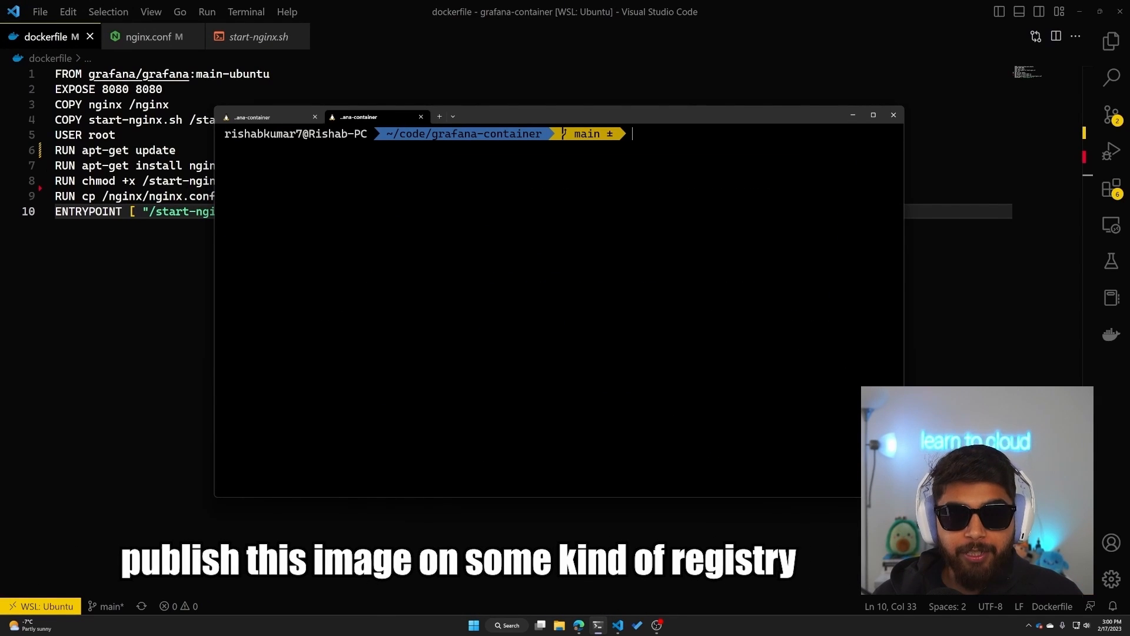
pyautogui.moveTo(531, 267)
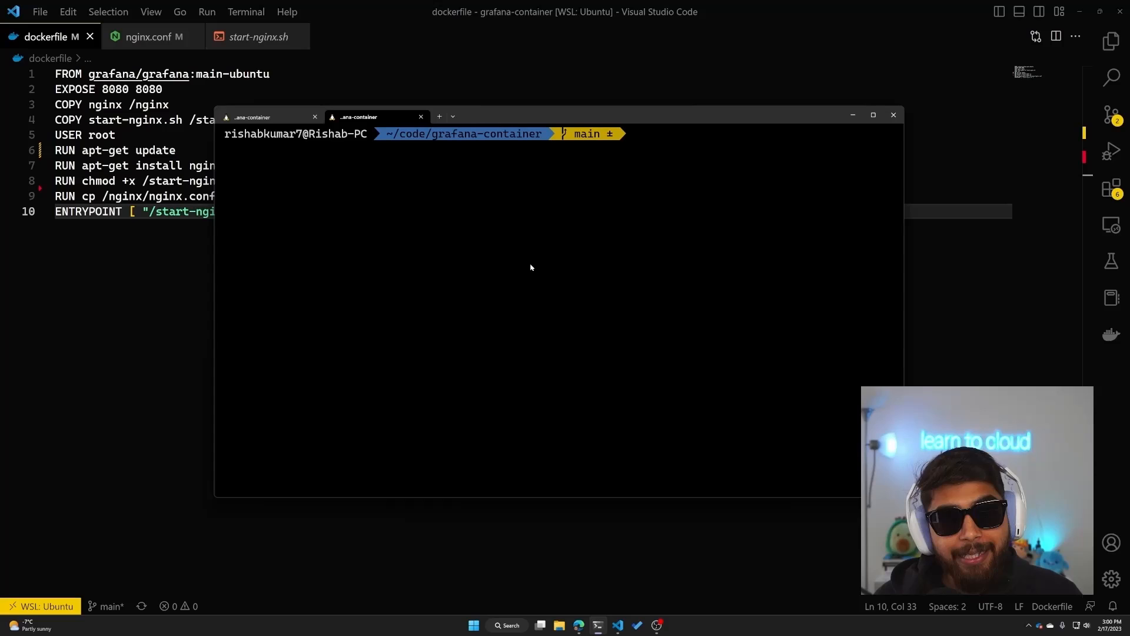
pyautogui.moveTo(584, 250)
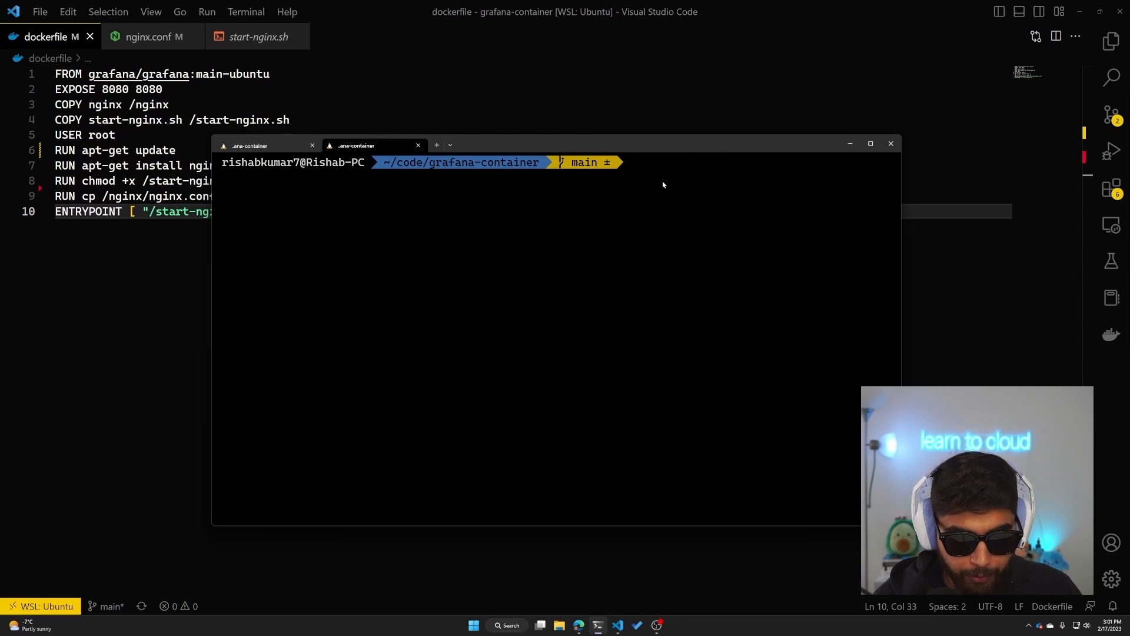
pyautogui.write('docker logi')
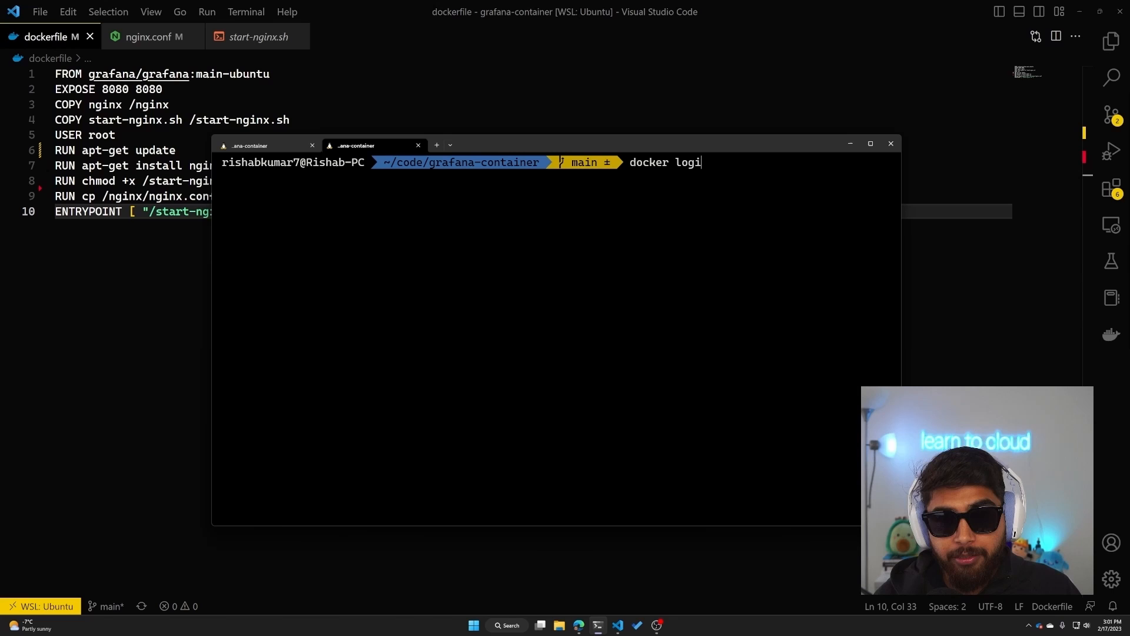
pyautogui.write('n')
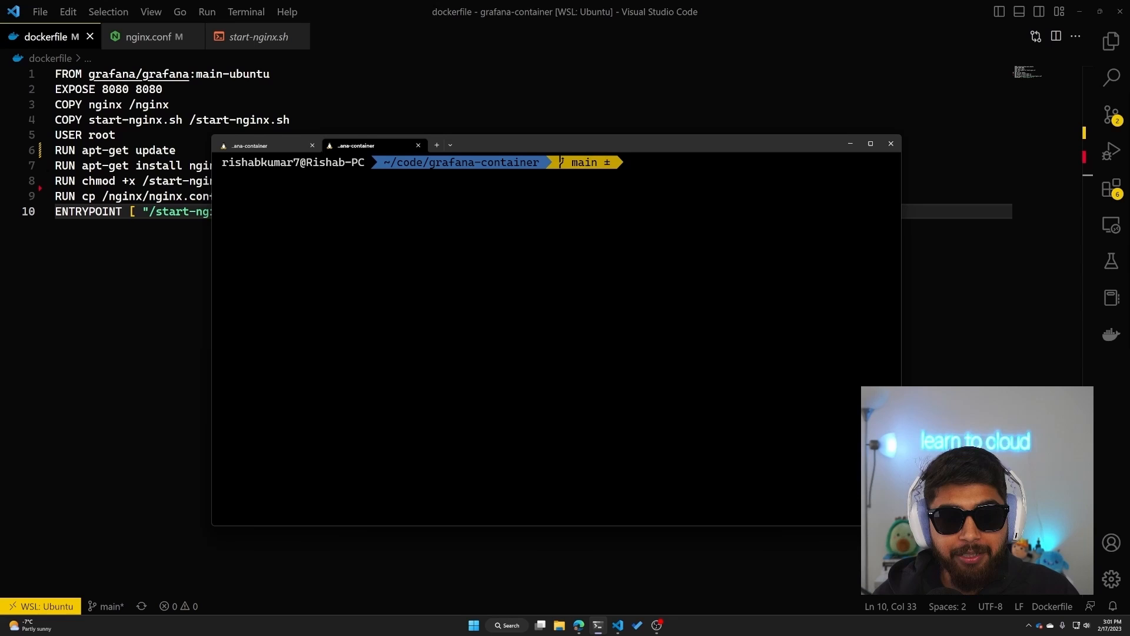
pyautogui.write('cd code/grafana-container')
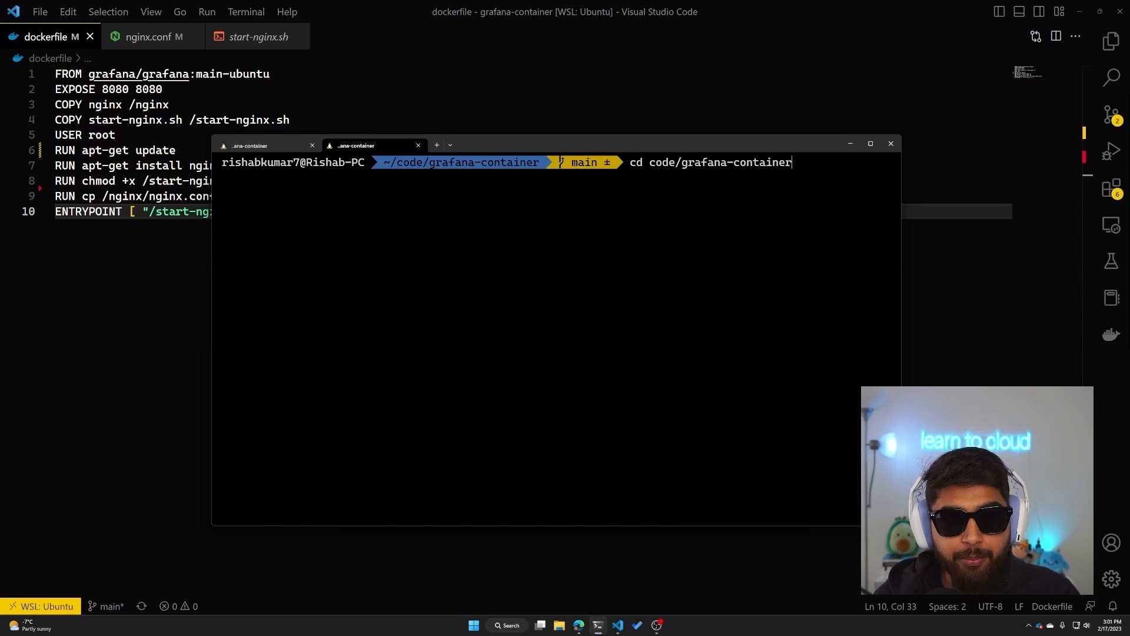
# Tag docker/grafana-container as rishabkumar7/grafana-container:1.0, then start typing docker push.
pyautogui.write('docker push rishabkumar7/grafana-container:1.1')
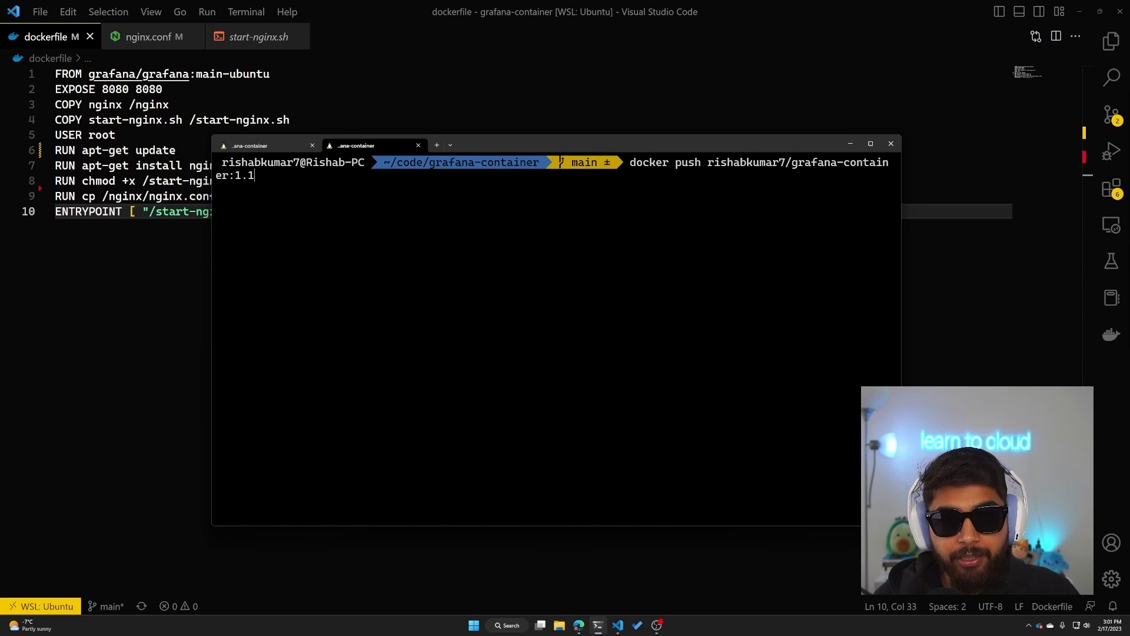
pyautogui.write('docker tag gal/grafana-container rishabkumar7/grafana-container:1.1')
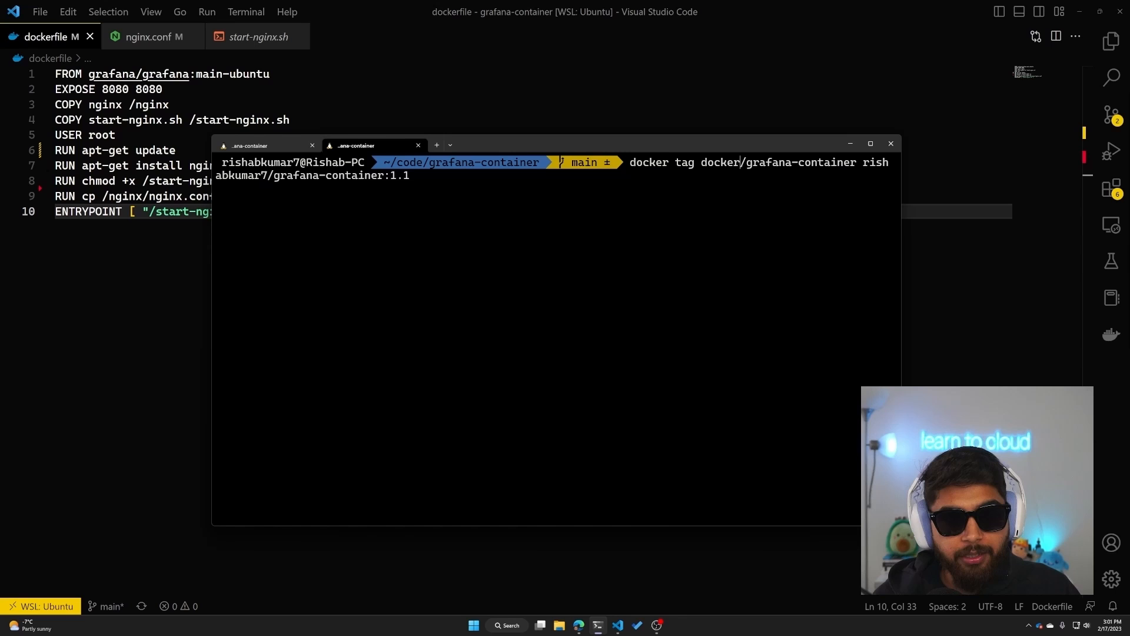
pyautogui.moveTo(780, 207)
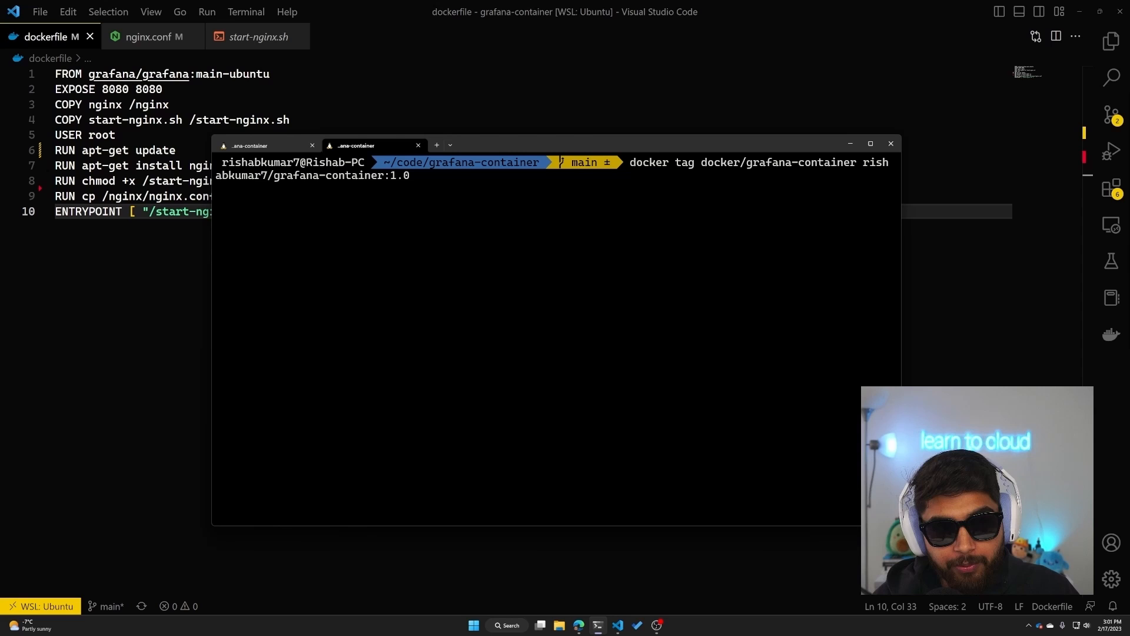
pyautogui.moveTo(678, 191)
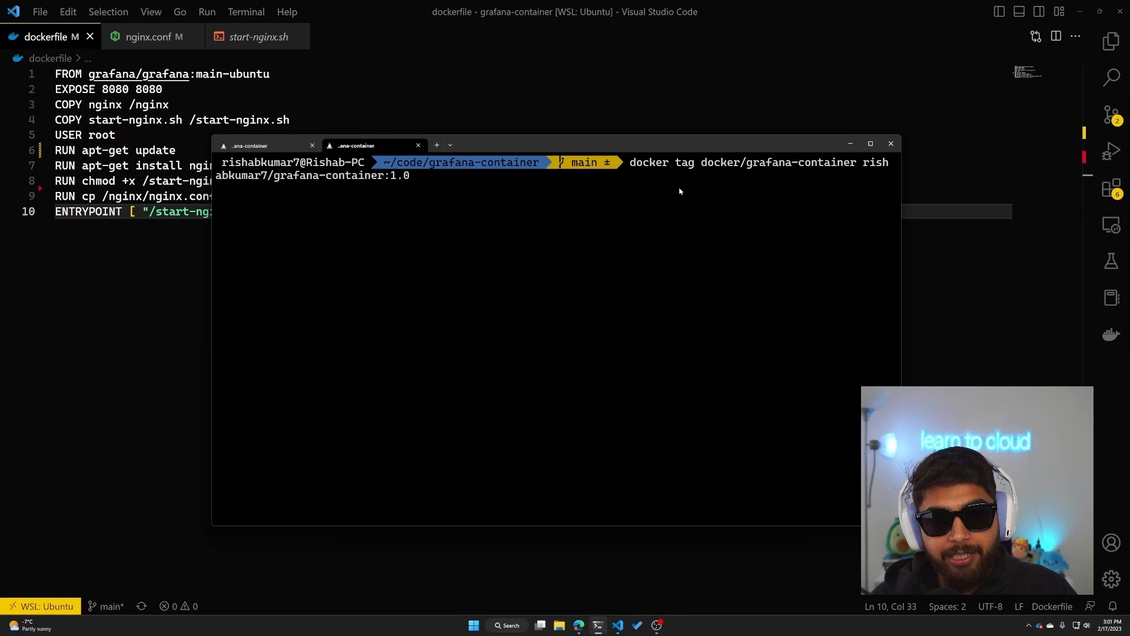
pyautogui.moveTo(694, 172)
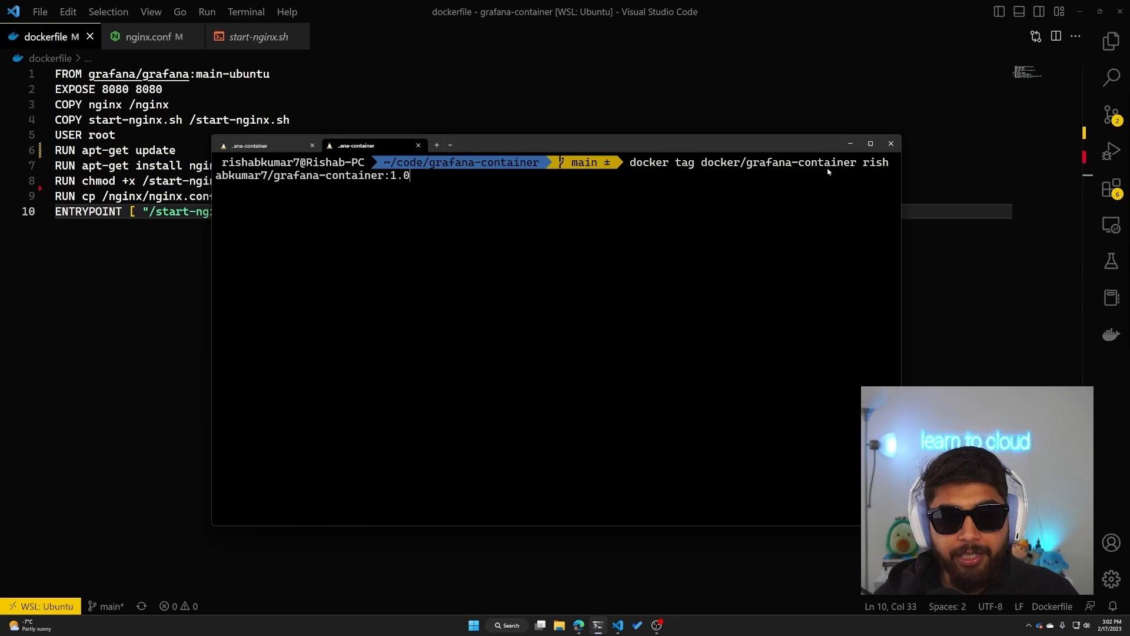
pyautogui.moveTo(845, 171)
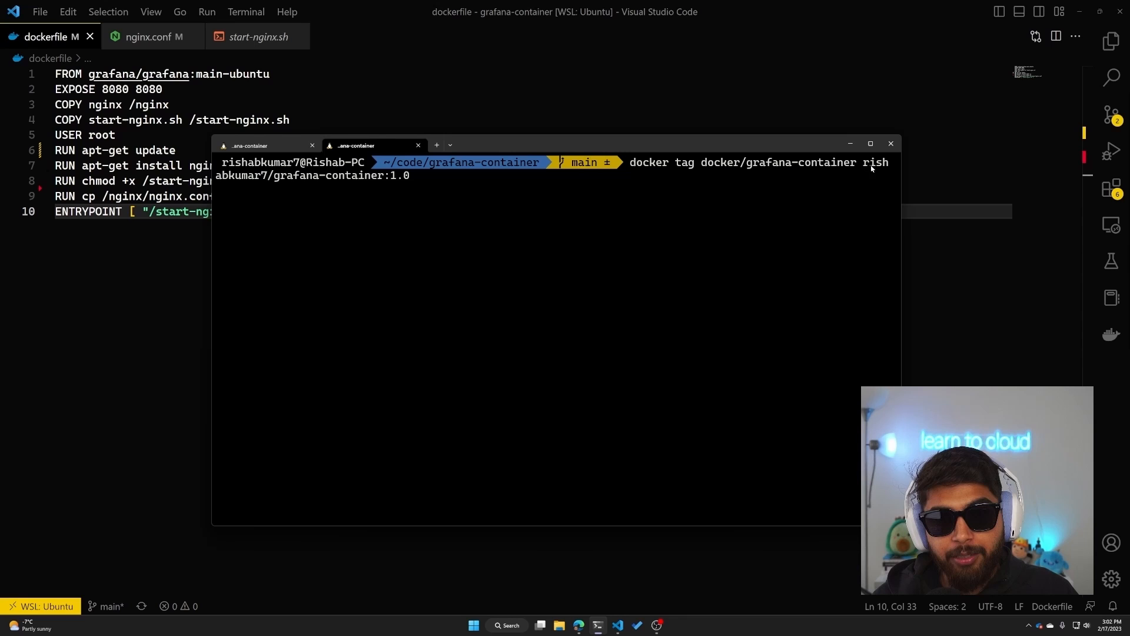
pyautogui.moveTo(274, 182)
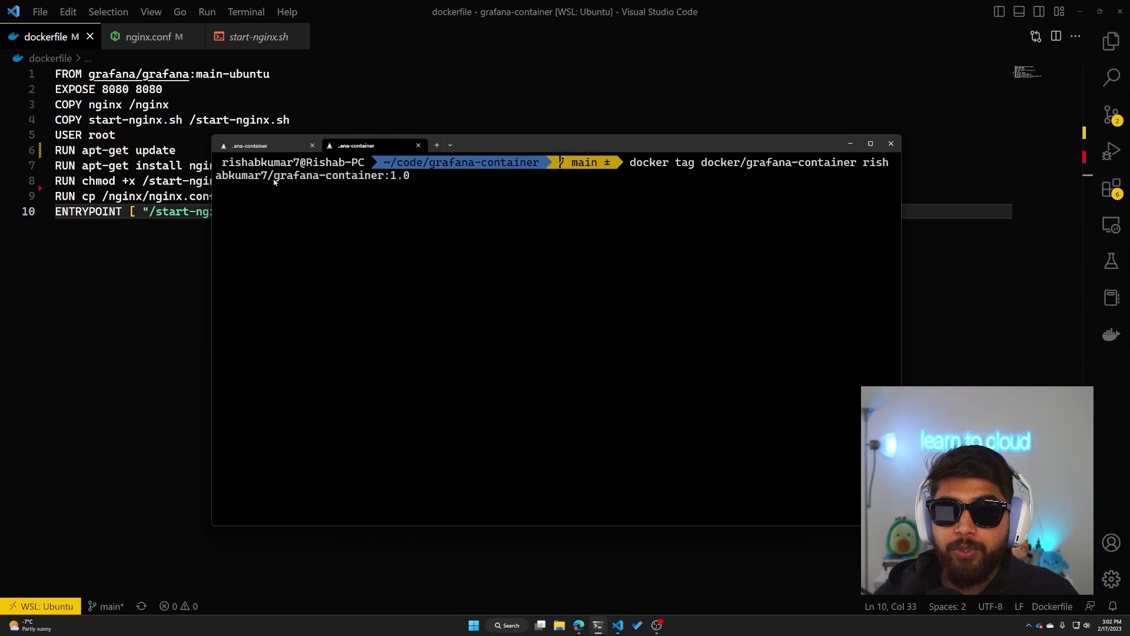
pyautogui.moveTo(294, 183)
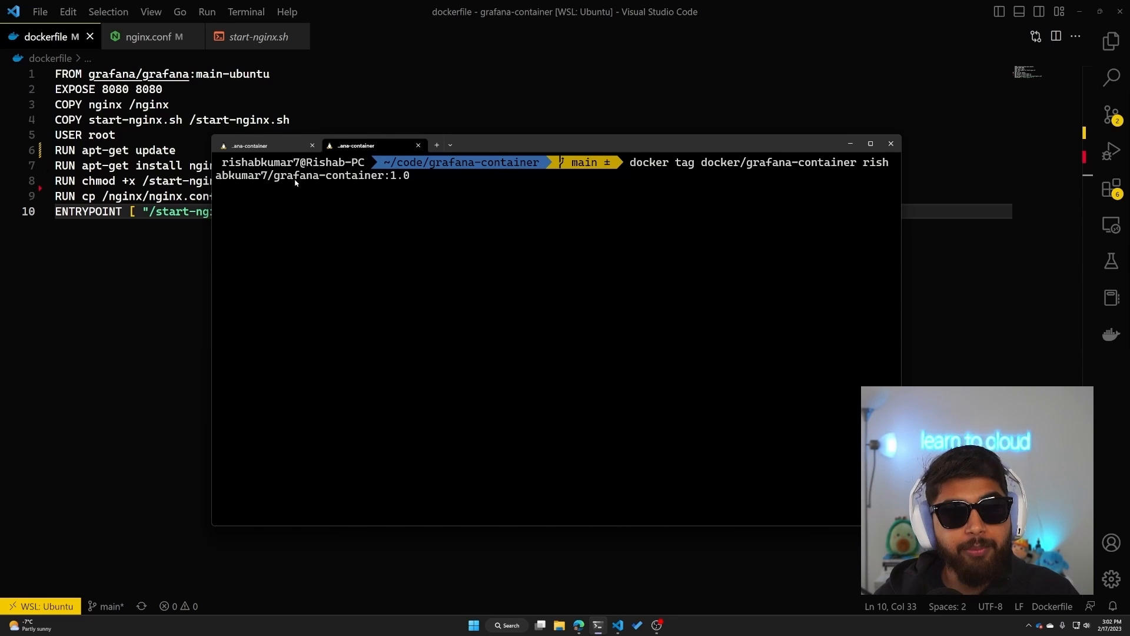
pyautogui.moveTo(292, 177)
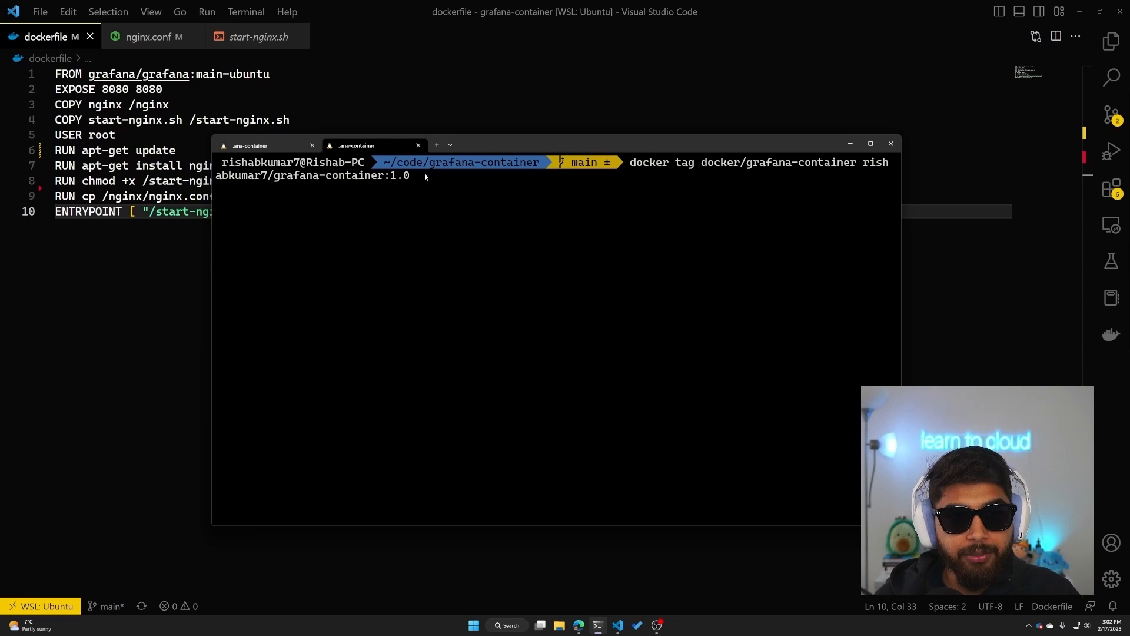
pyautogui.press('Return')
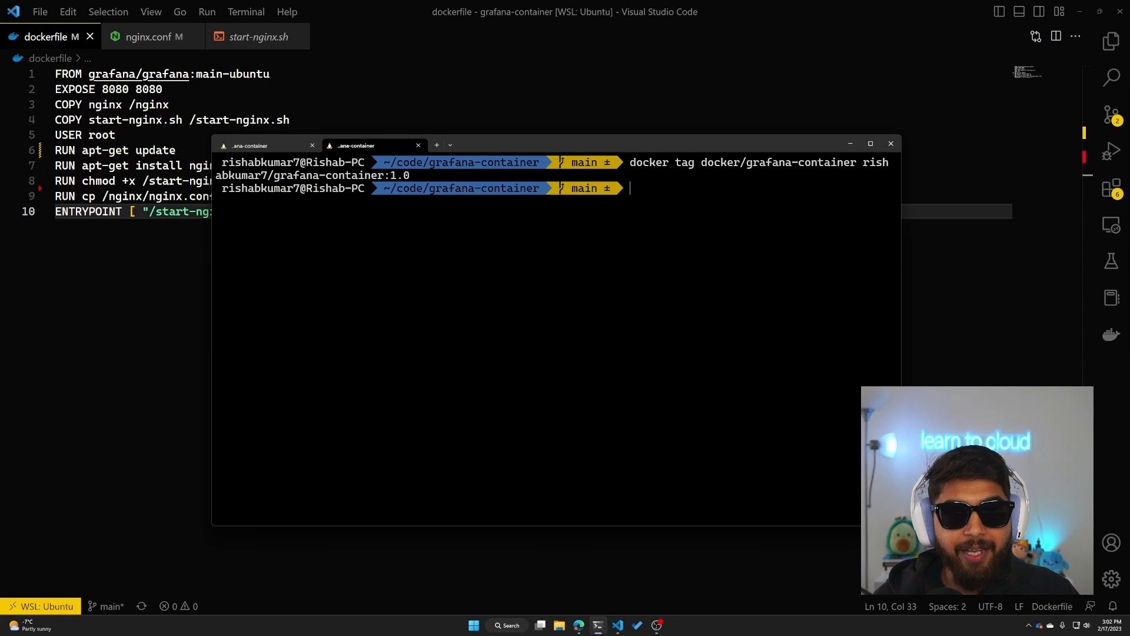
pyautogui.moveTo(674, 202)
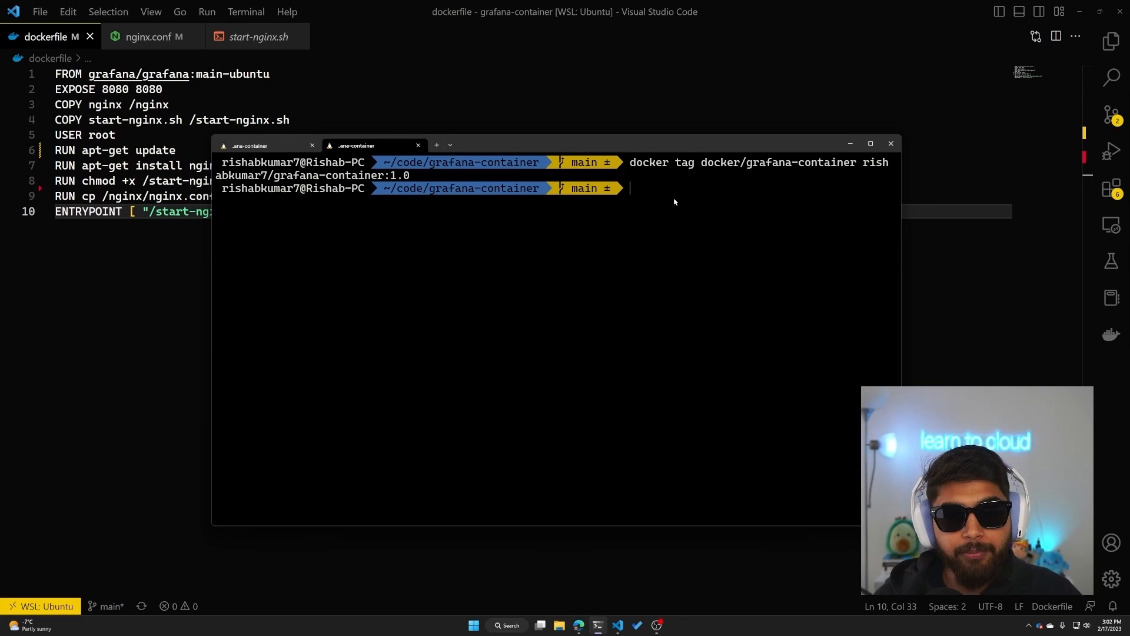
pyautogui.moveTo(810, 244)
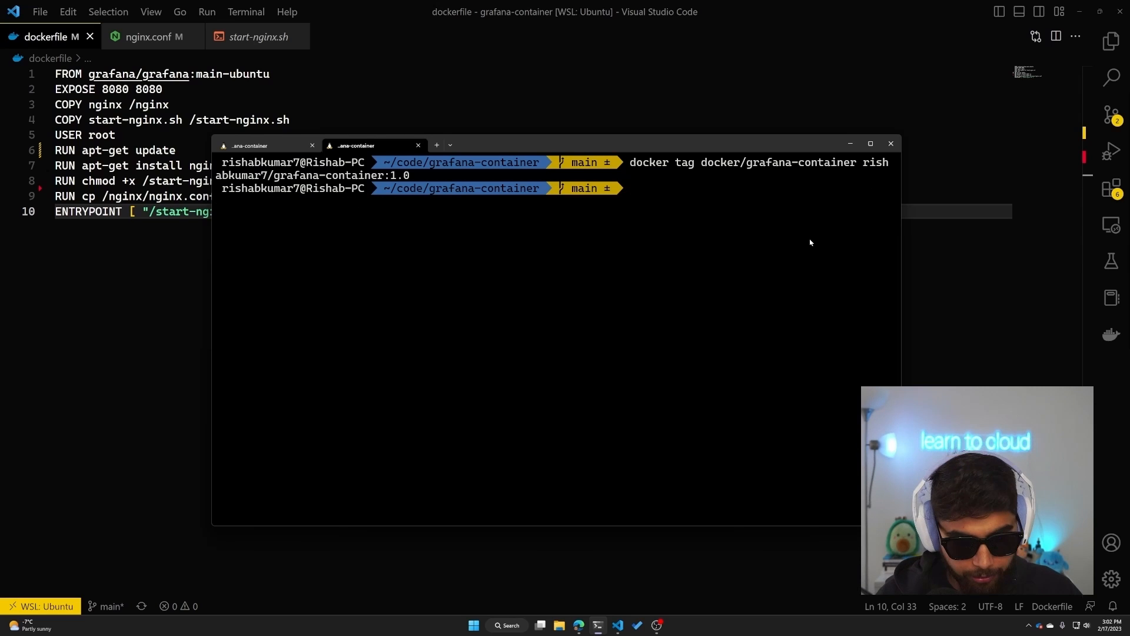
pyautogui.write('docker push')
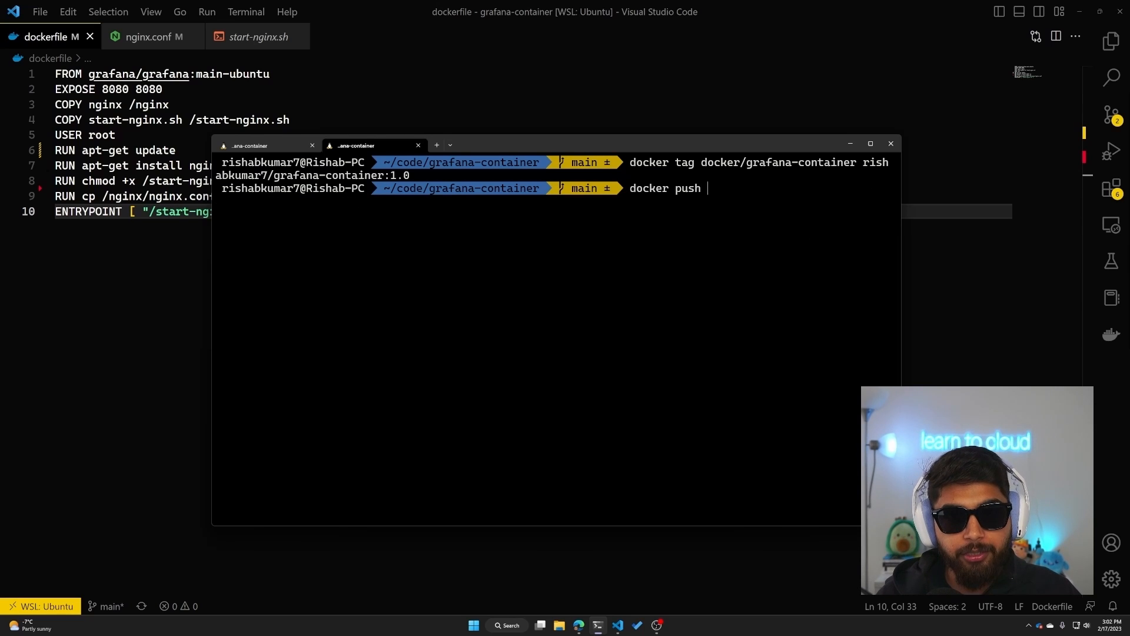
# Push the rishabkumar7/grafana-container:1.0 image to Docker Hub with docker push.
pyautogui.write('rishab')
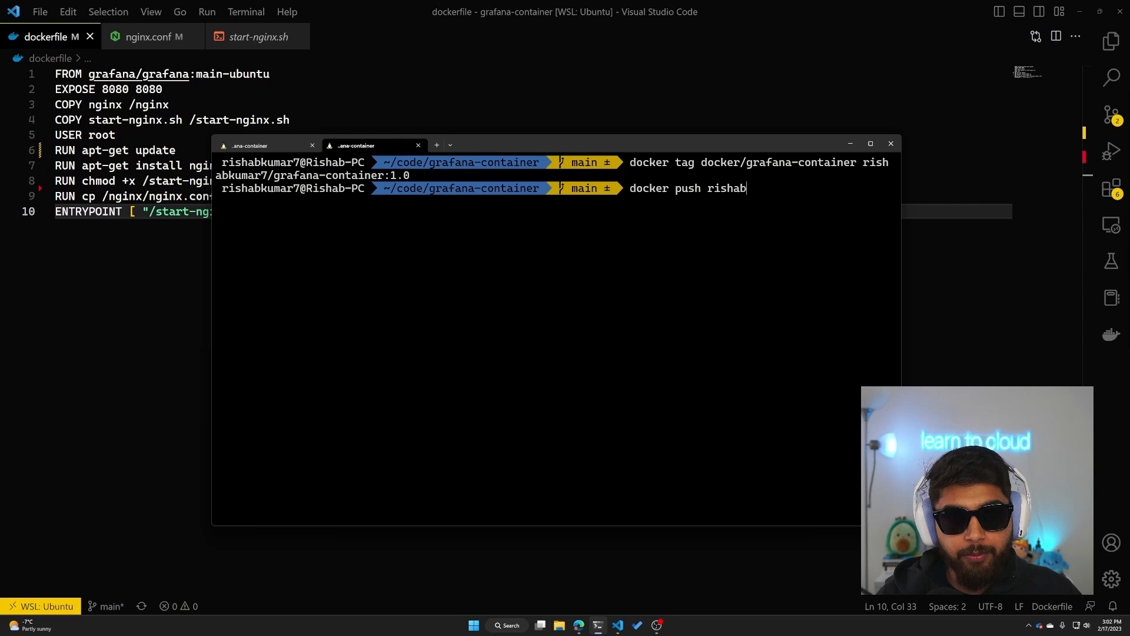
pyautogui.write('kumar7/grafana-container')
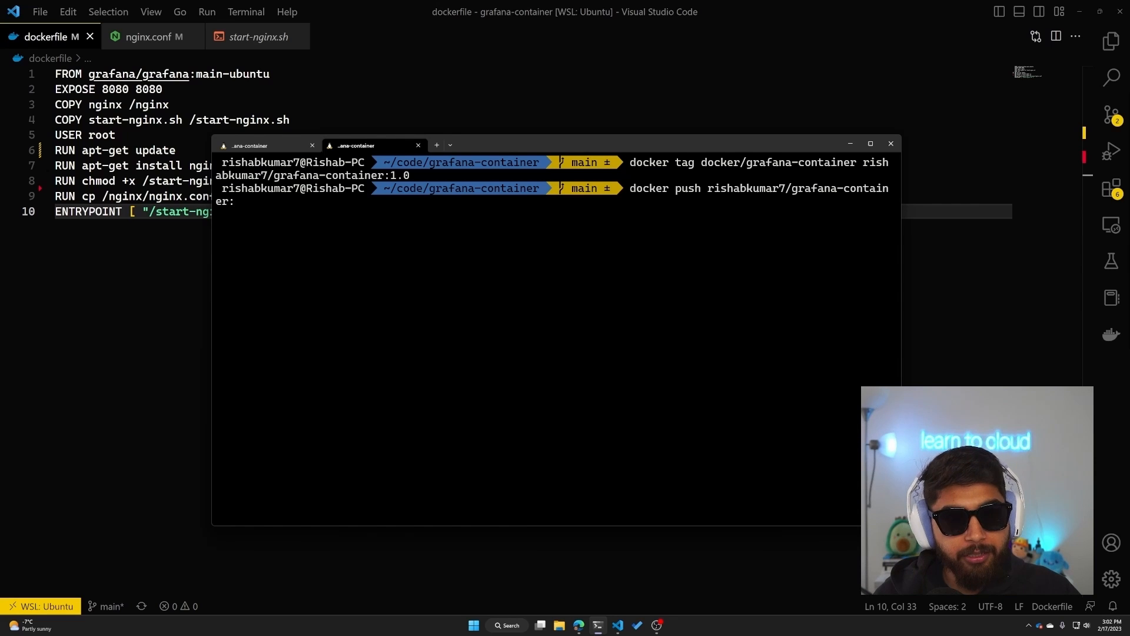
pyautogui.write(':1.0')
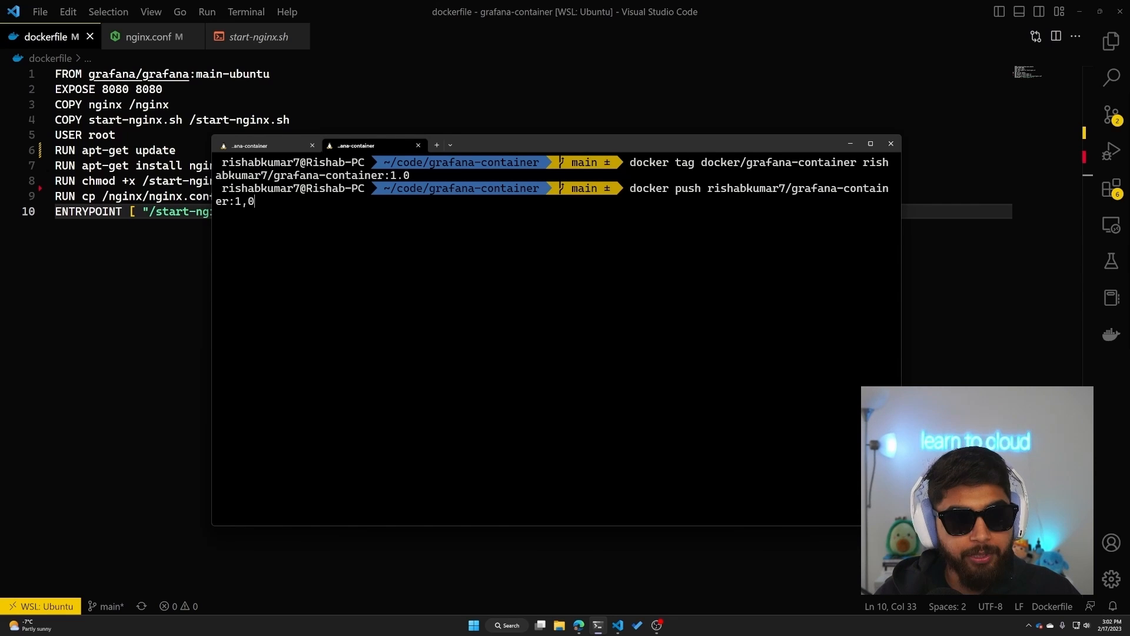
pyautogui.press('Return')
pyautogui.write('docker hu')
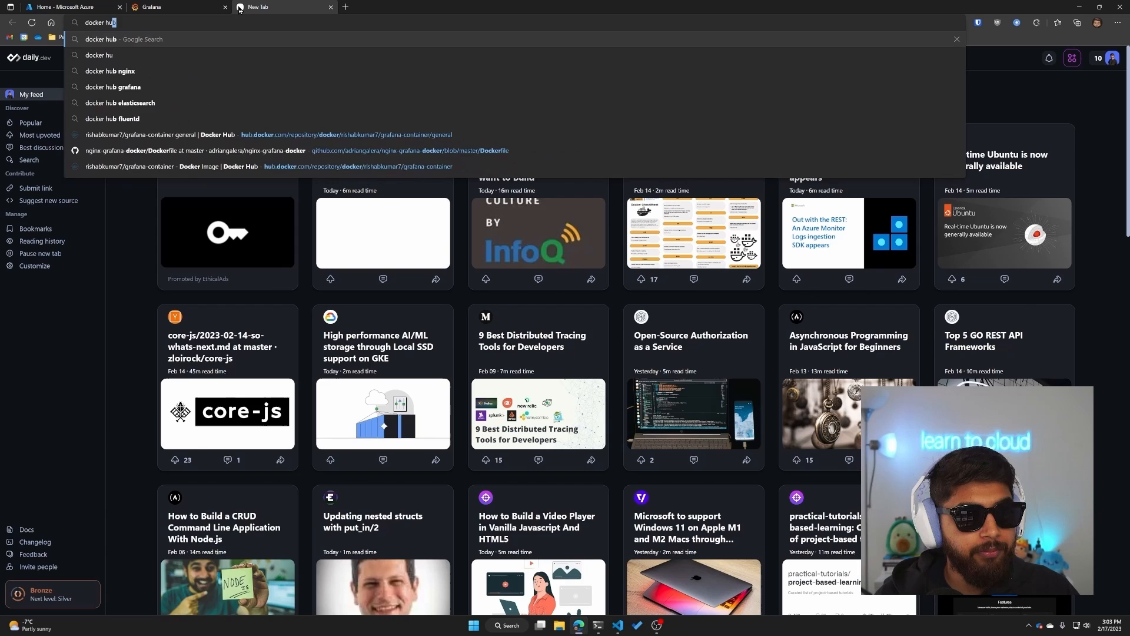
# Verify on Docker Hub that grafana-container tag 1.0 was just pushed.
pyautogui.press('Return')
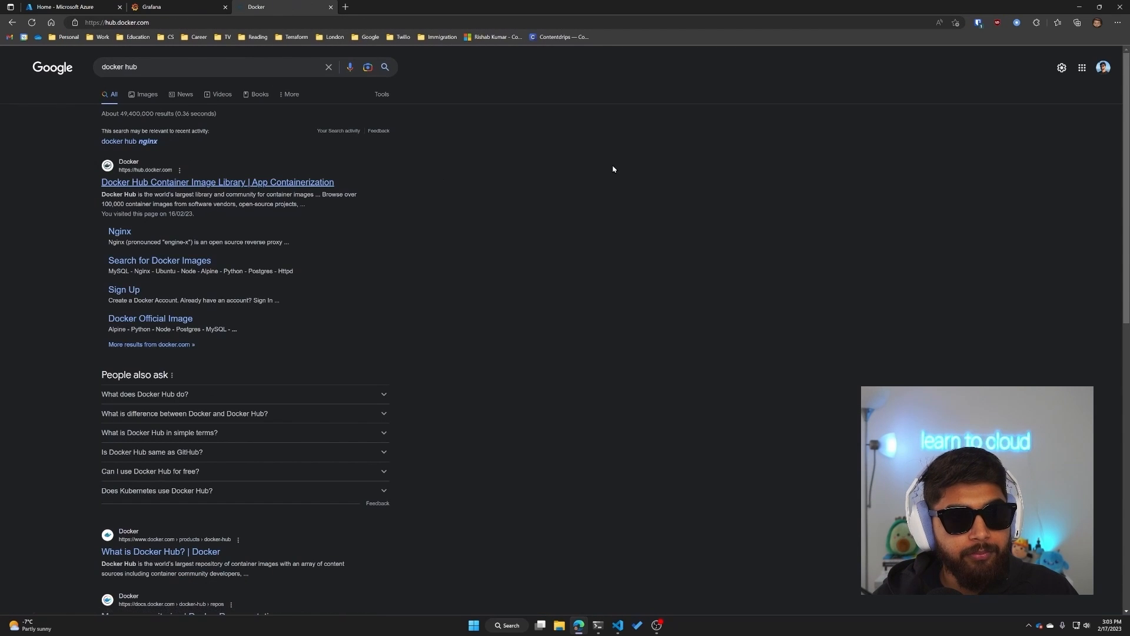
pyautogui.click(217, 182)
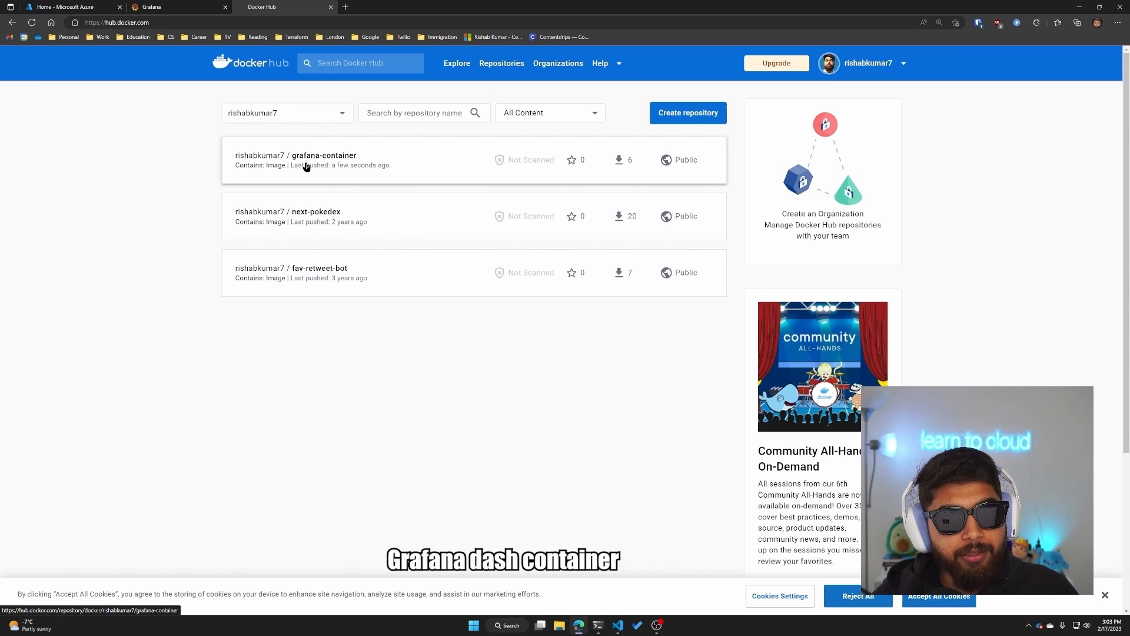
pyautogui.moveTo(373, 173)
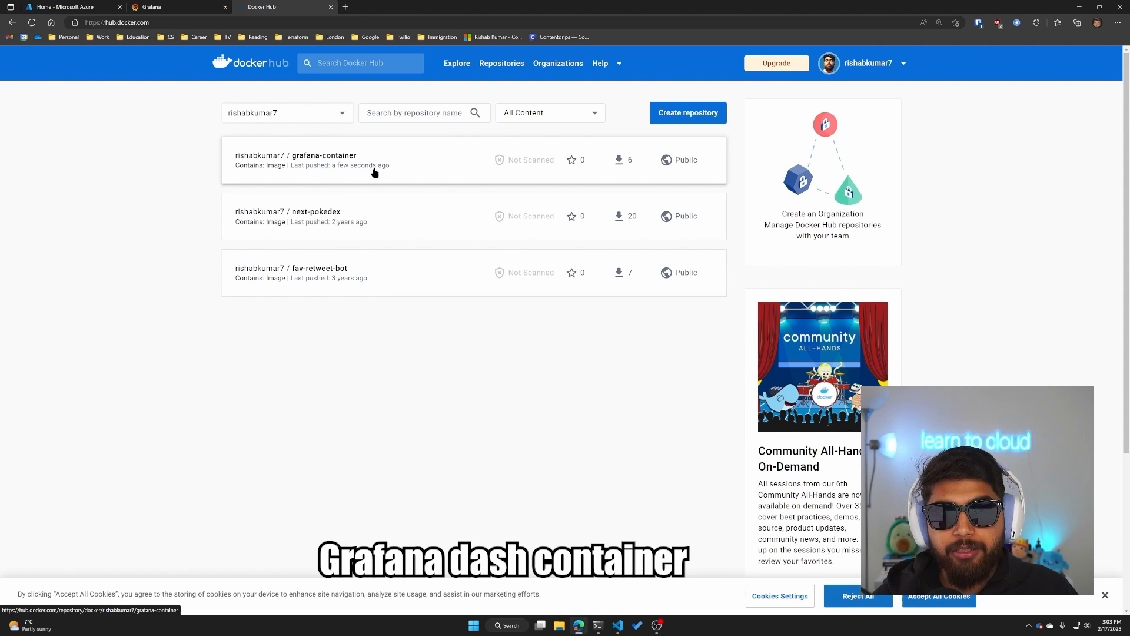
pyautogui.moveTo(313, 173)
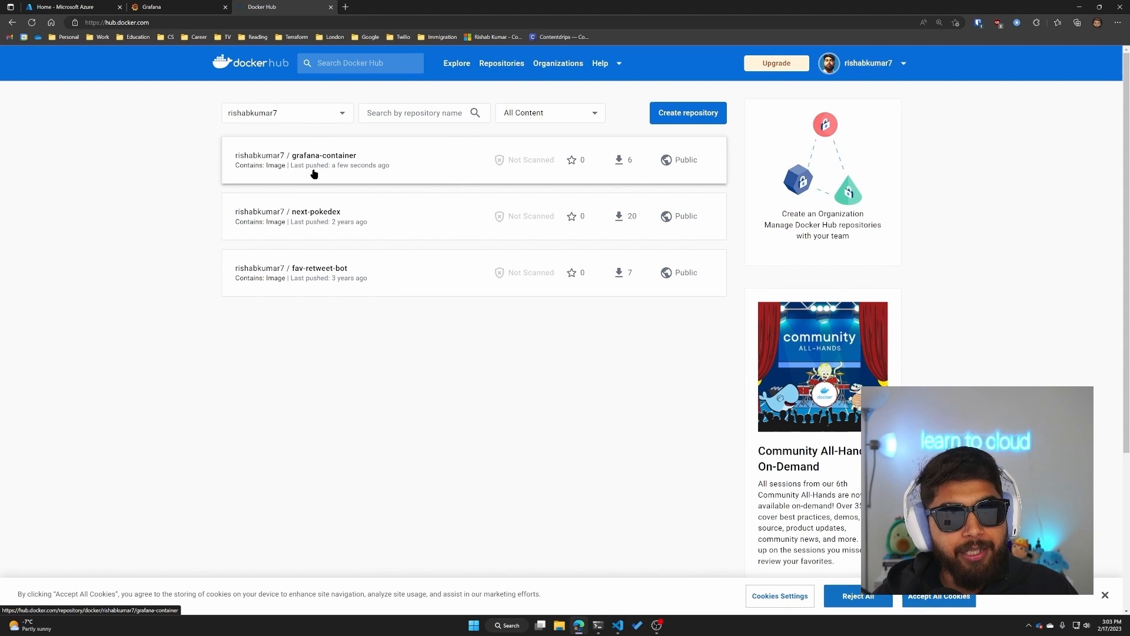
pyautogui.click(317, 155)
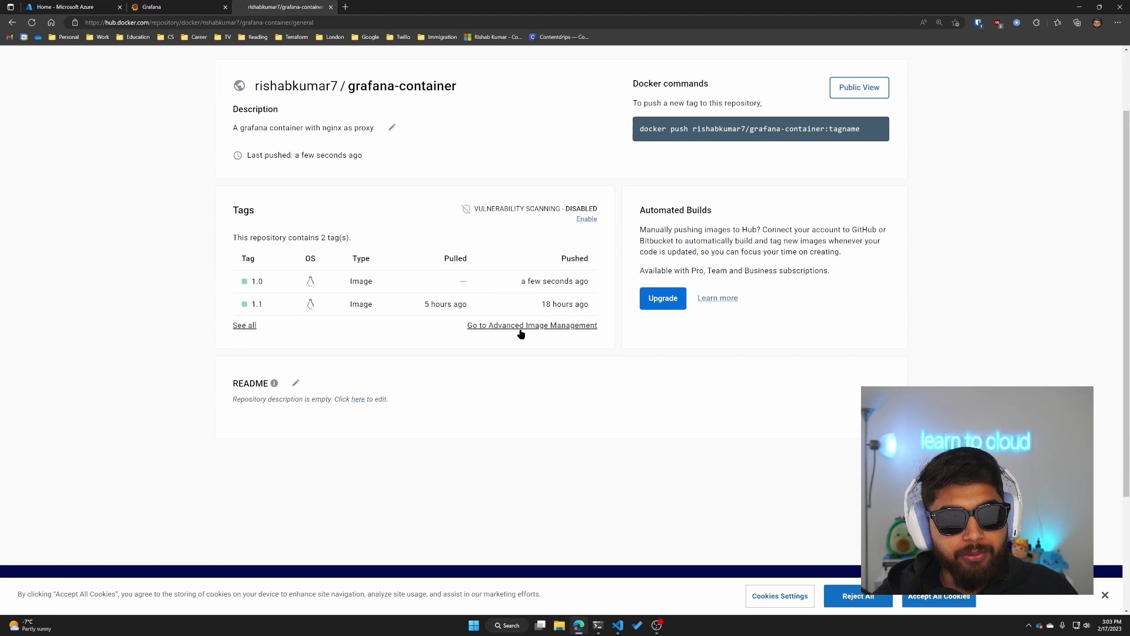
pyautogui.scroll(3)
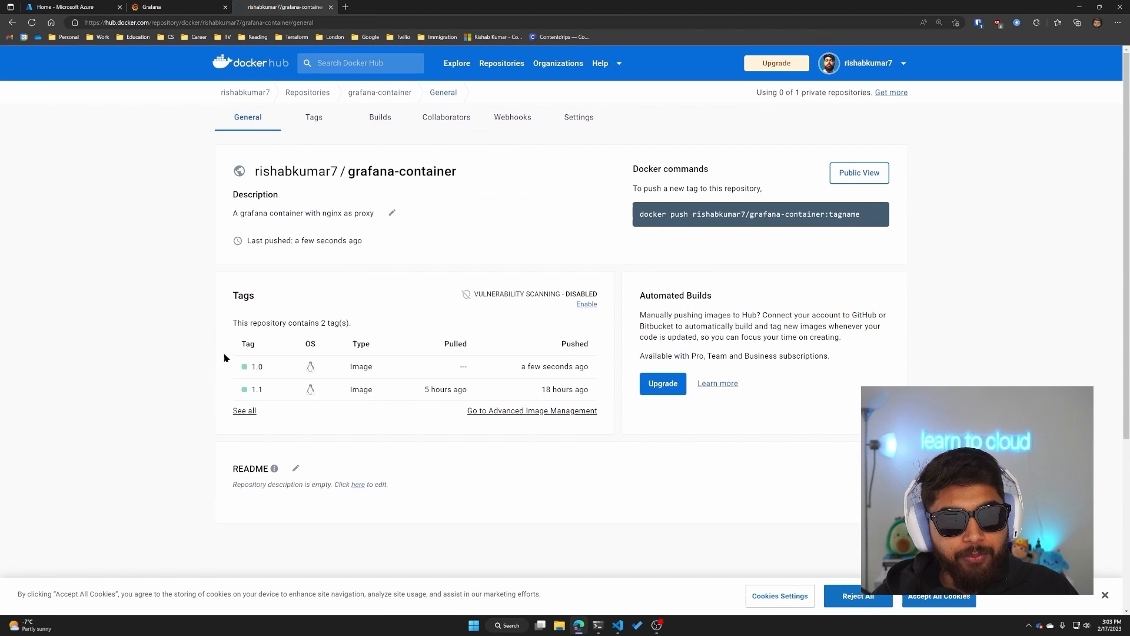
pyautogui.moveTo(257, 367)
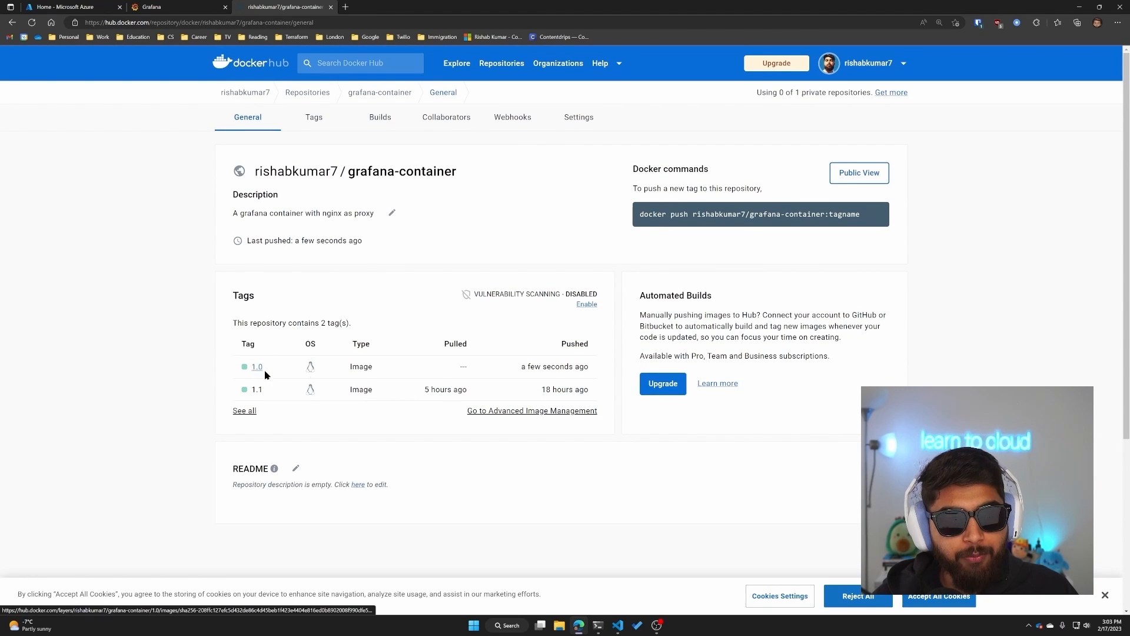
pyautogui.moveTo(553, 366)
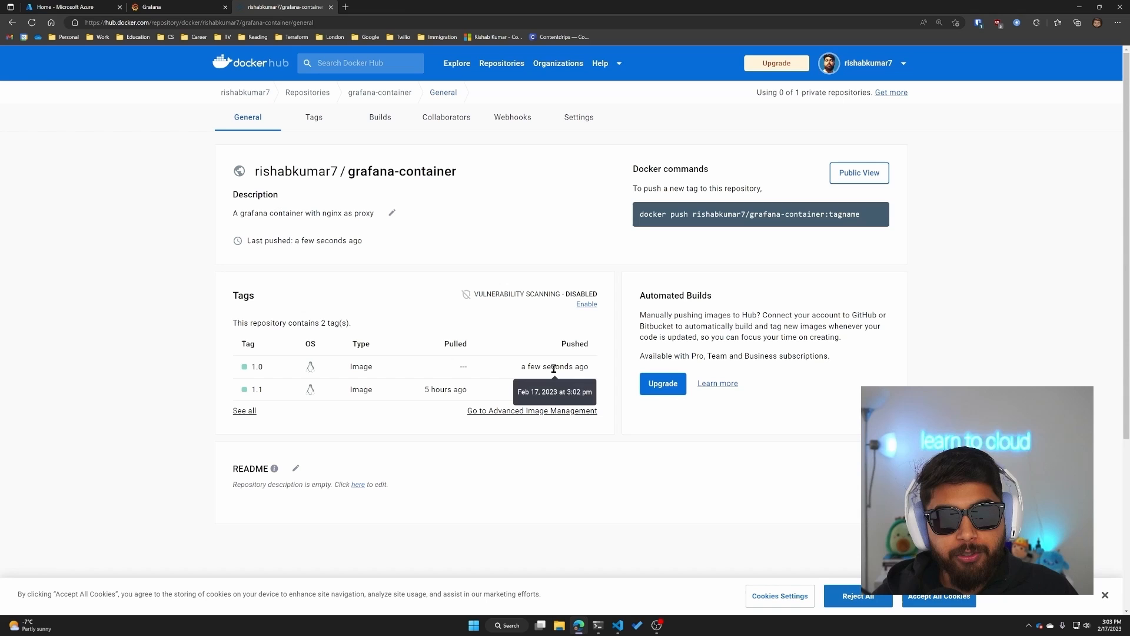
pyautogui.moveTo(669, 238)
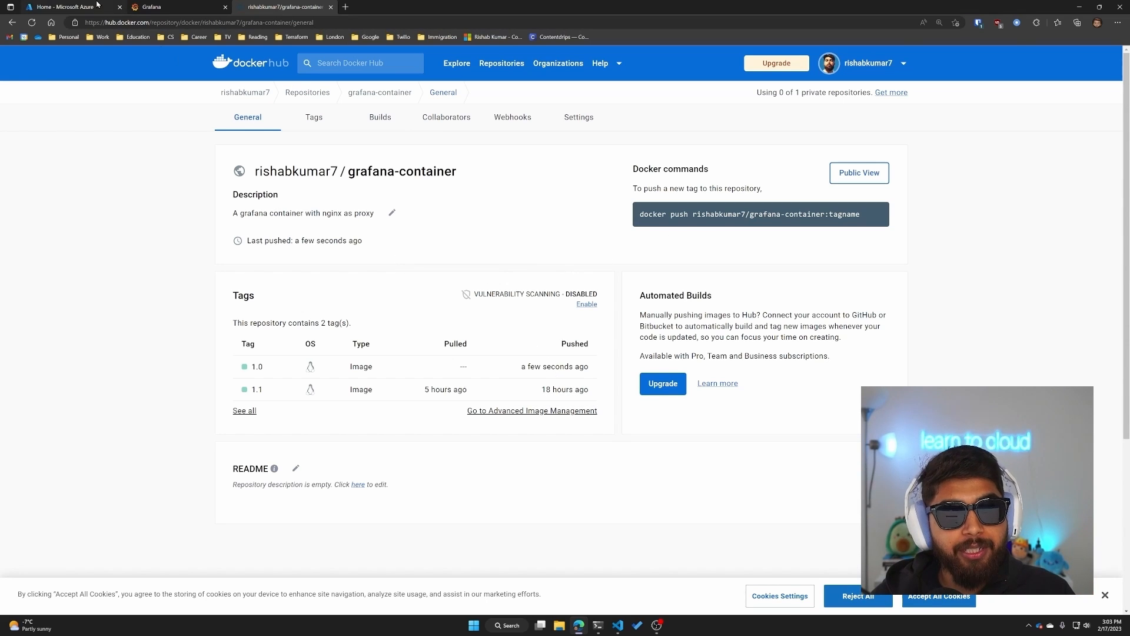
pyautogui.click(69, 6)
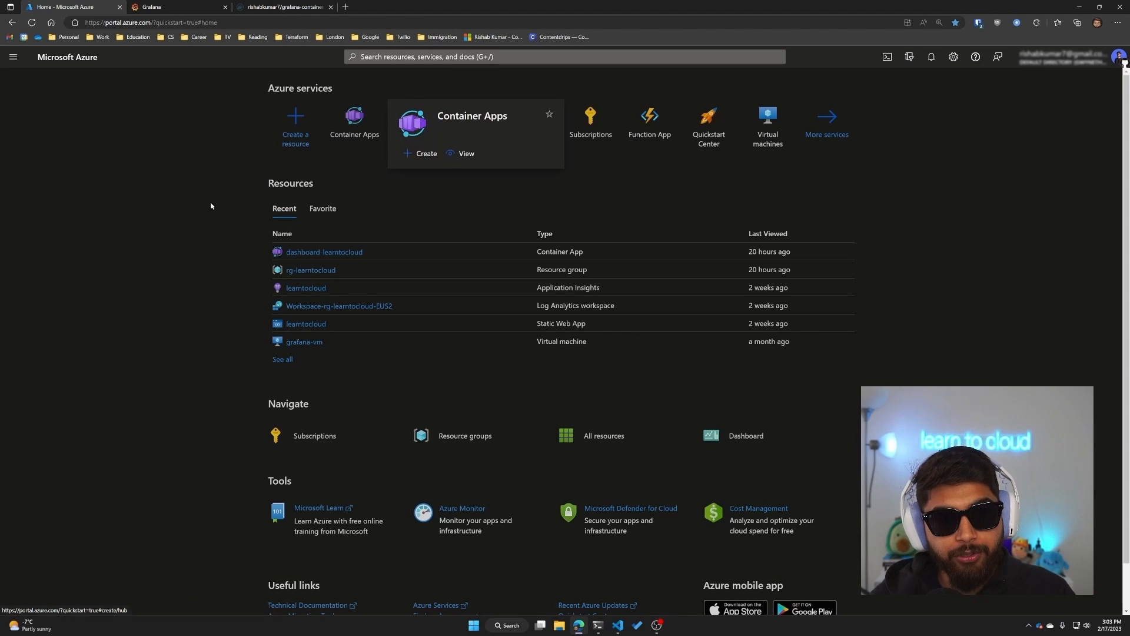
# Start creating a Container App from Create a resource in the Azure portal.
pyautogui.press('ctrl+plus')
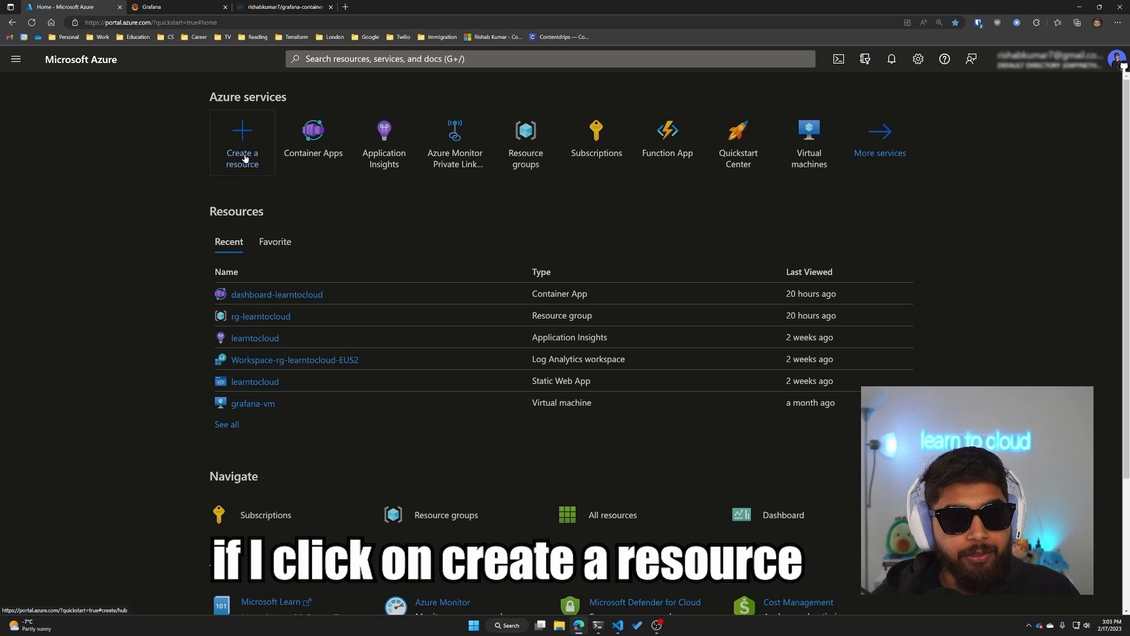
pyautogui.click(242, 144)
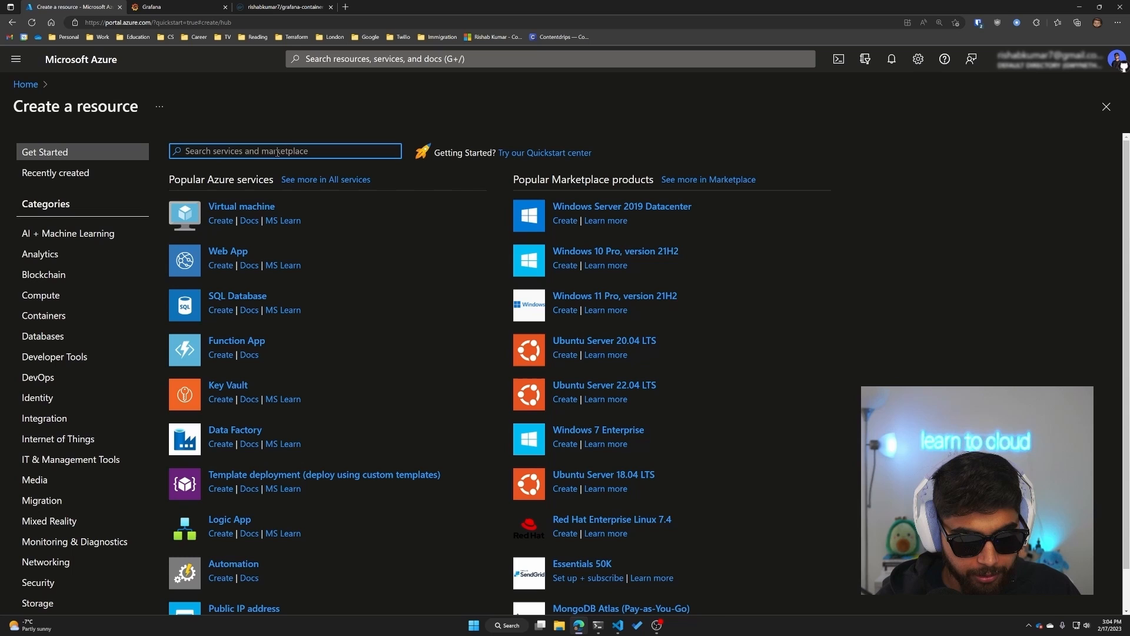
pyautogui.write('container')
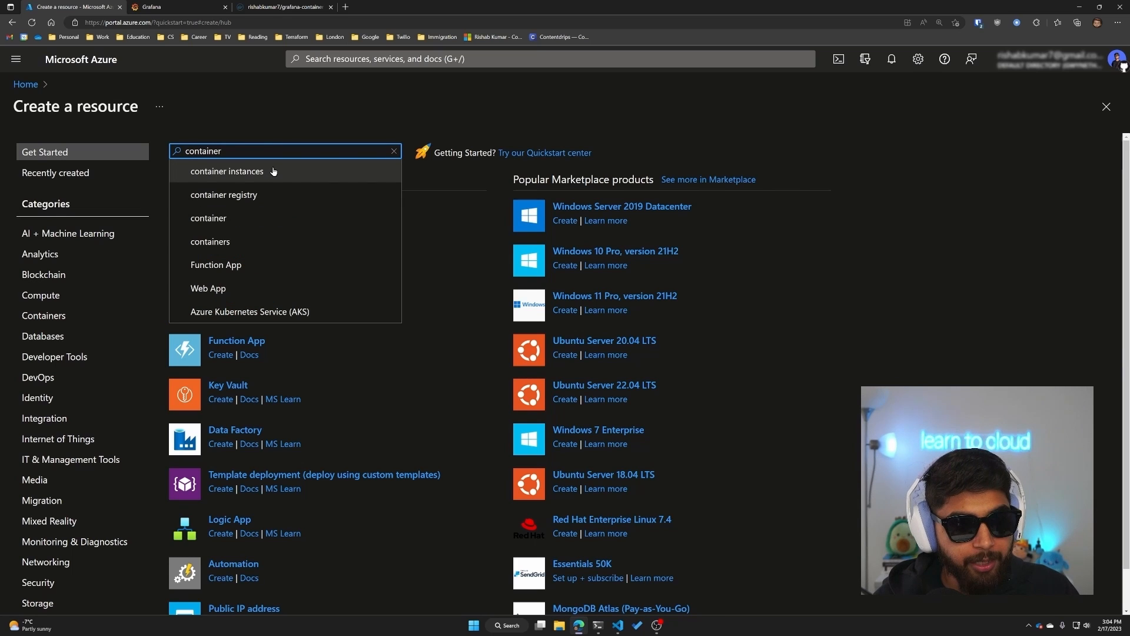
pyautogui.write('ap')
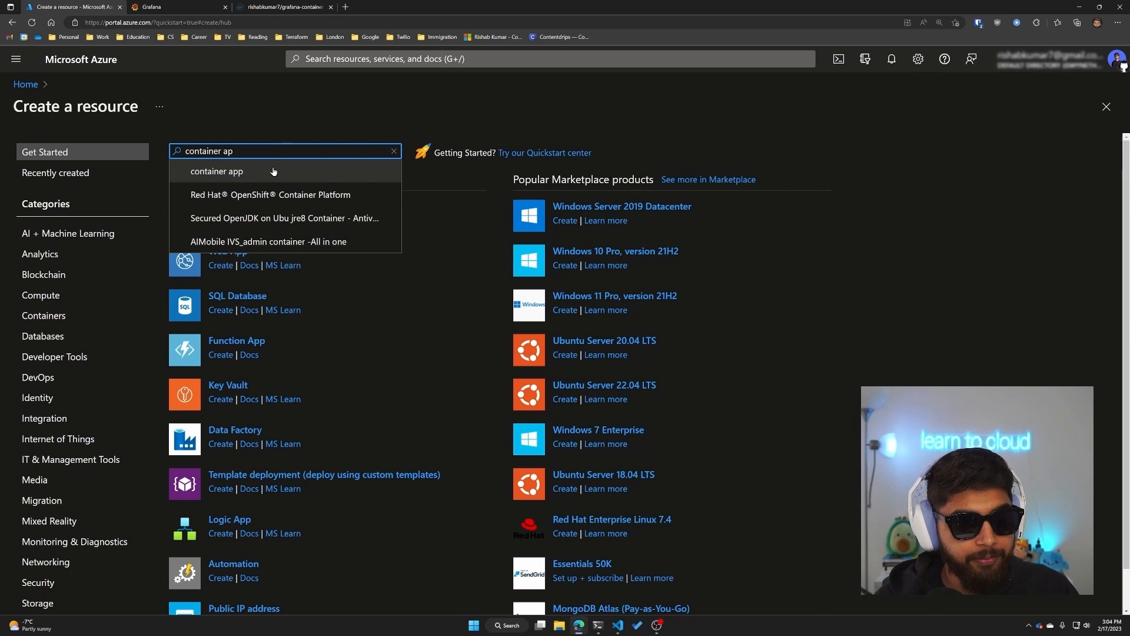
pyautogui.click(216, 170)
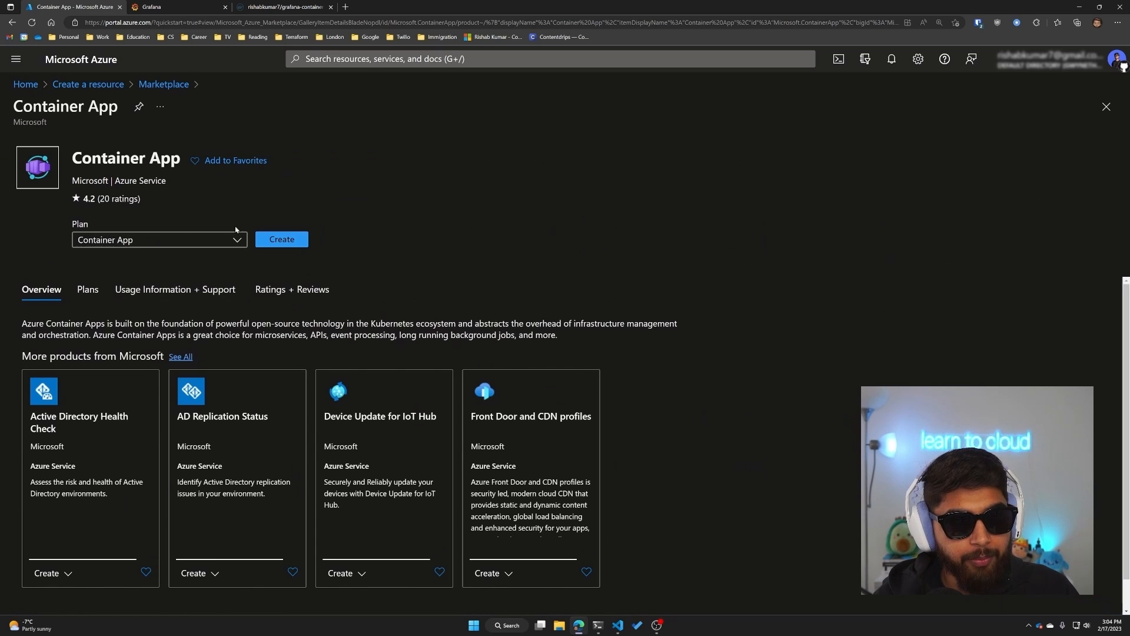
pyautogui.click(280, 239)
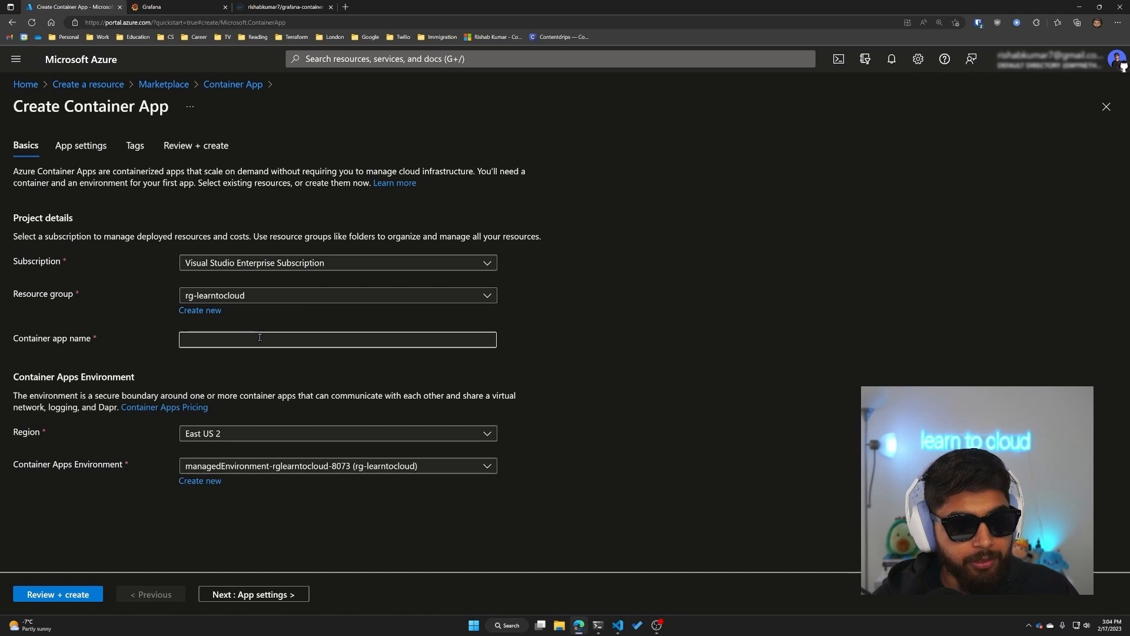
# Name the container app grafanaDashboard-learntocloud.
pyautogui.click(338, 339)
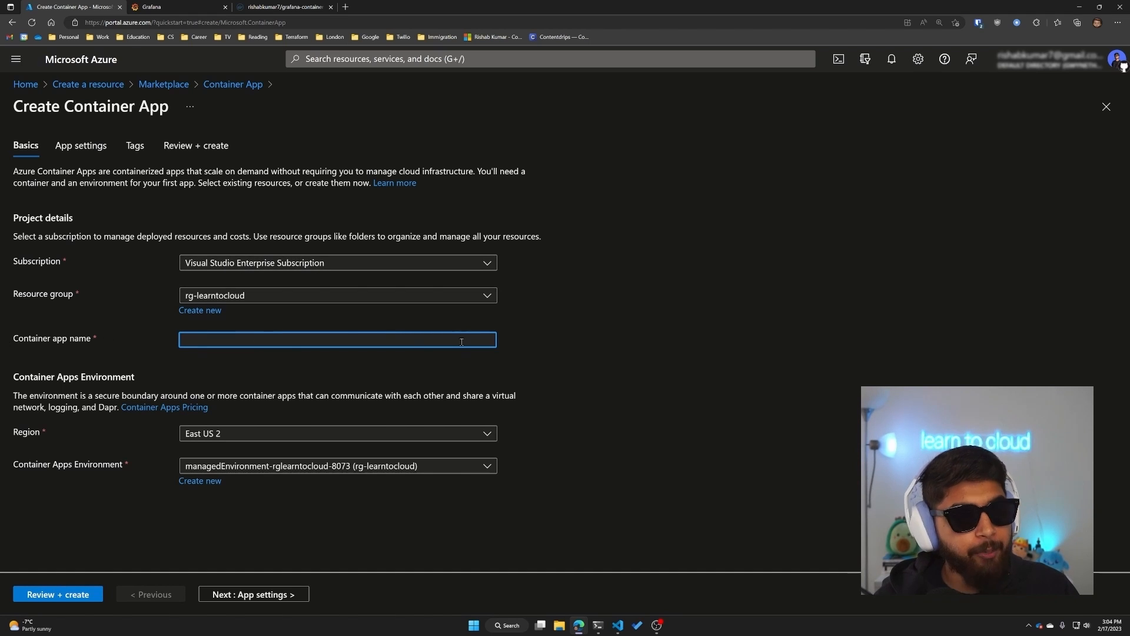
pyautogui.write('da')
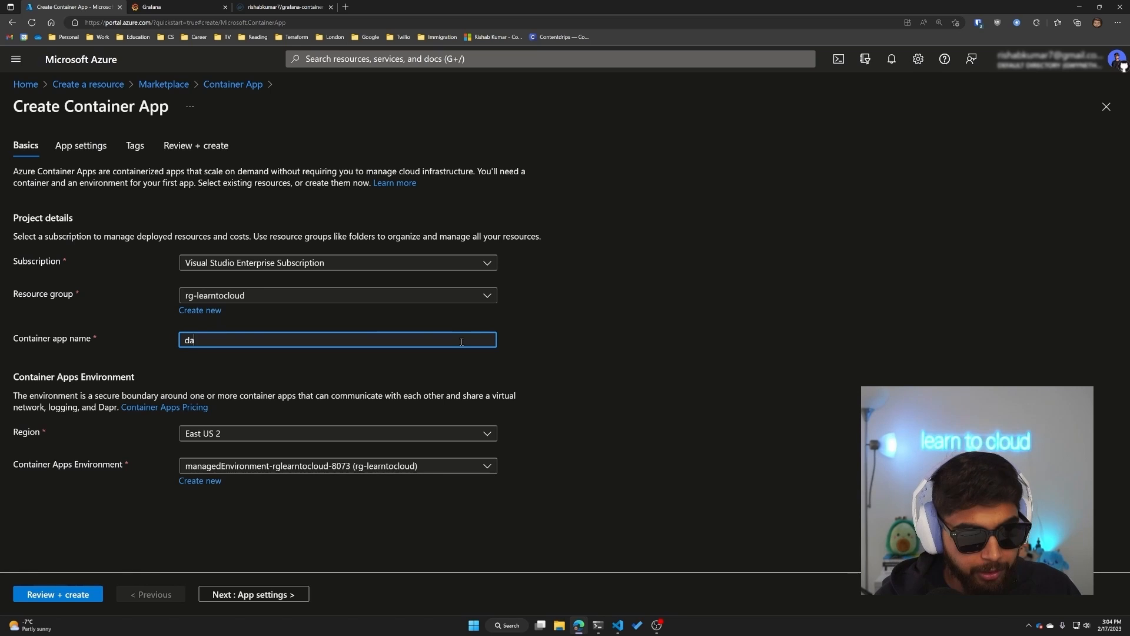
pyautogui.write('graf')
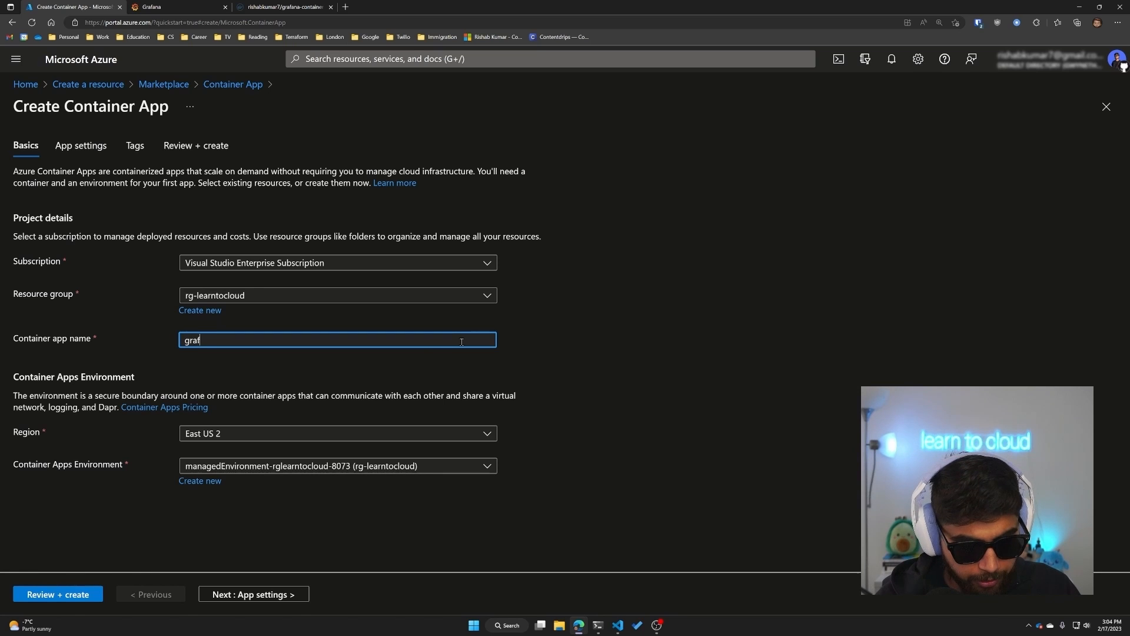
pyautogui.write('ana')
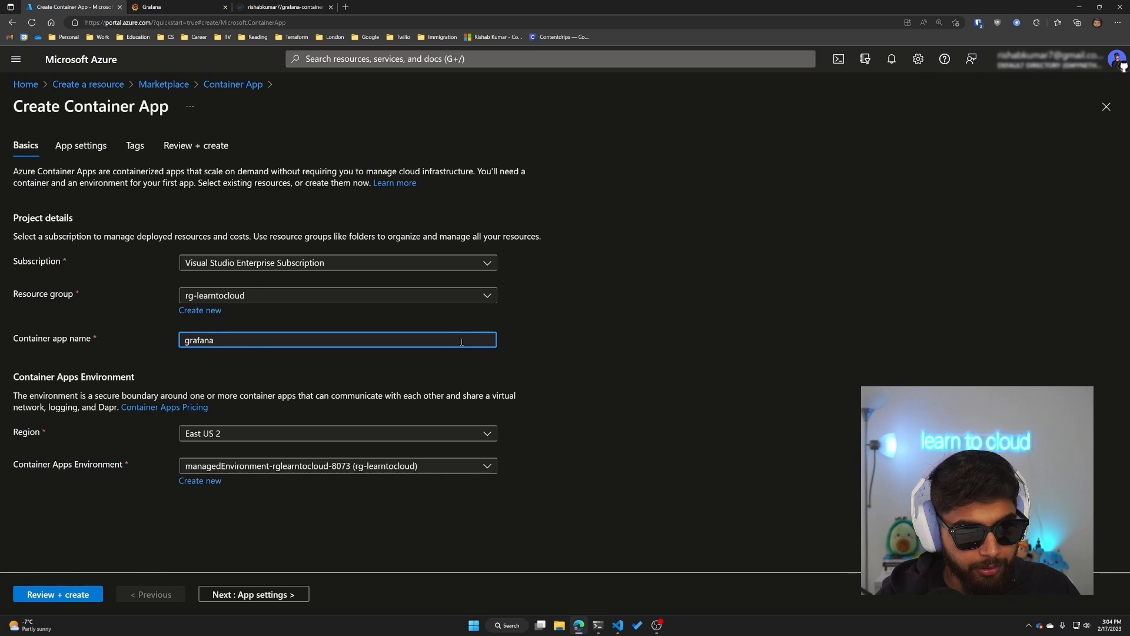
pyautogui.write('Dashboard-learntocl')
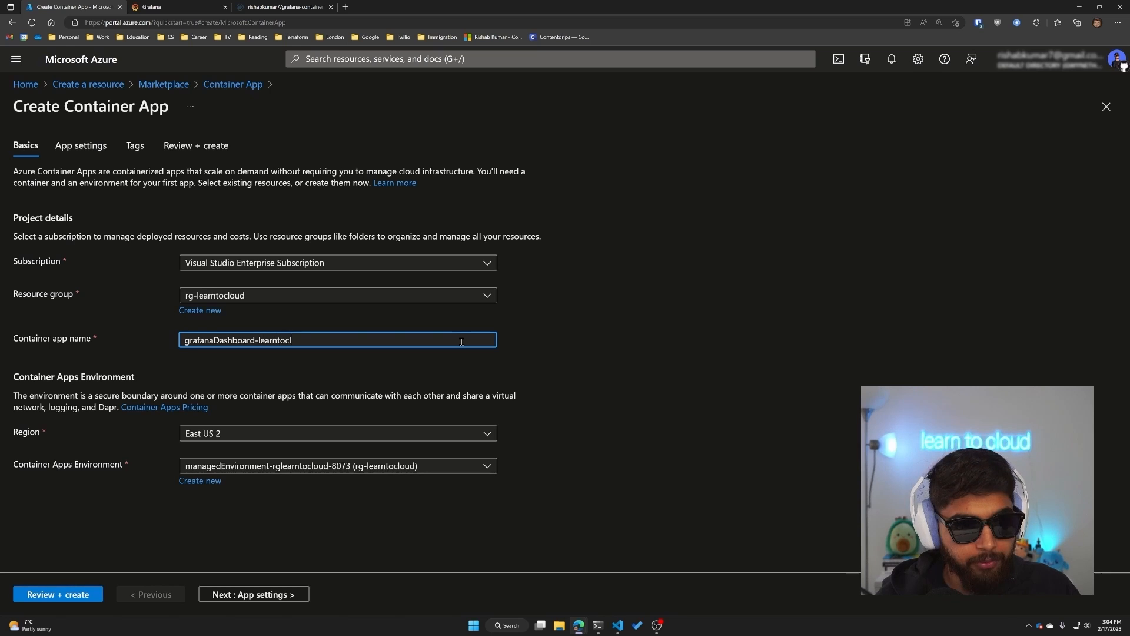
pyautogui.write('oud')
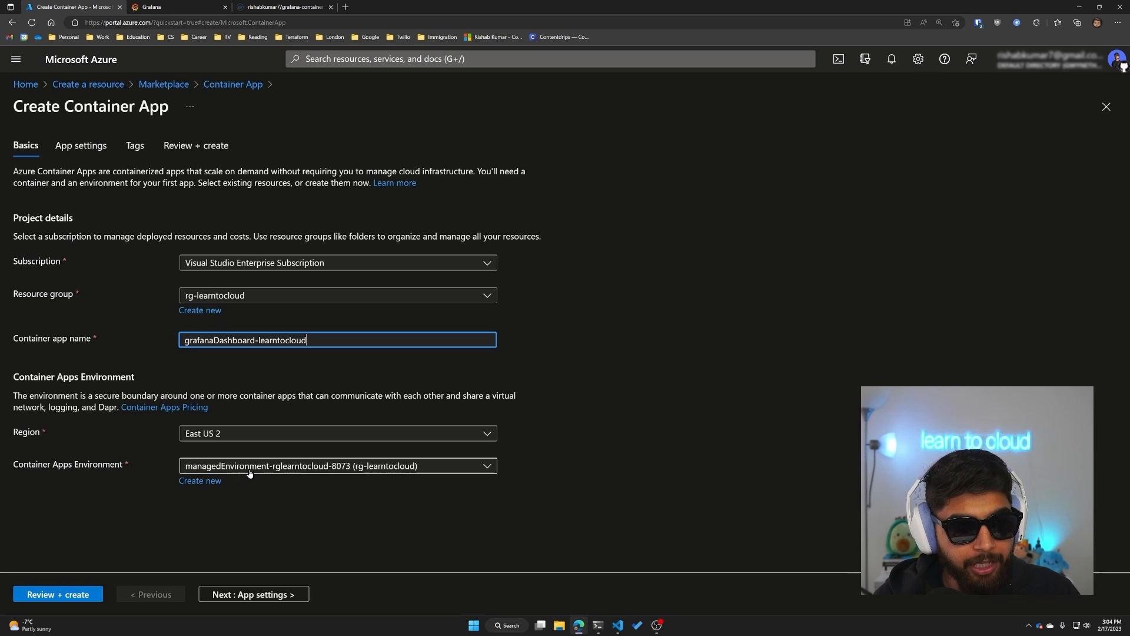
pyautogui.moveTo(271, 488)
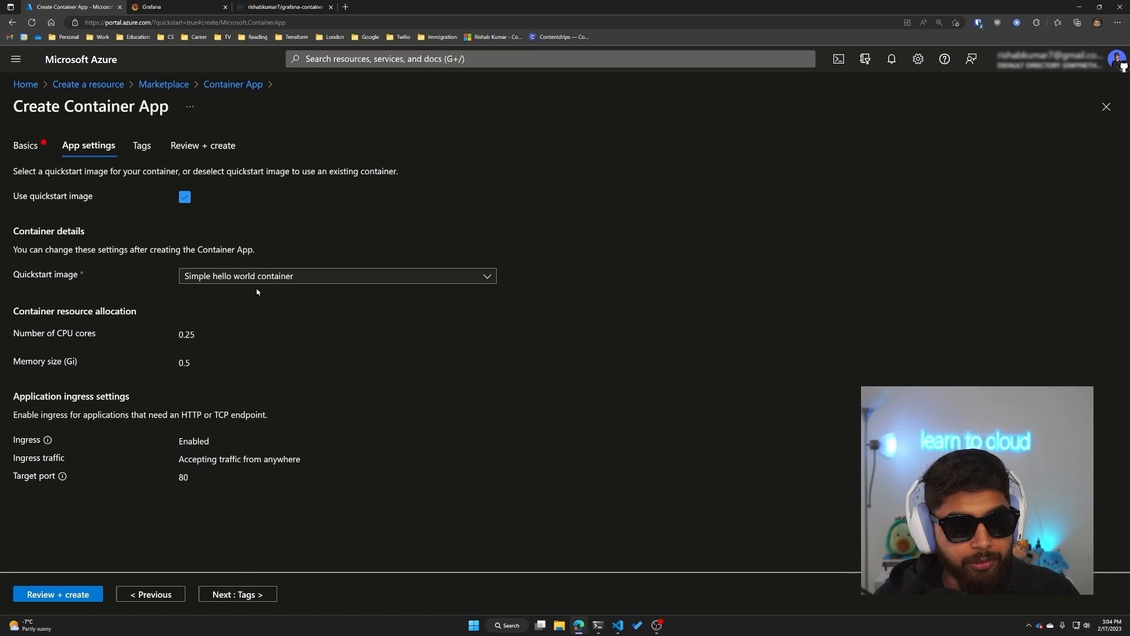
pyautogui.moveTo(154, 164)
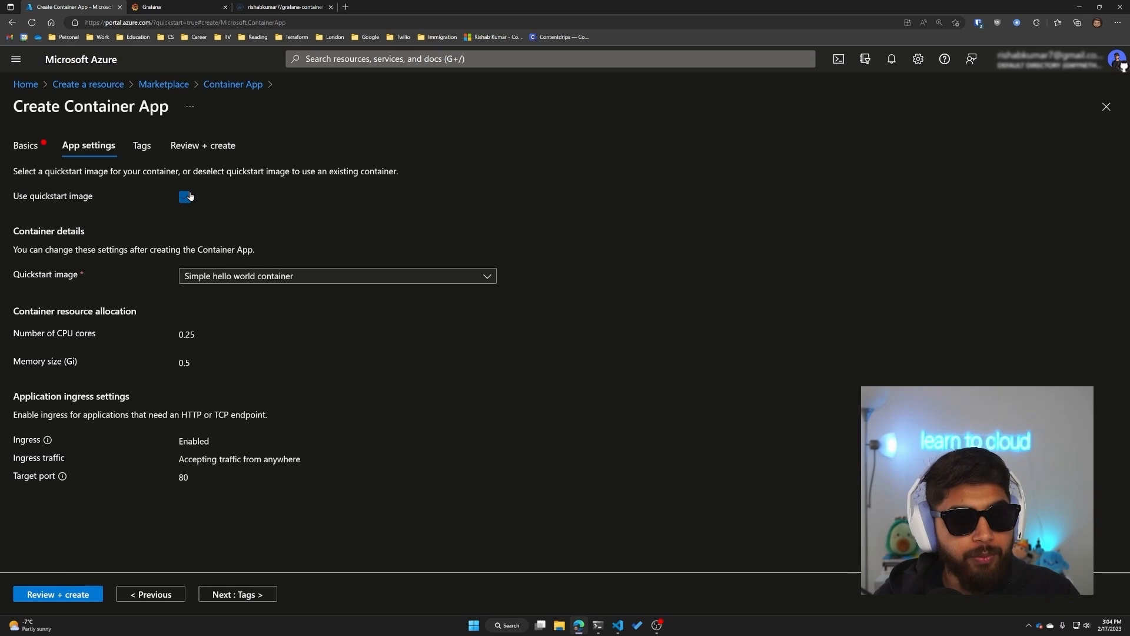
# Replace the quickstart image with Docker Hub image rishabkumar7/grafana-container:1.0.
pyautogui.click(185, 196)
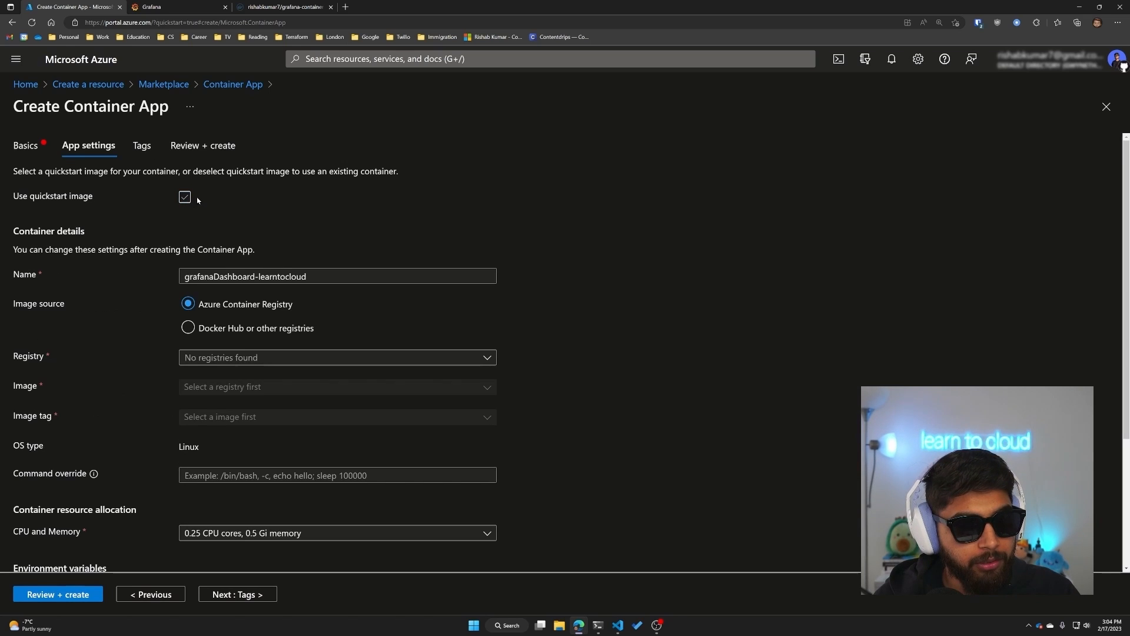
pyautogui.click(184, 197)
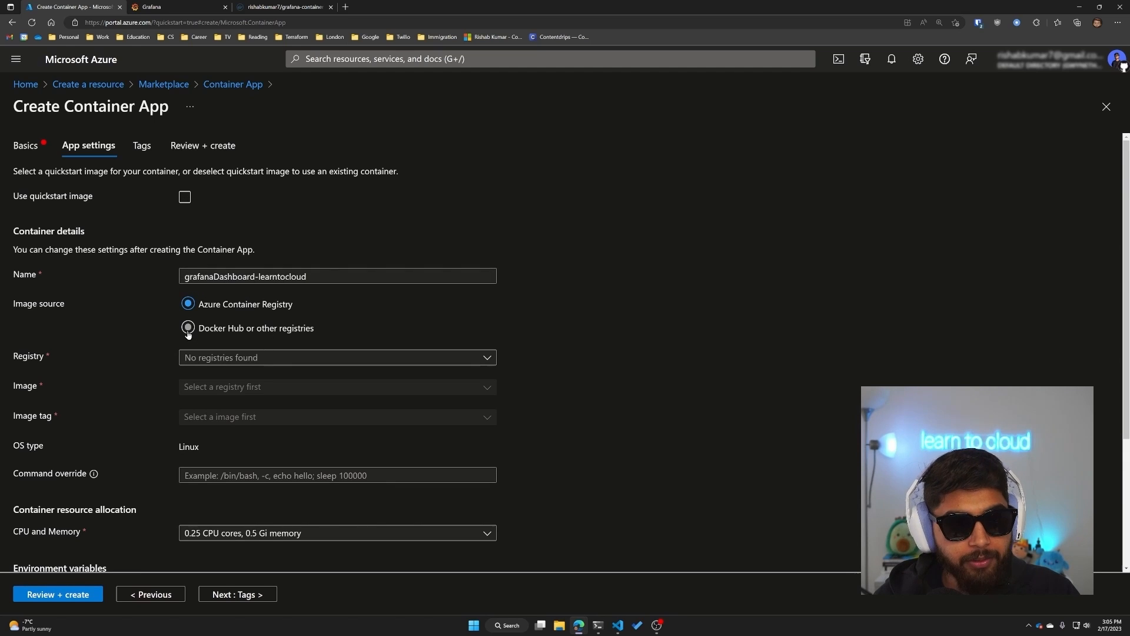
pyautogui.click(188, 328)
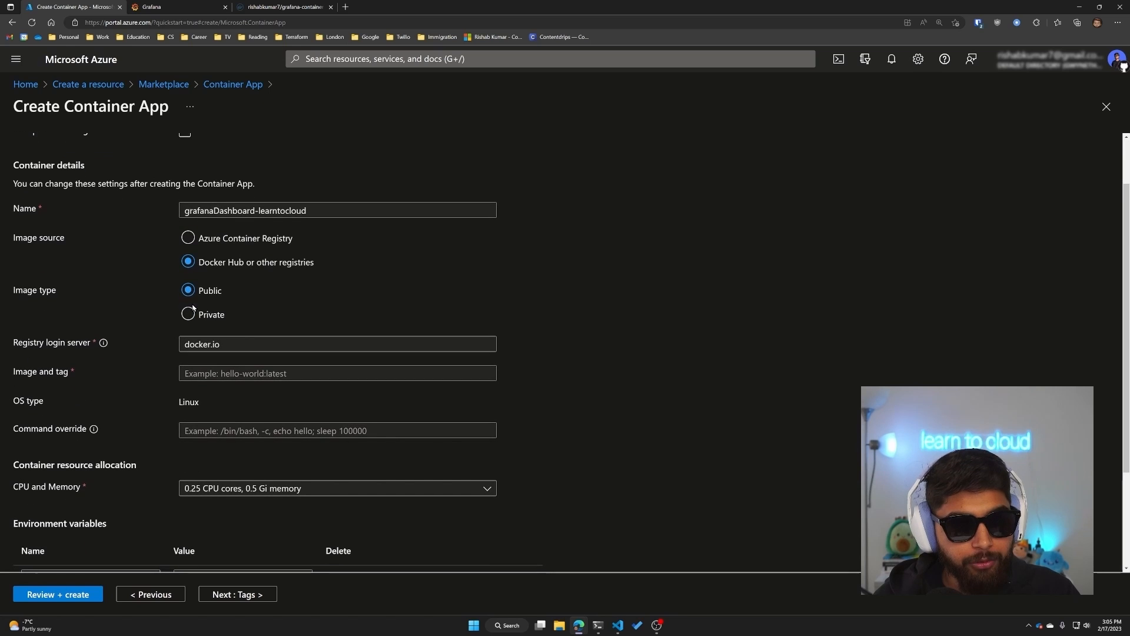
pyautogui.moveTo(232, 386)
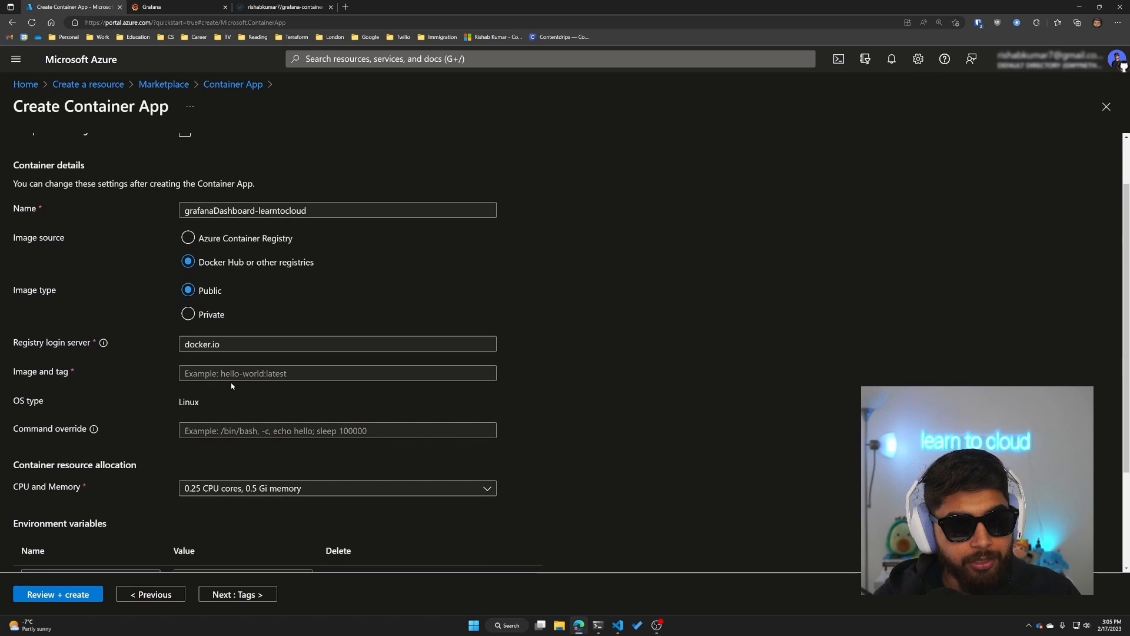
pyautogui.write('risha')
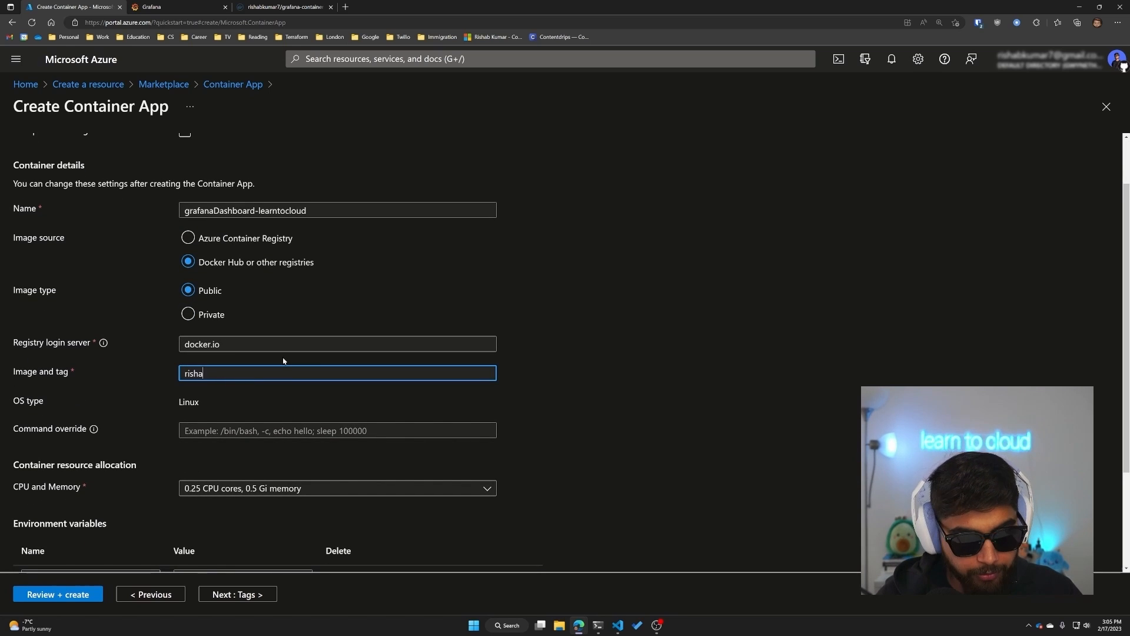
pyautogui.write('bkumar7')
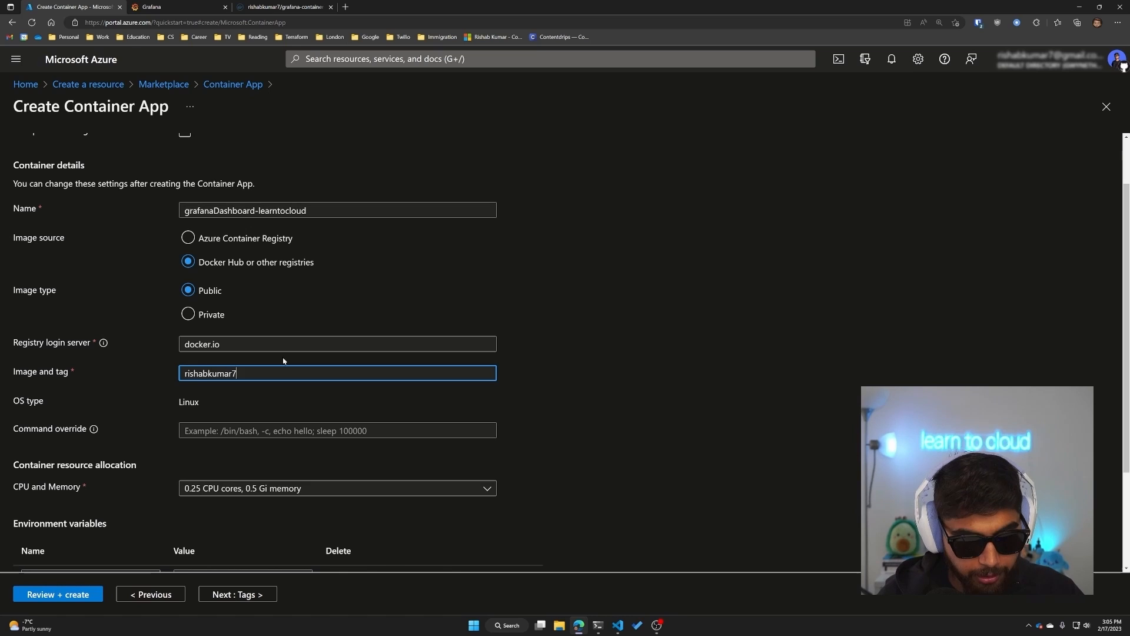
pyautogui.write('/gra')
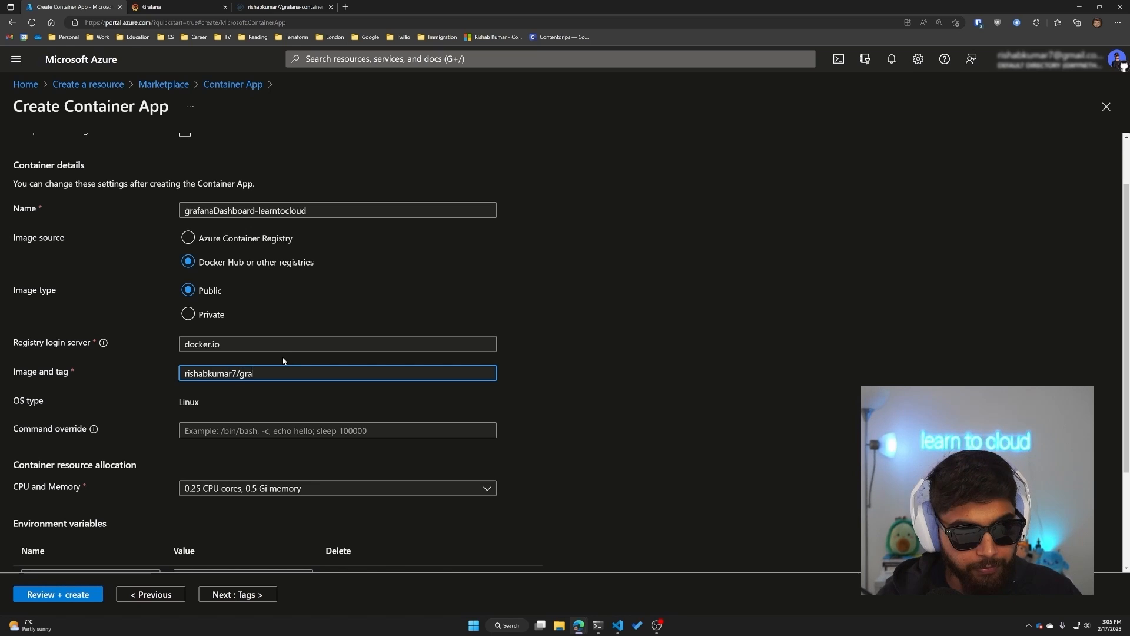
pyautogui.write('fana-cont')
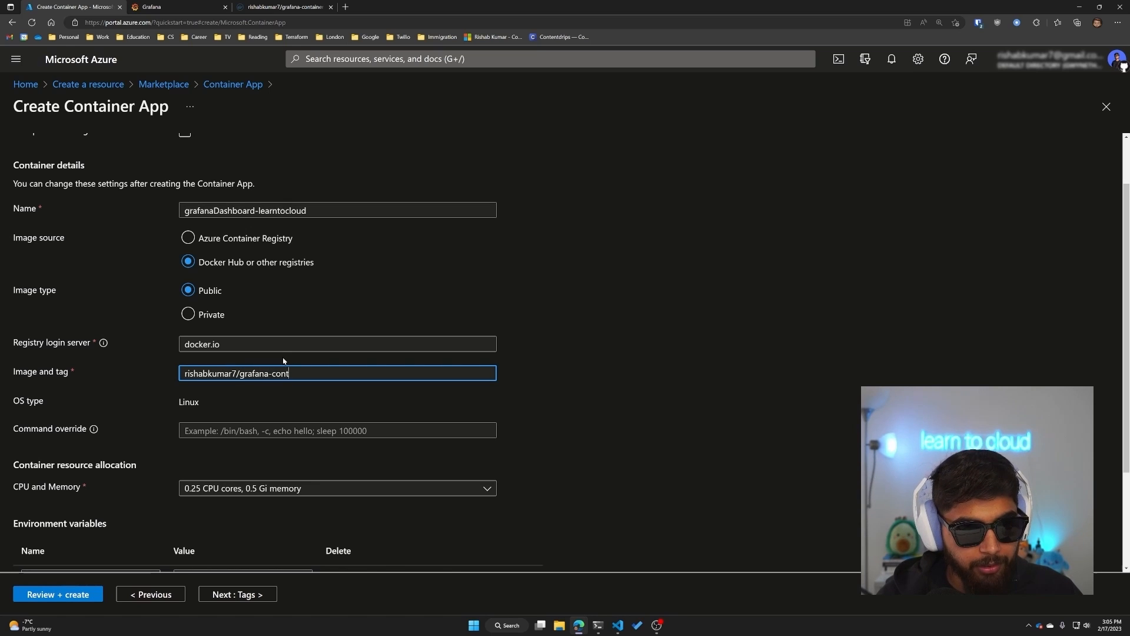
pyautogui.write('aine')
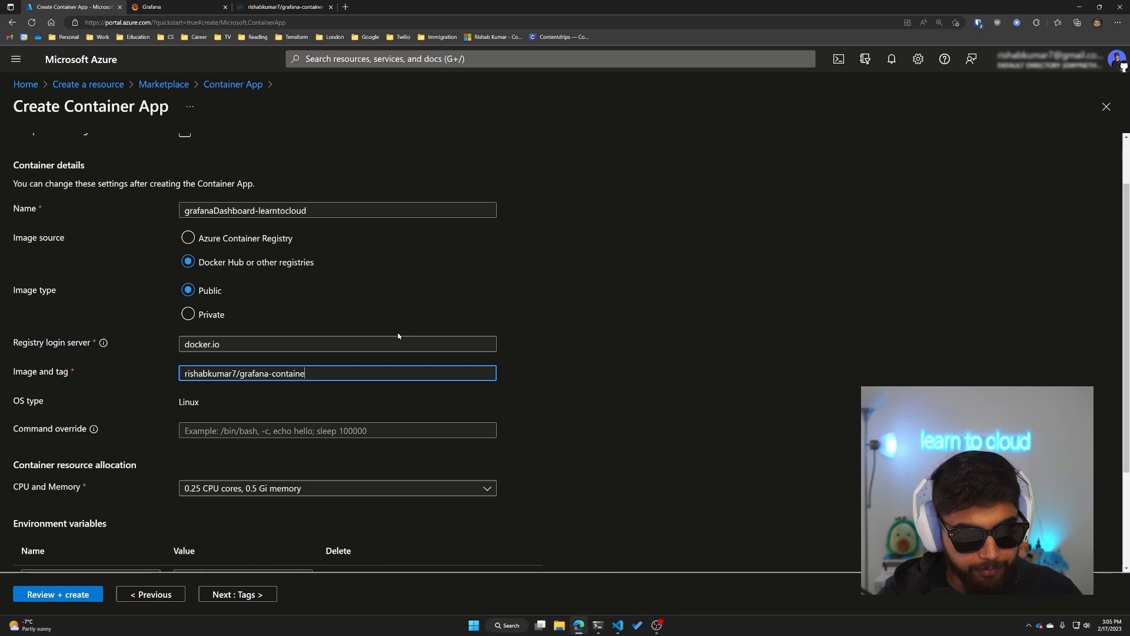
pyautogui.write(':1.0')
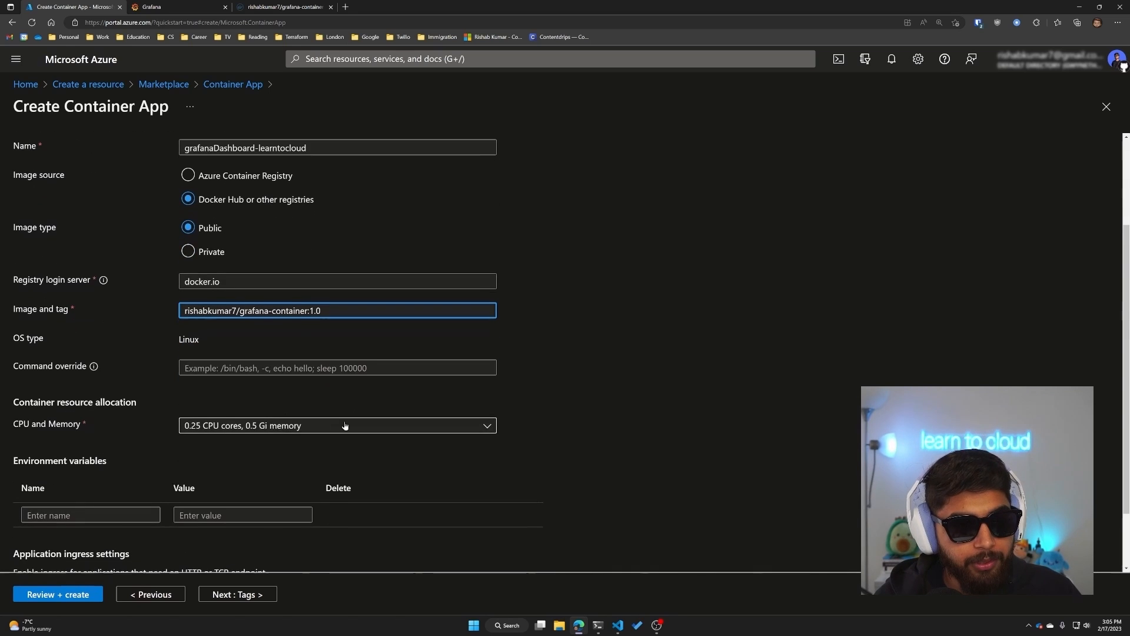
# Size the container at 0.5 CPU cores and 1 Gi memory.
pyautogui.scroll(-3)
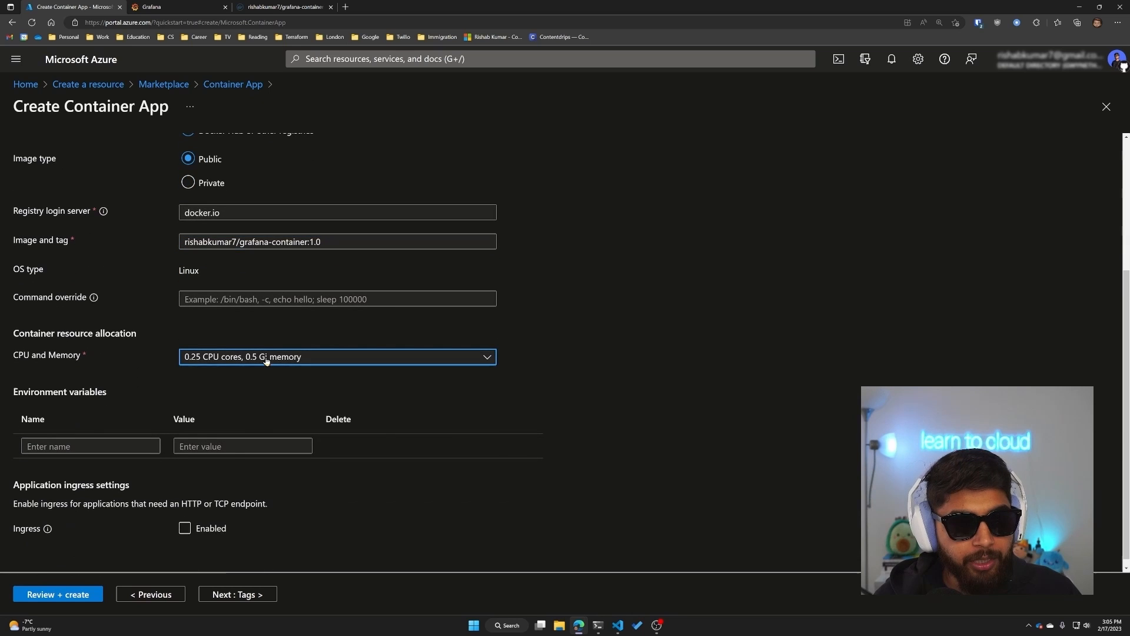
pyautogui.click(336, 356)
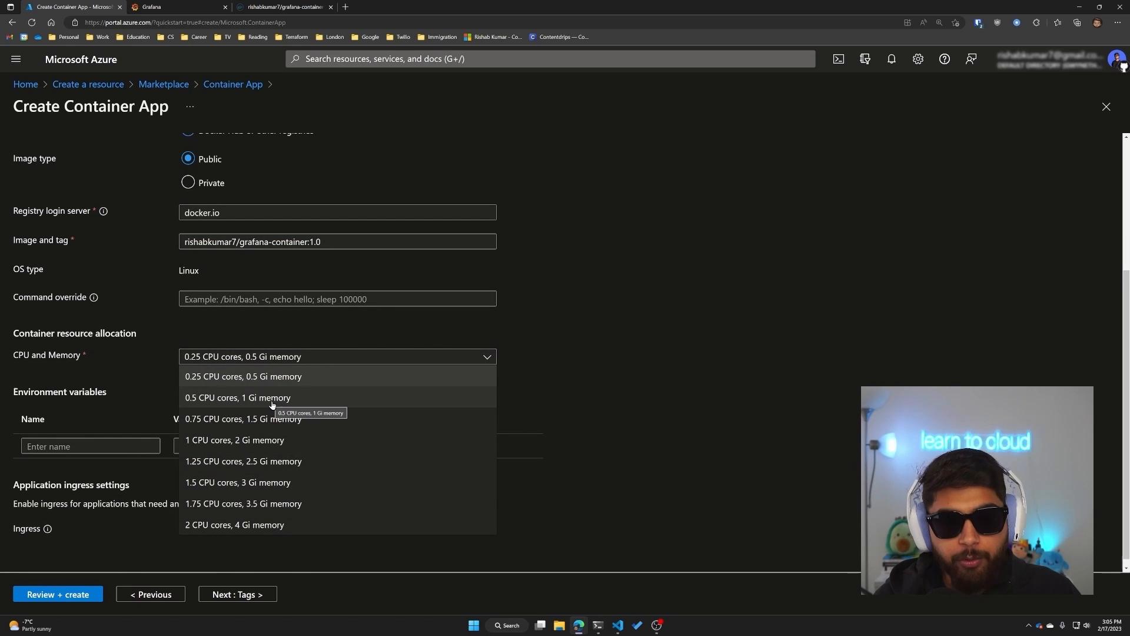
pyautogui.click(238, 397)
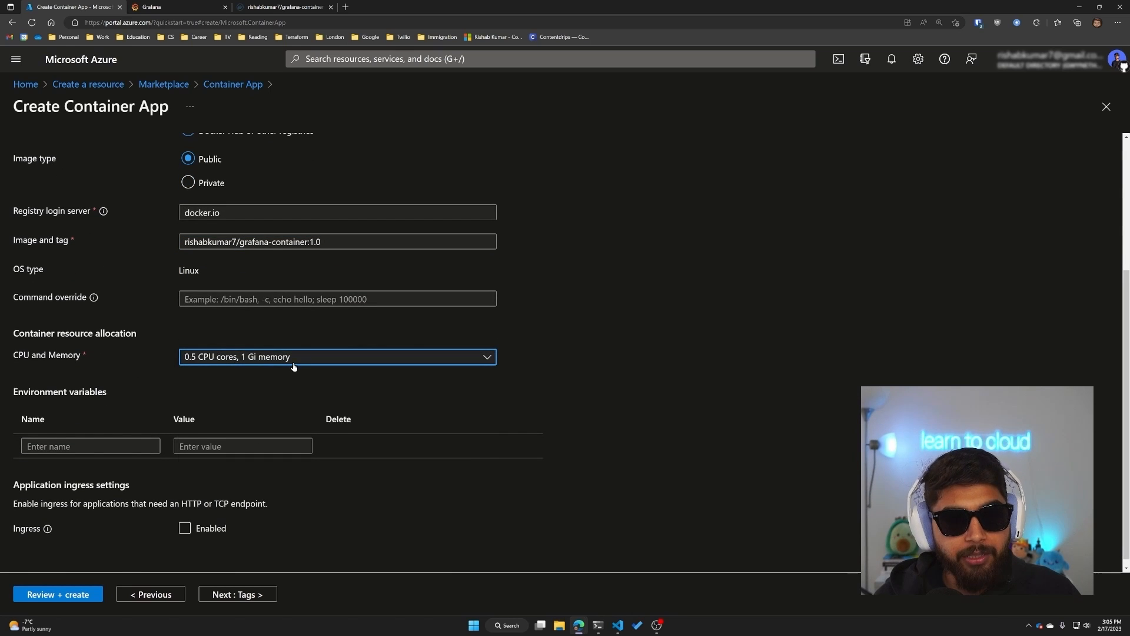
pyautogui.scroll(3)
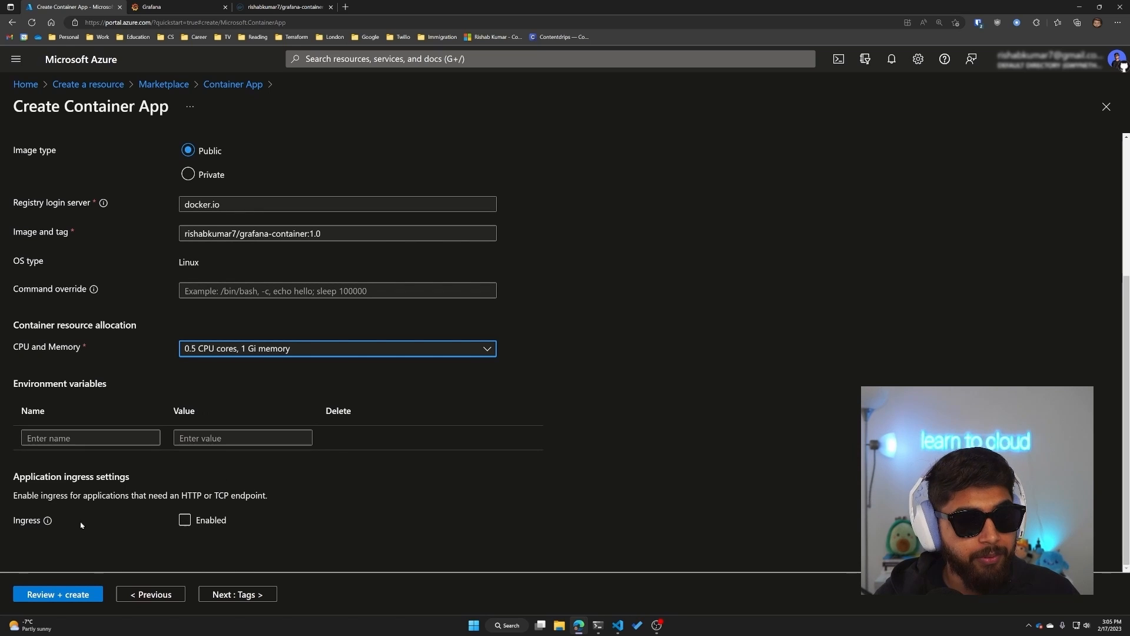
# Enable ingress accepting traffic from anywhere on target port 8080, then continue to Tags.
pyautogui.click(184, 520)
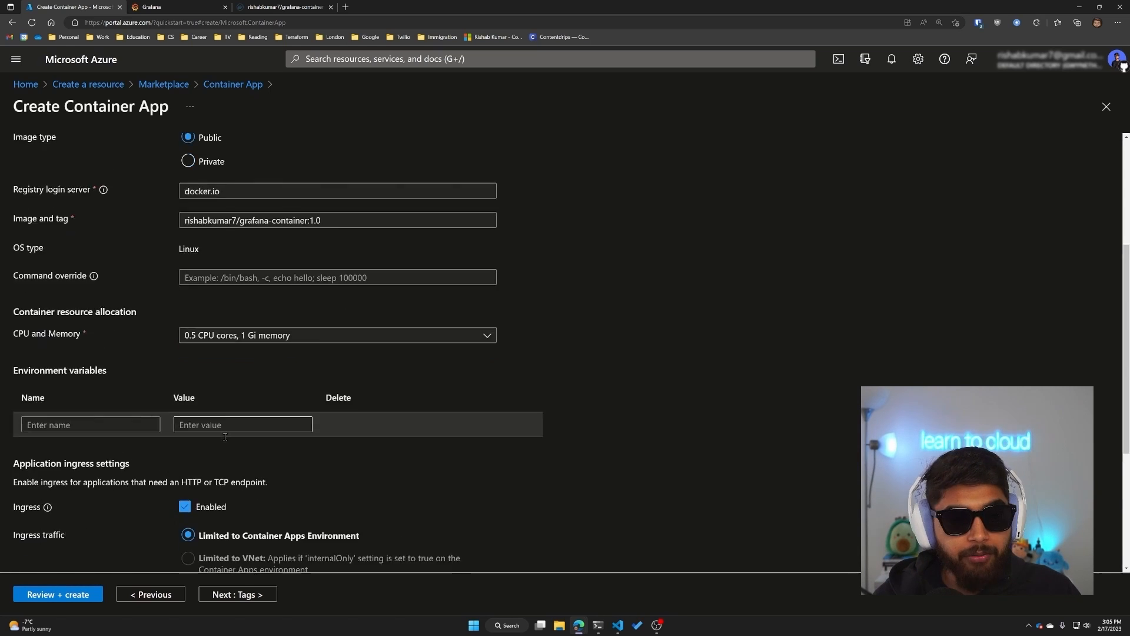
pyautogui.scroll(-3)
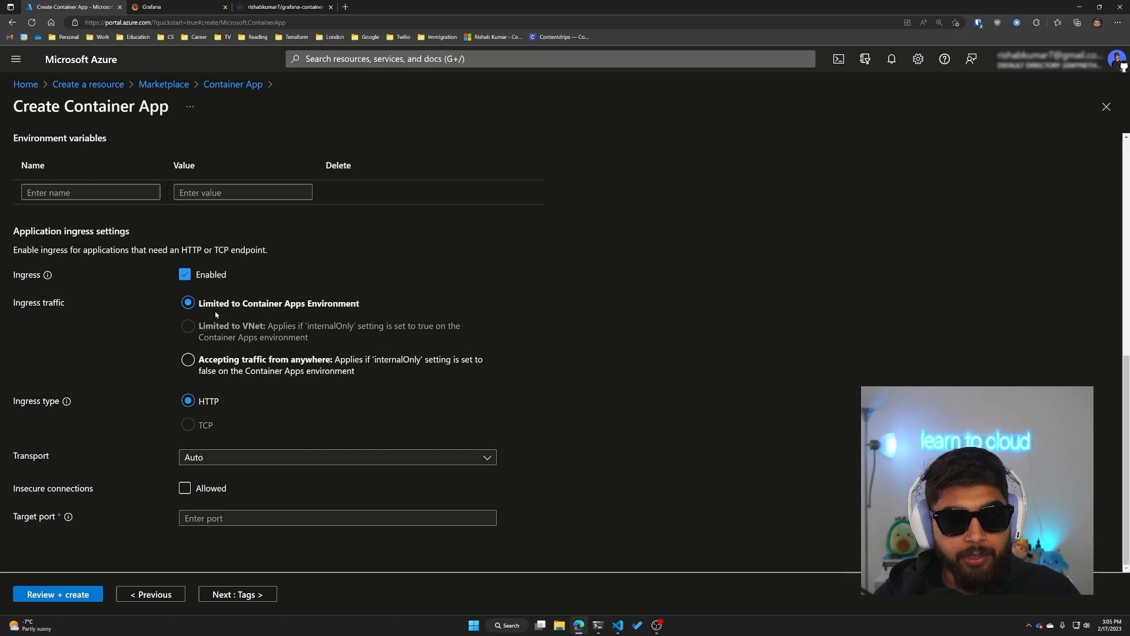
pyautogui.click(188, 359)
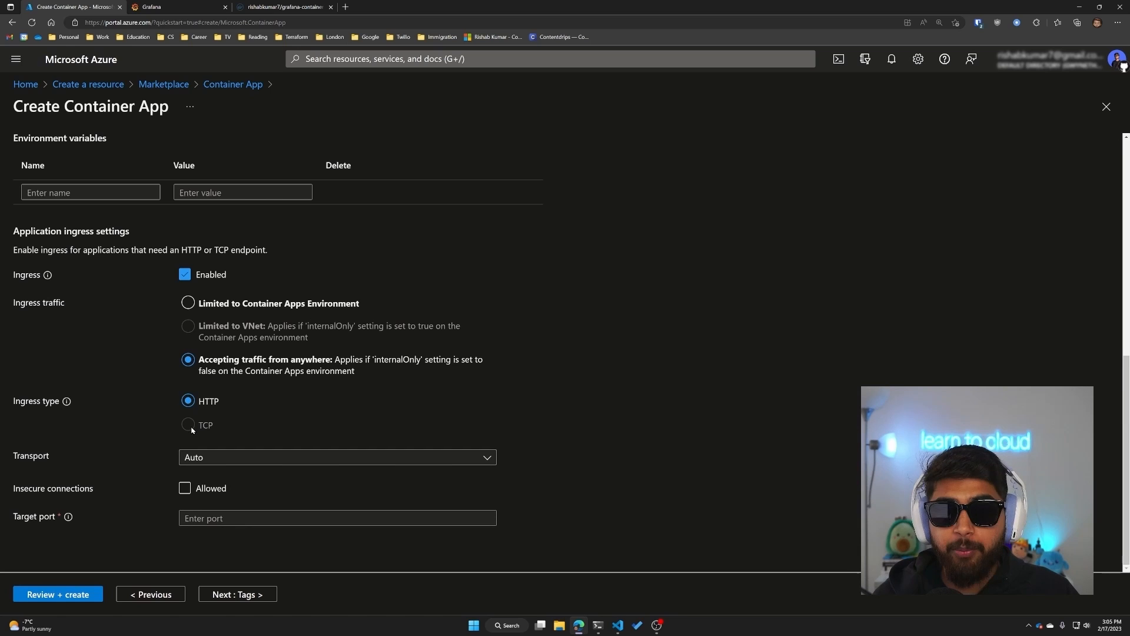
pyautogui.moveTo(254, 408)
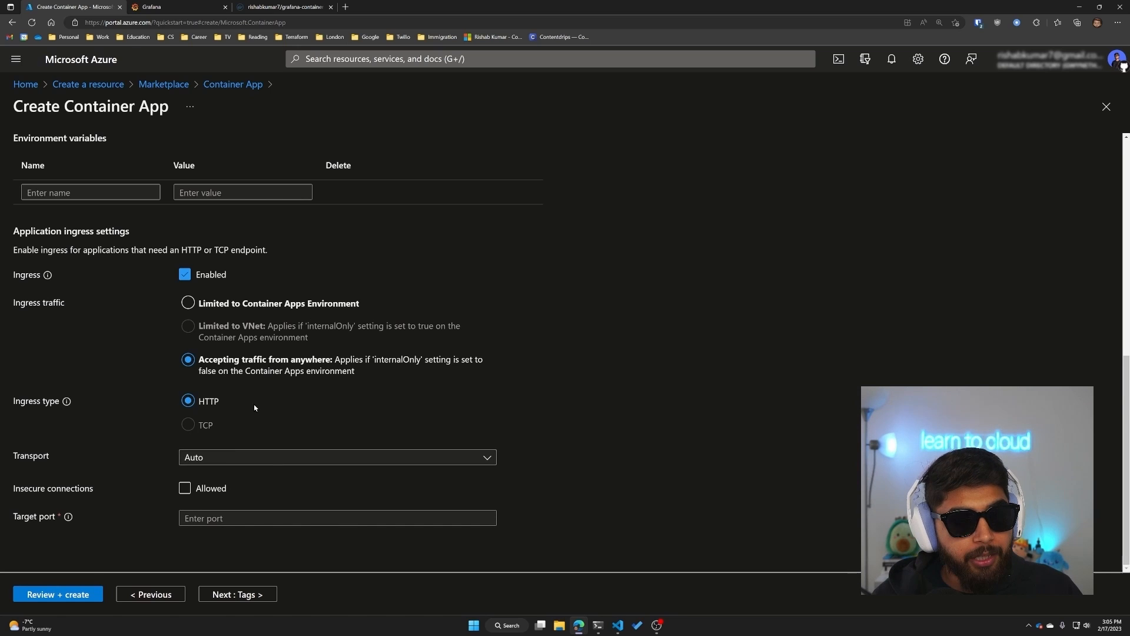
pyautogui.click(336, 517)
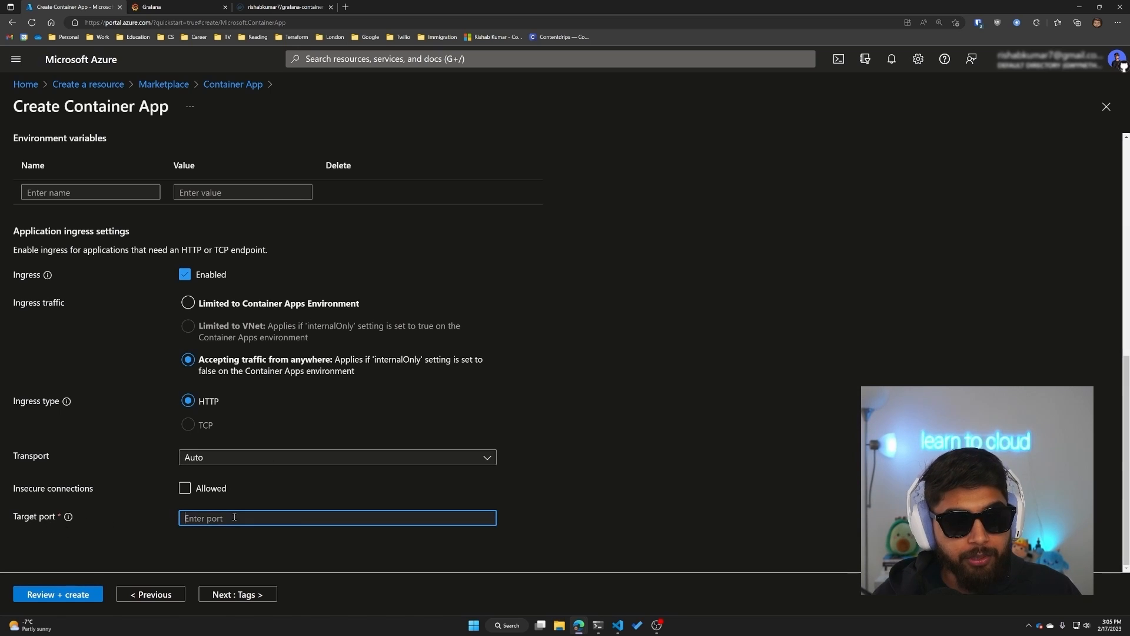
pyautogui.write('8080')
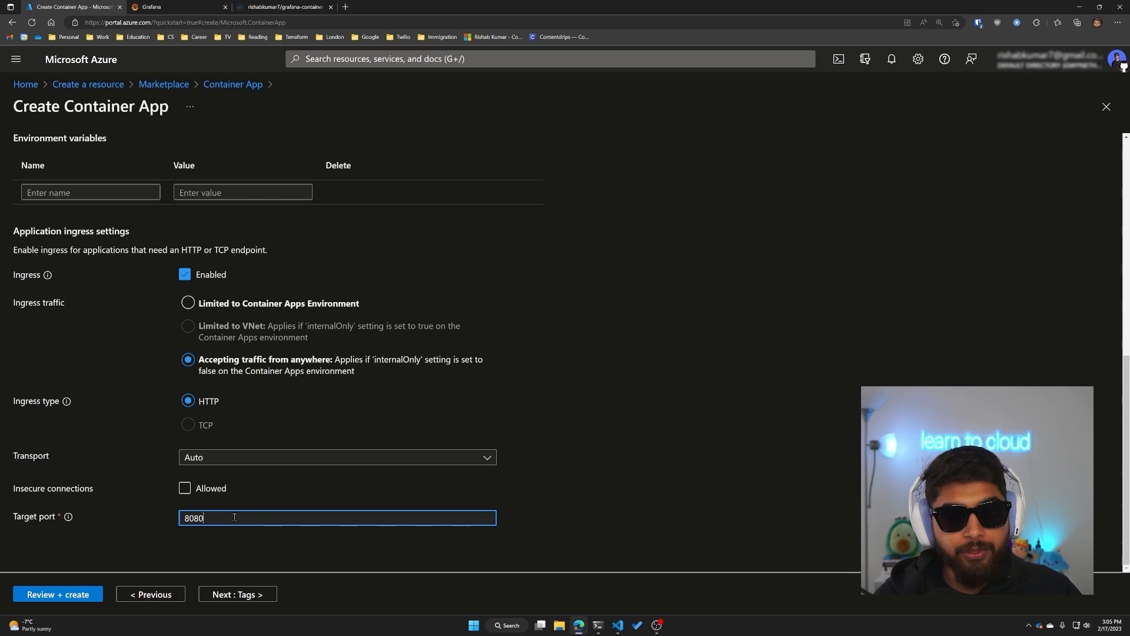
pyautogui.moveTo(303, 500)
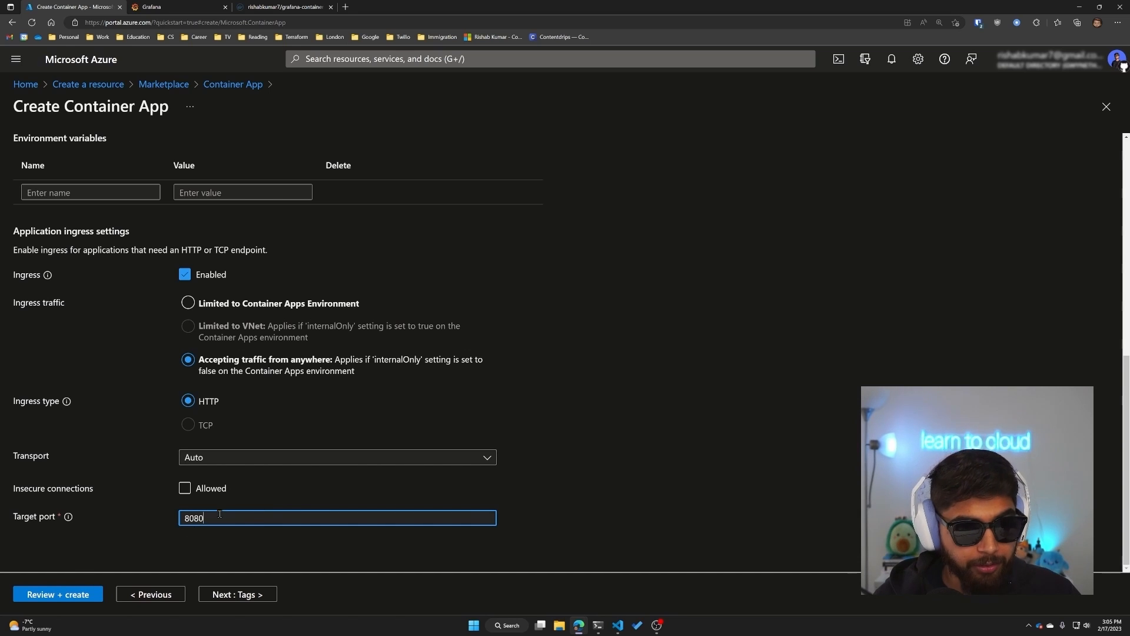
pyautogui.moveTo(289, 534)
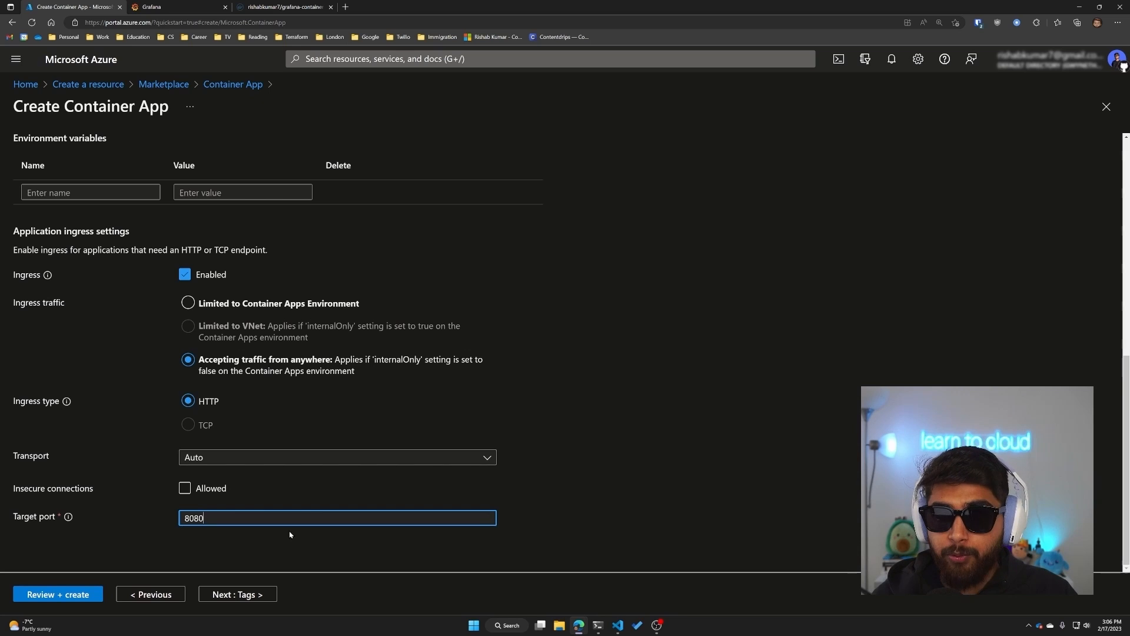
pyautogui.click(236, 594)
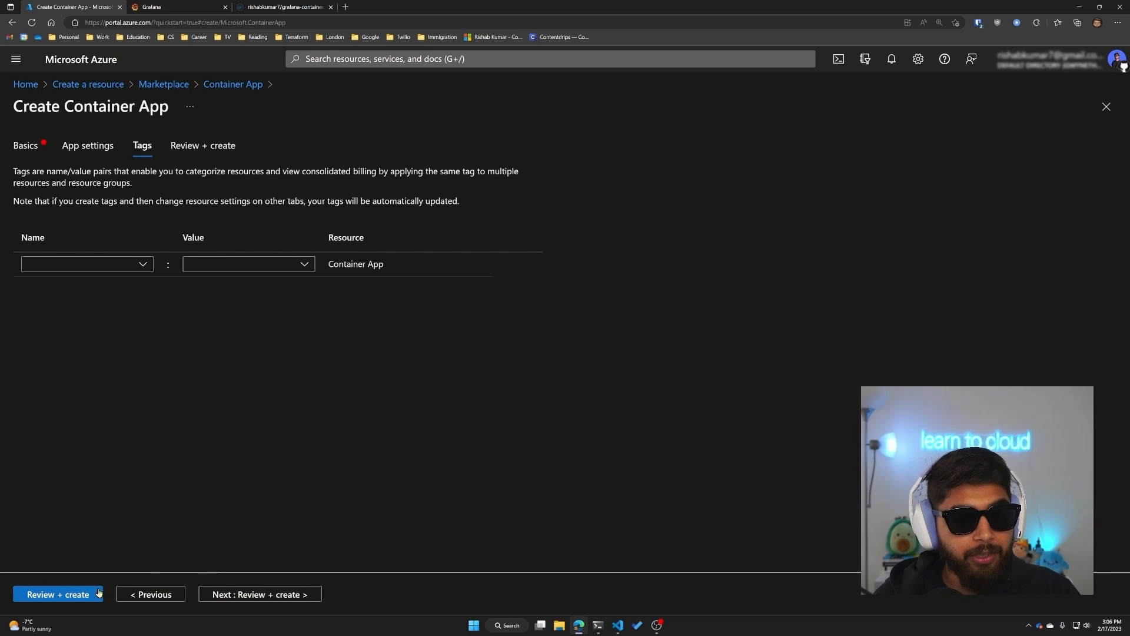
# Fix the failed validation by renaming the app grafanadashboard-learntocloud and revalidating.
pyautogui.click(59, 599)
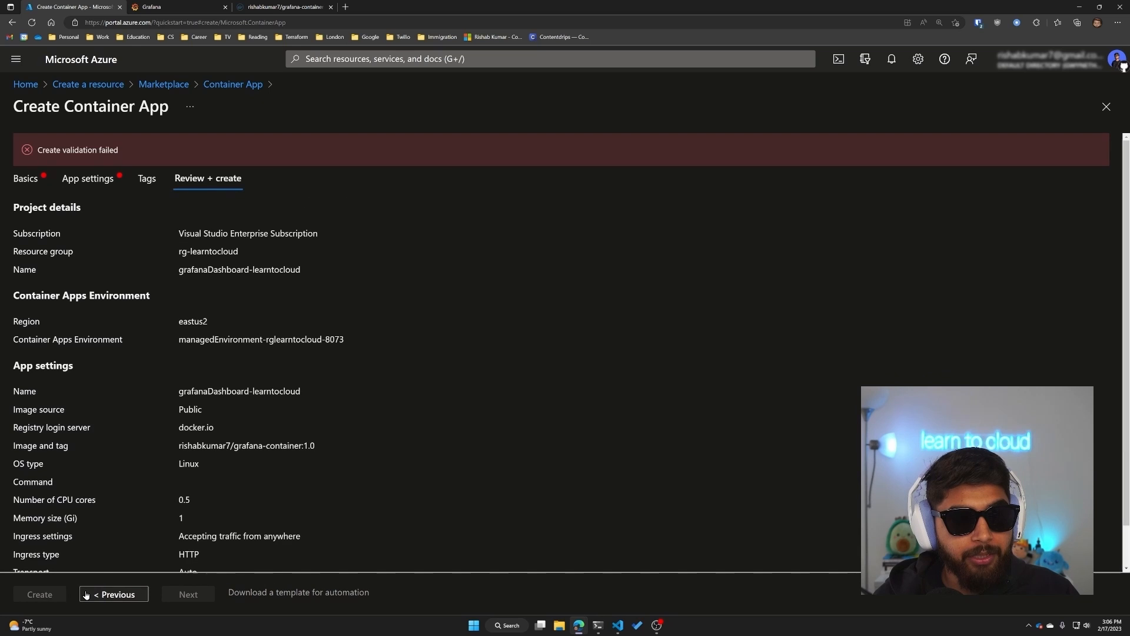
pyautogui.click(113, 594)
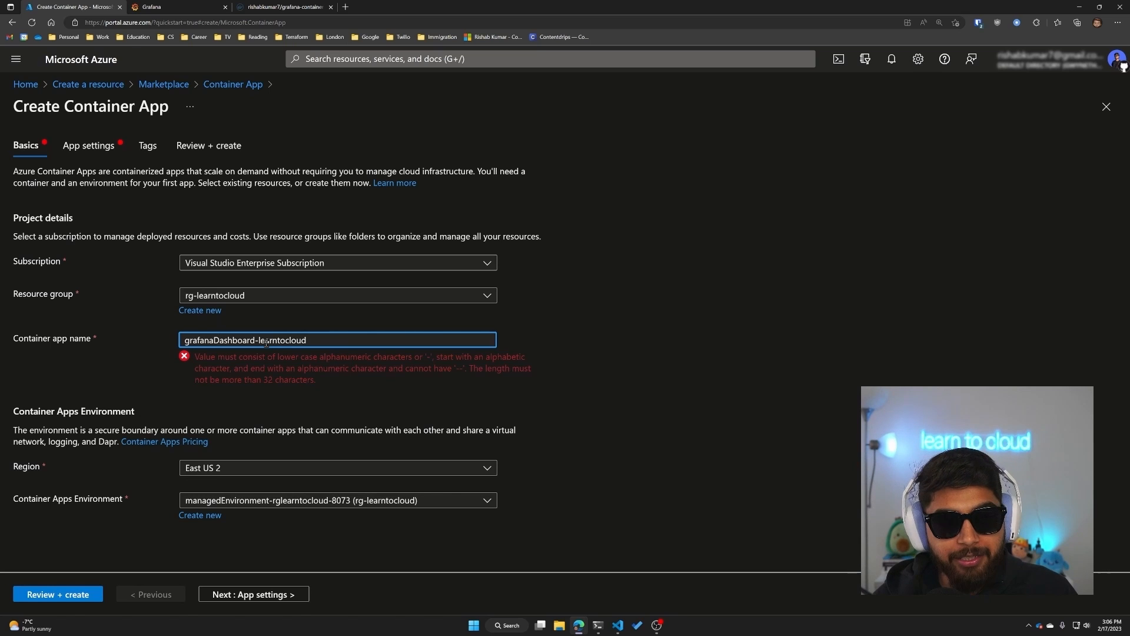
pyautogui.write('grafanadashboard-learntocloud')
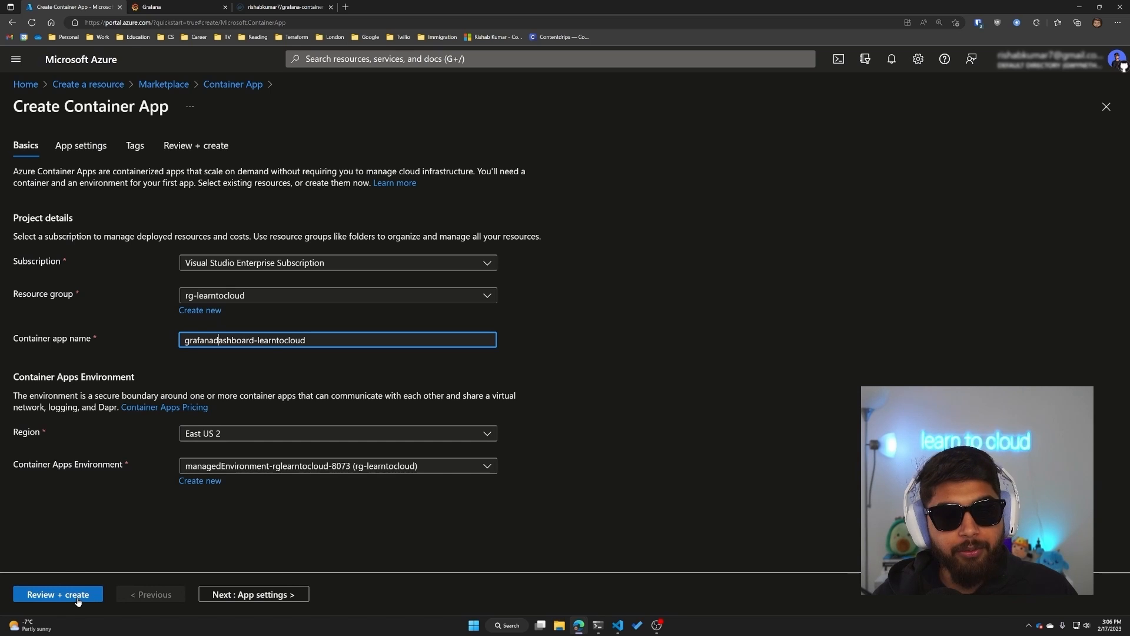
pyautogui.click(58, 594)
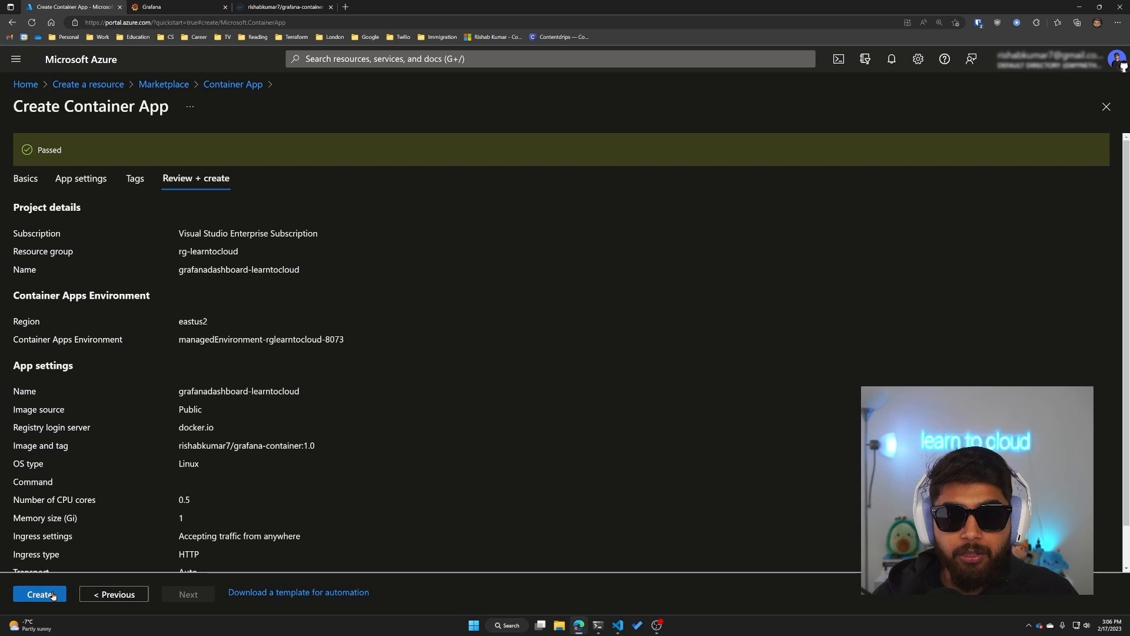
# Create the grafanadashboard-learntocloud Container App and go to the deployed resource.
pyautogui.click(39, 594)
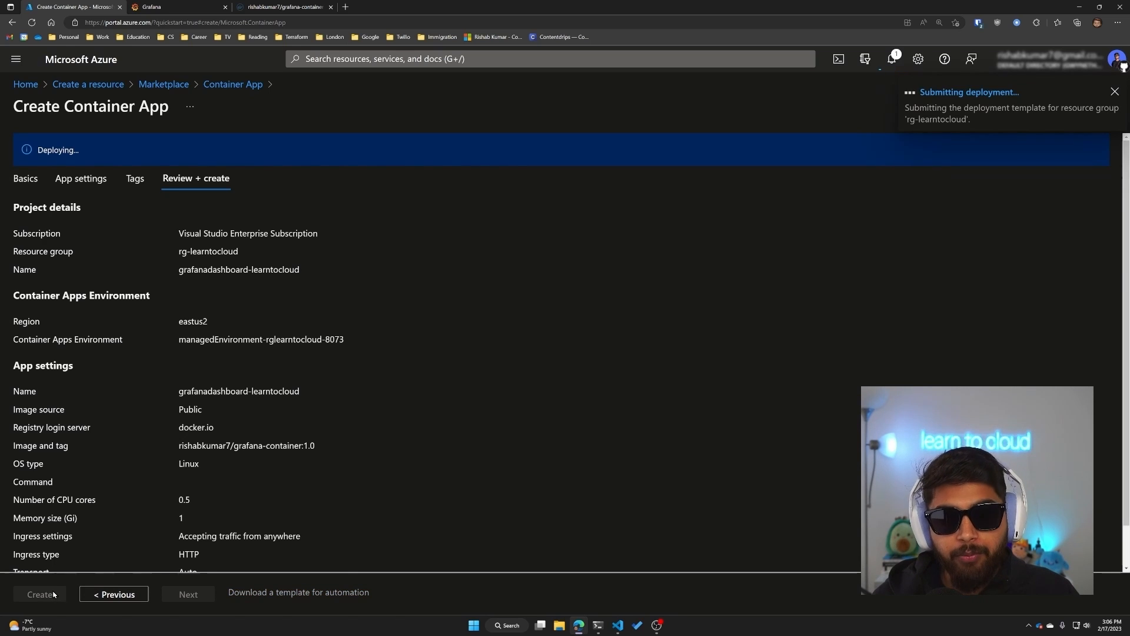
pyautogui.click(39, 594)
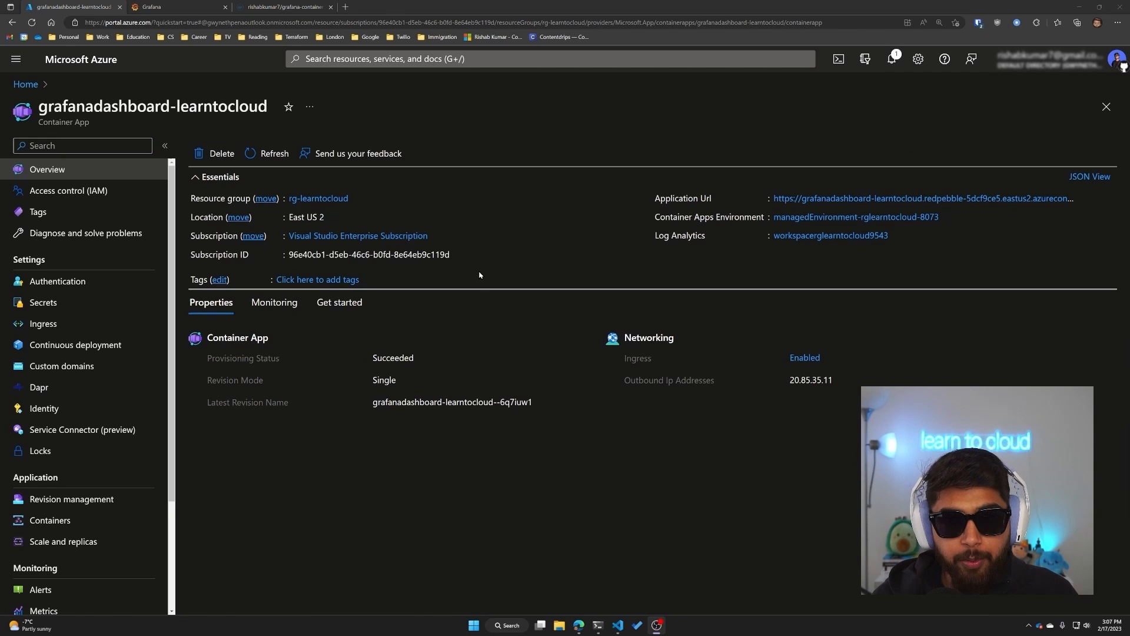
pyautogui.moveTo(710, 197)
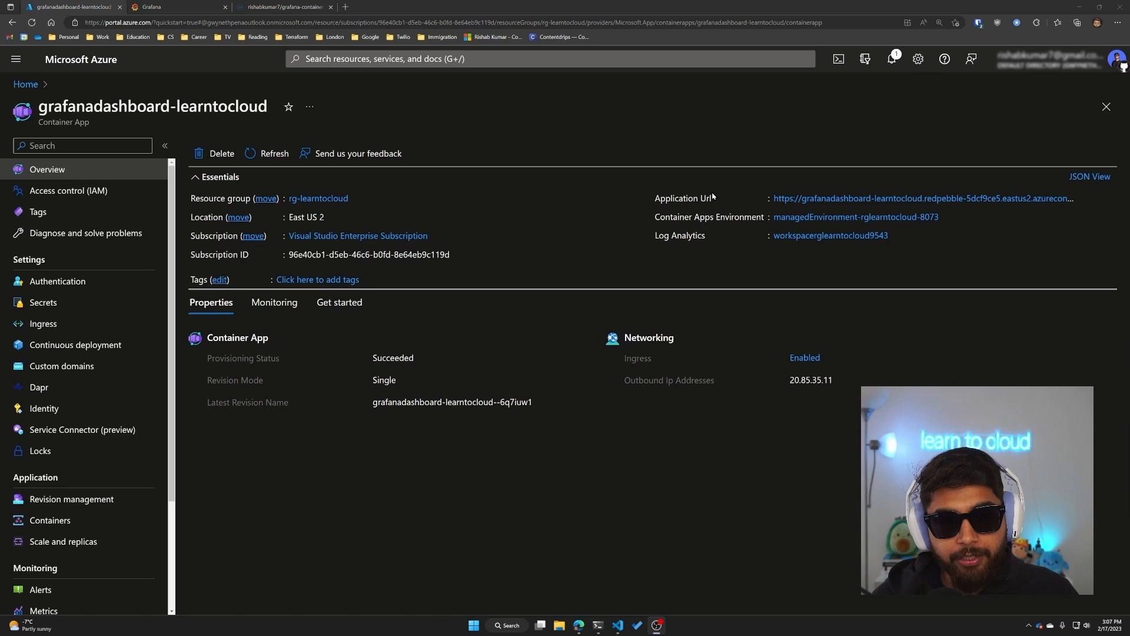
pyautogui.moveTo(497, 141)
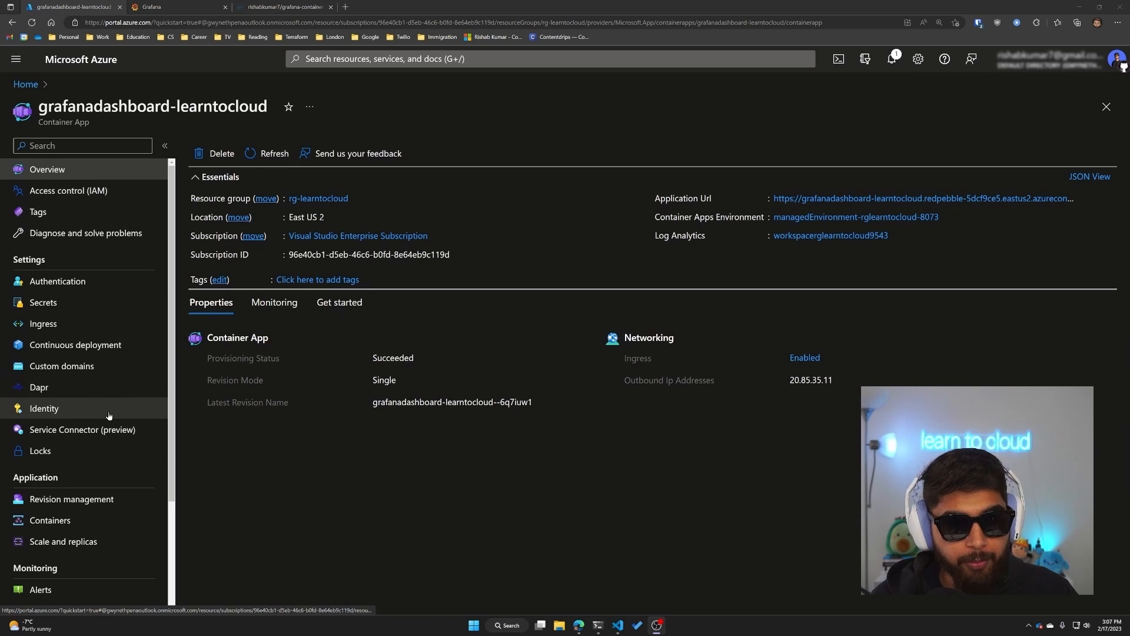
pyautogui.moveTo(124, 324)
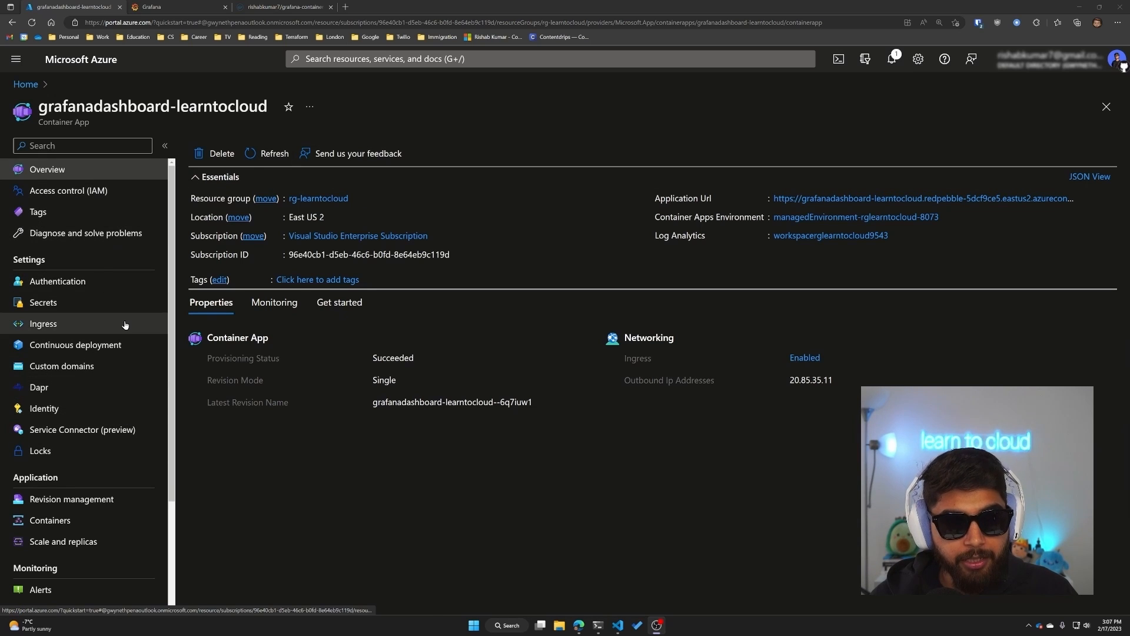
pyautogui.moveTo(923, 198)
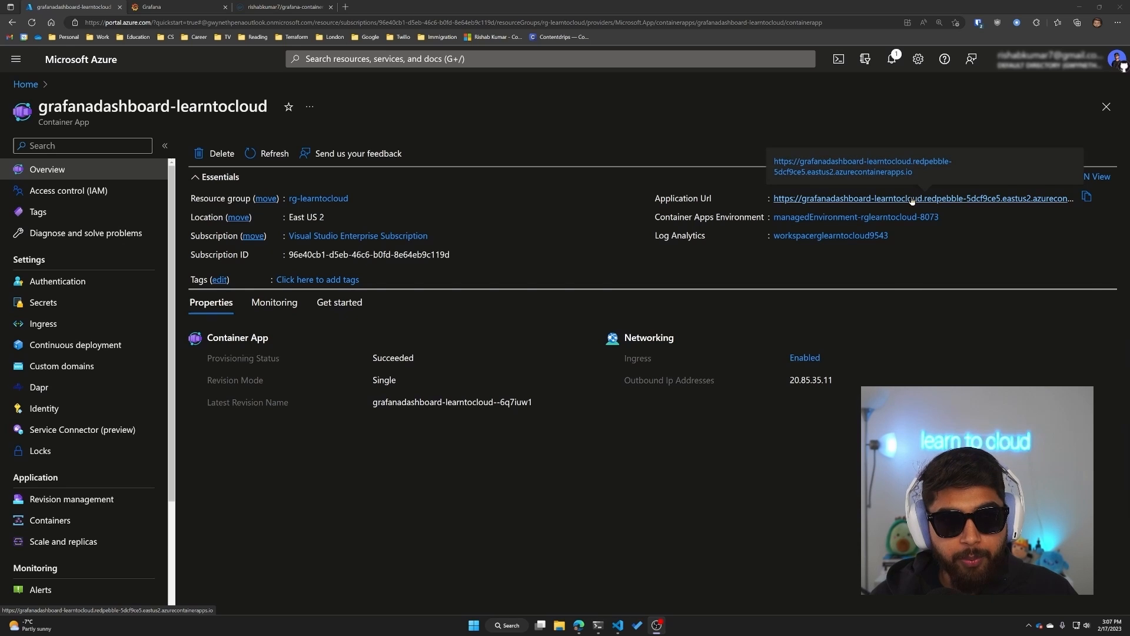
# Open the grafanadashboard-learntocloud Application Url from the Overview blade.
pyautogui.click(919, 198)
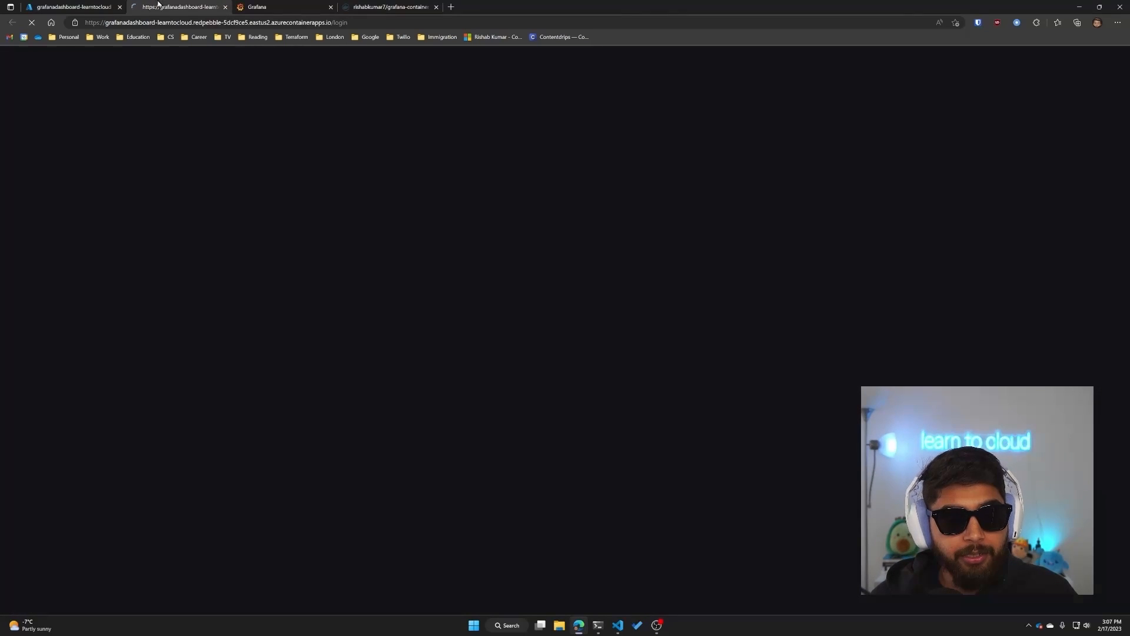